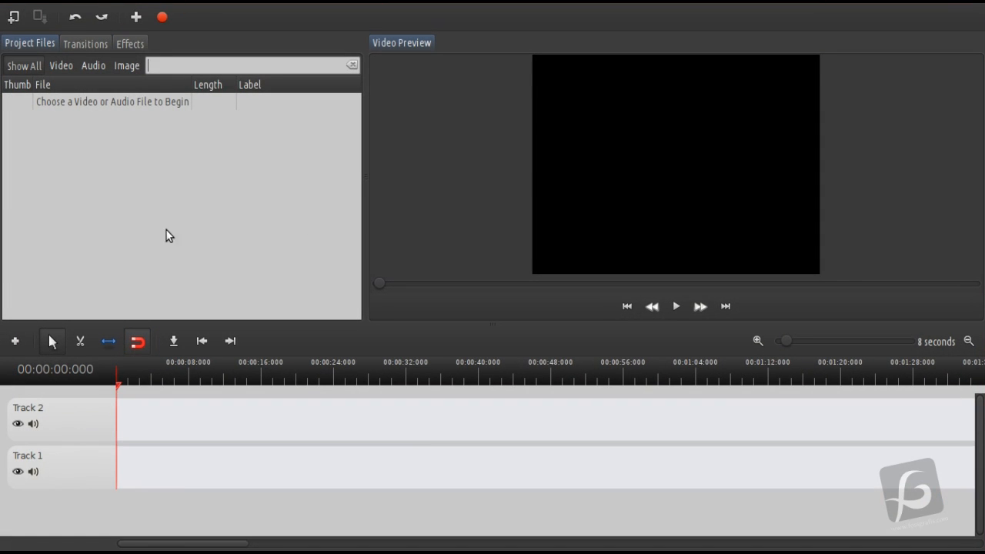
pyautogui.moveTo(200, 277)
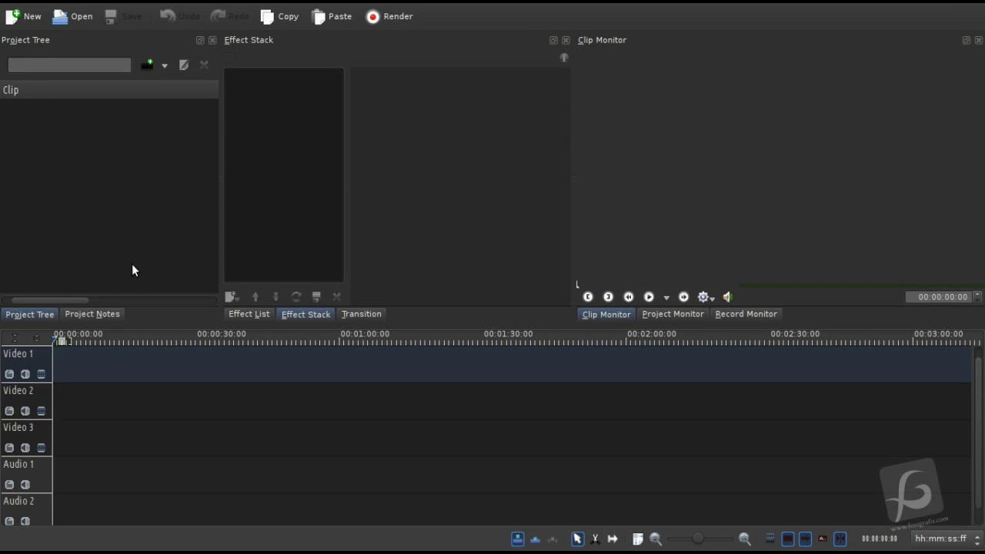
pyautogui.moveTo(206, 184)
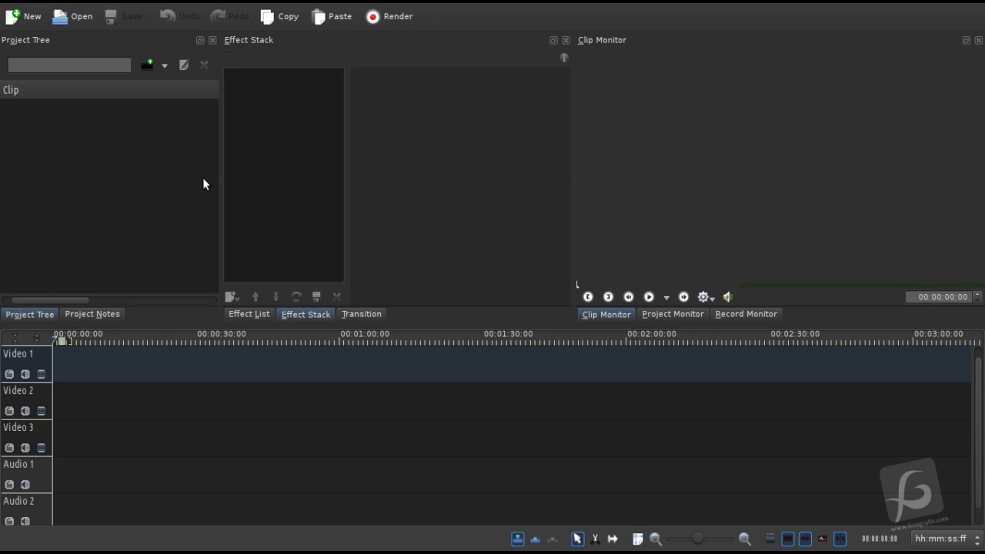
pyautogui.moveTo(232, 197)
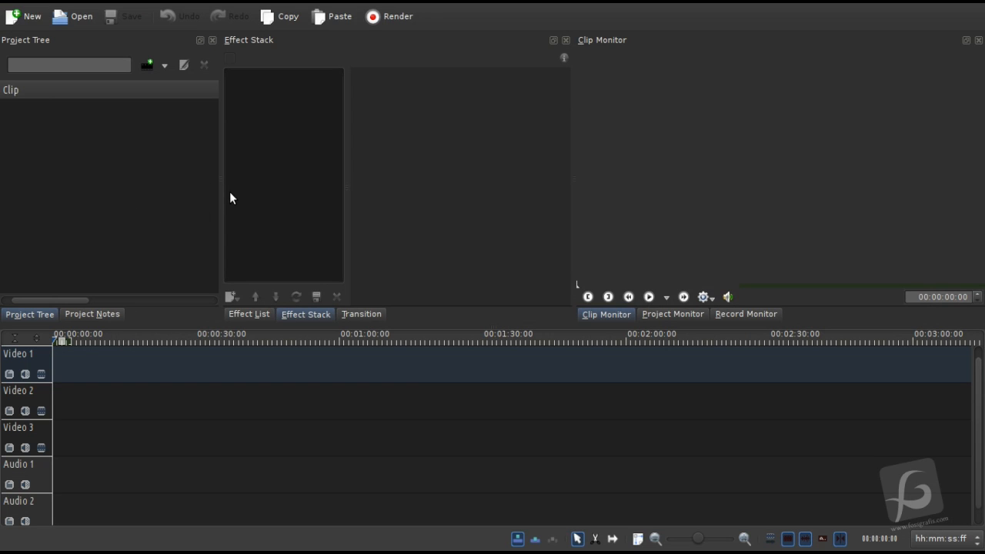
pyautogui.moveTo(253, 293)
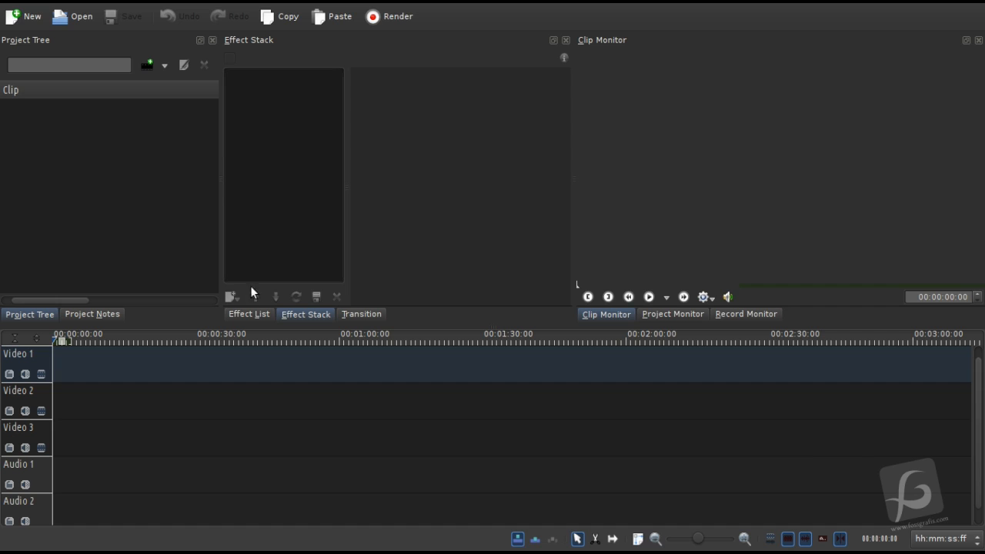
pyautogui.moveTo(283, 145)
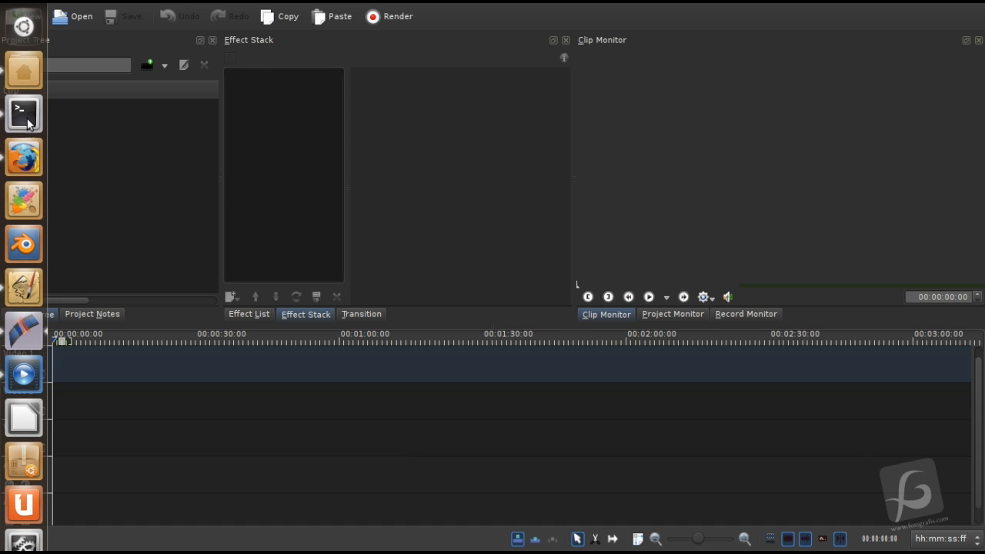
# - Play tutorial_done.mp4 from the Video Tutorial folder and skim ahead through it
pyautogui.click(74, 15)
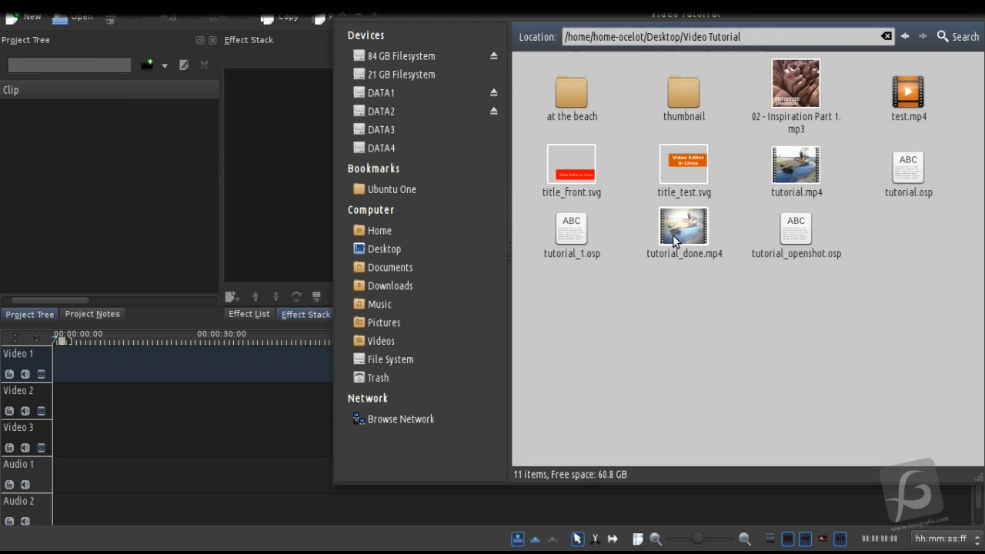
pyautogui.doubleClick(683, 228)
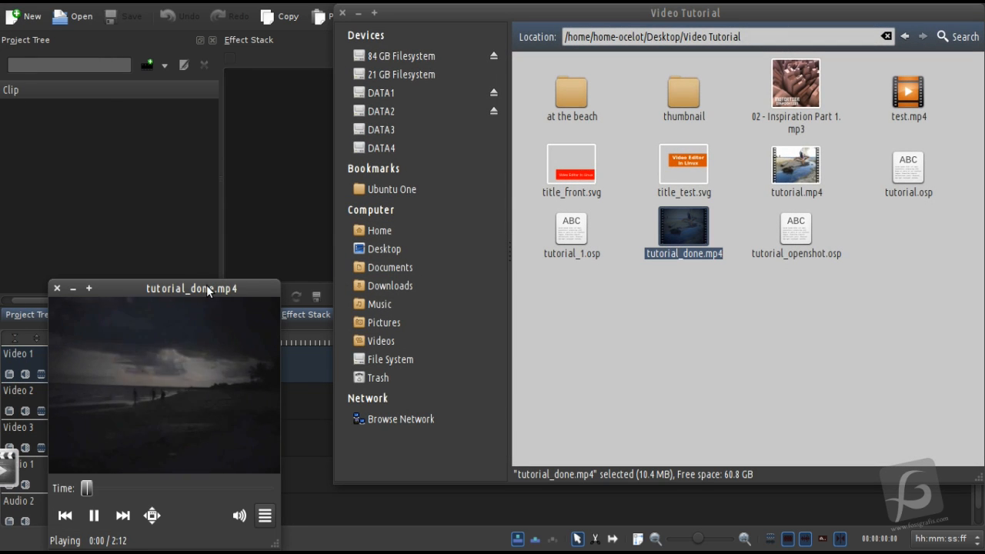
pyautogui.moveTo(193, 288); pyautogui.dragTo(443, 142)
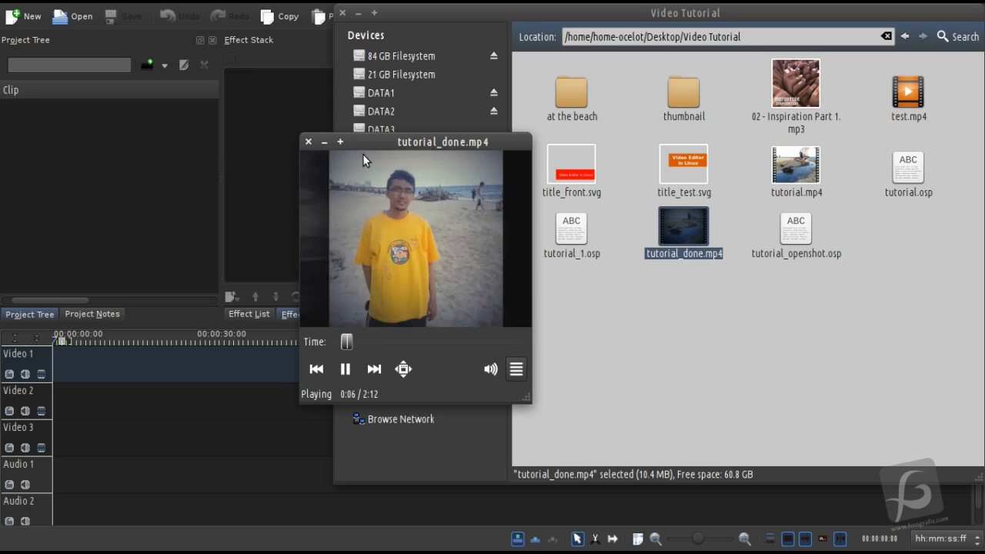
pyautogui.moveTo(345, 342); pyautogui.dragTo(366, 342)
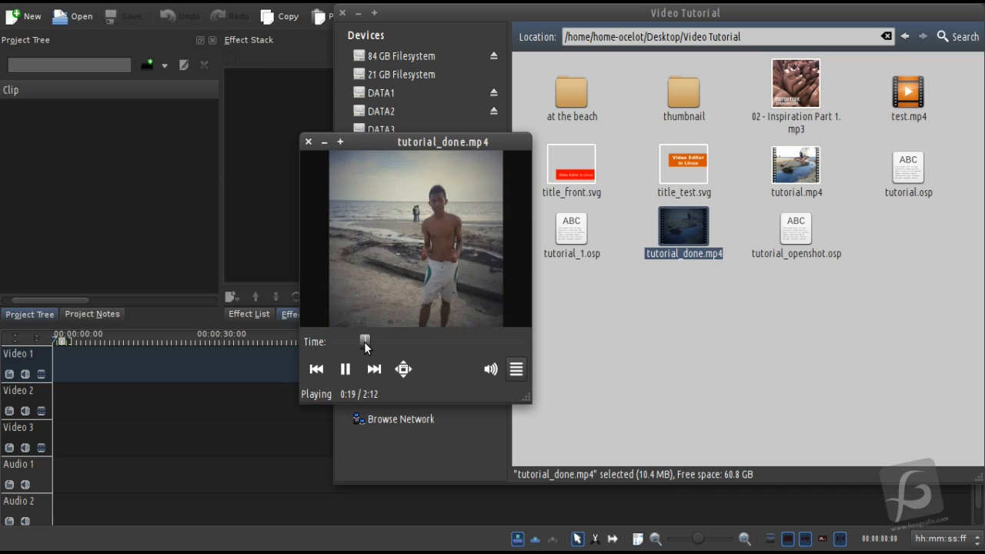
pyautogui.moveTo(366, 341); pyautogui.dragTo(400, 342)
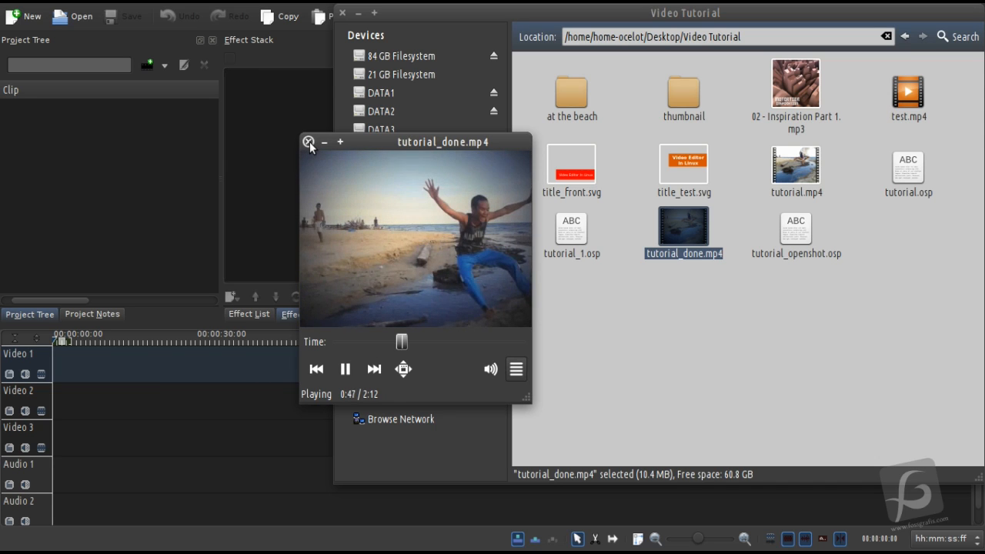
# - Close the player and enter the 'at the beach' folder of dated beach photos
pyautogui.click(308, 143)
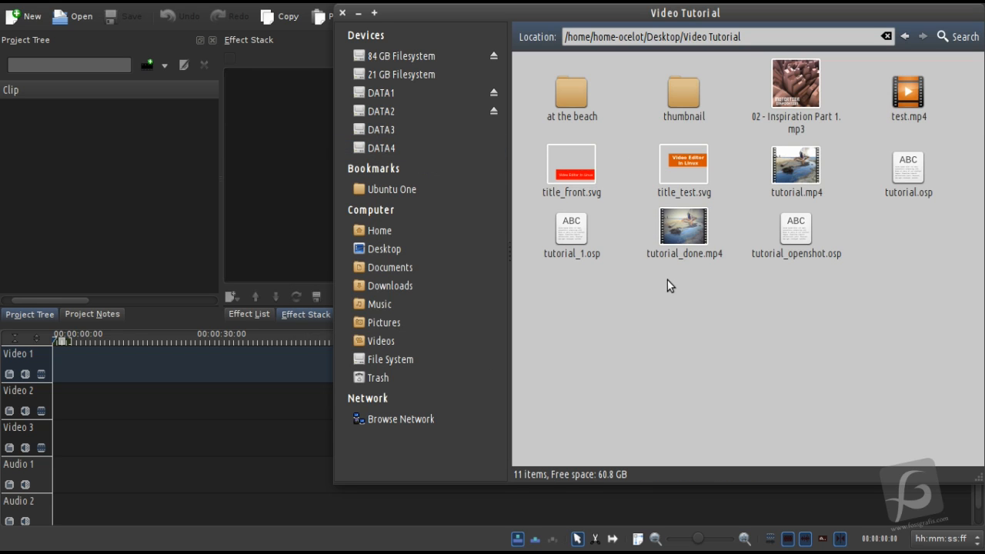
pyautogui.click(571, 87)
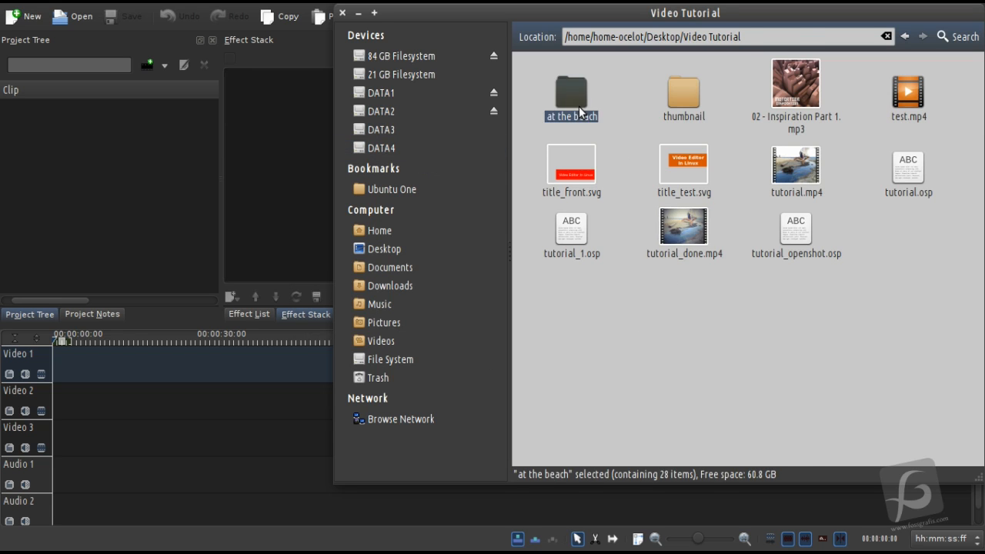
pyautogui.doubleClick(571, 88)
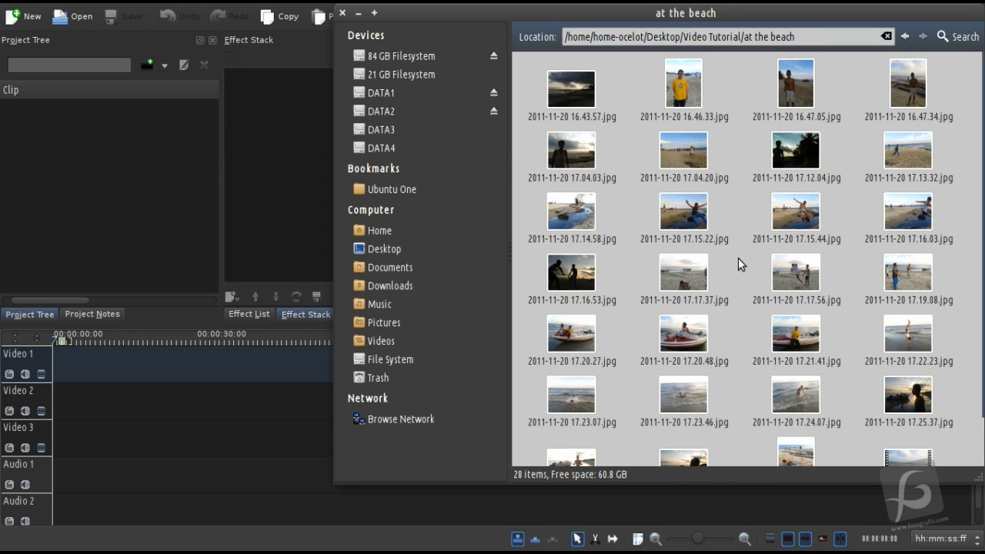
pyautogui.moveTo(314, 102)
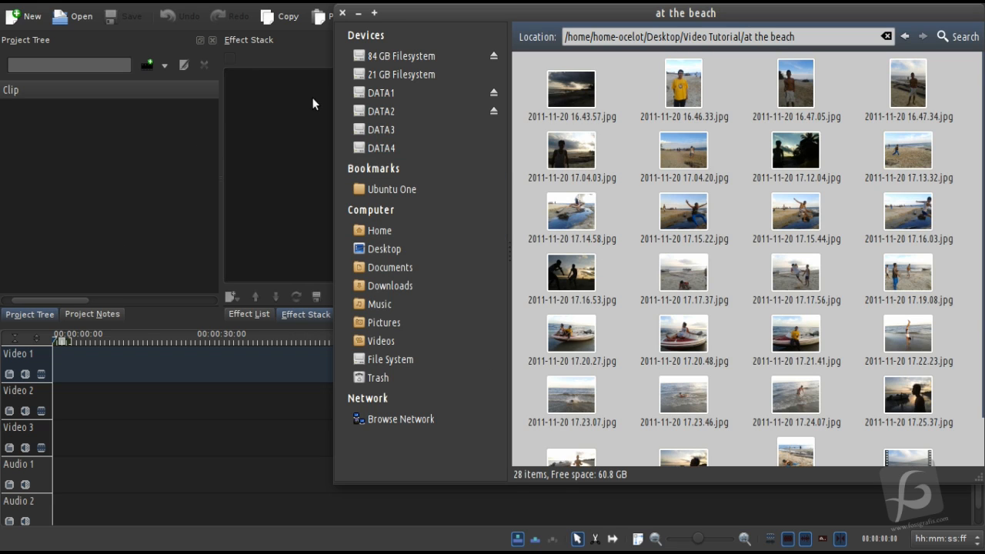
pyautogui.moveTo(414, 17)
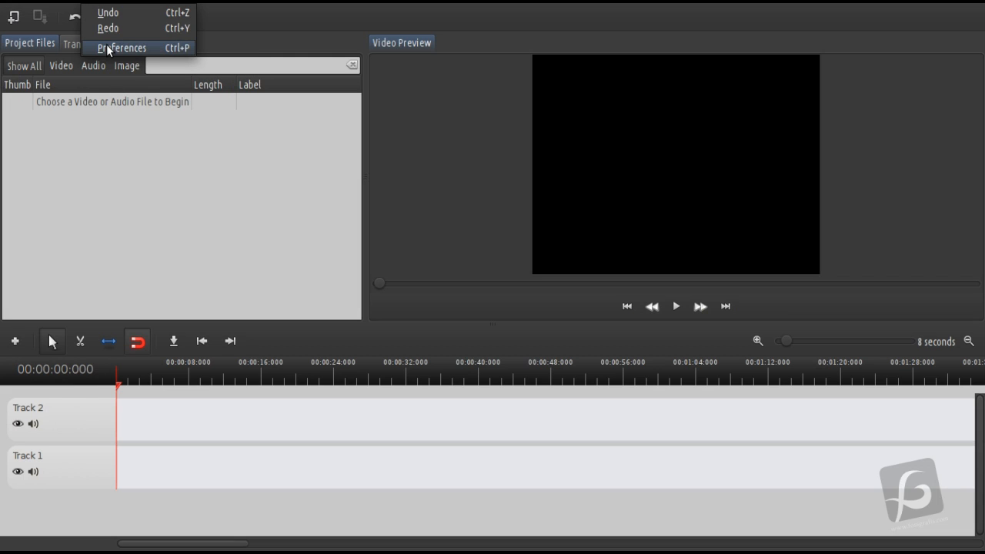
# - Review the Profiles preferences and the profile manager, keeping the DV/DVD PAL default
pyautogui.click(121, 48)
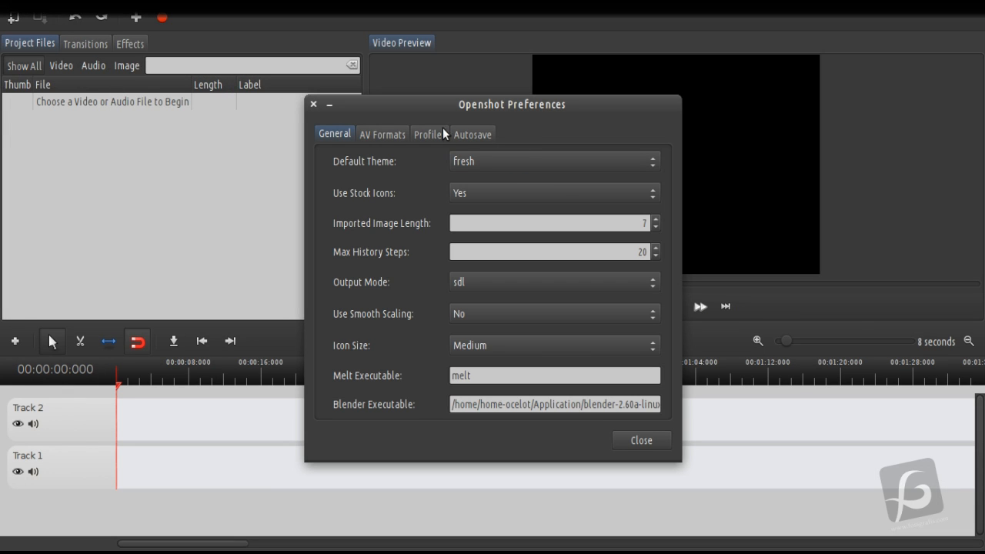
pyautogui.click(428, 132)
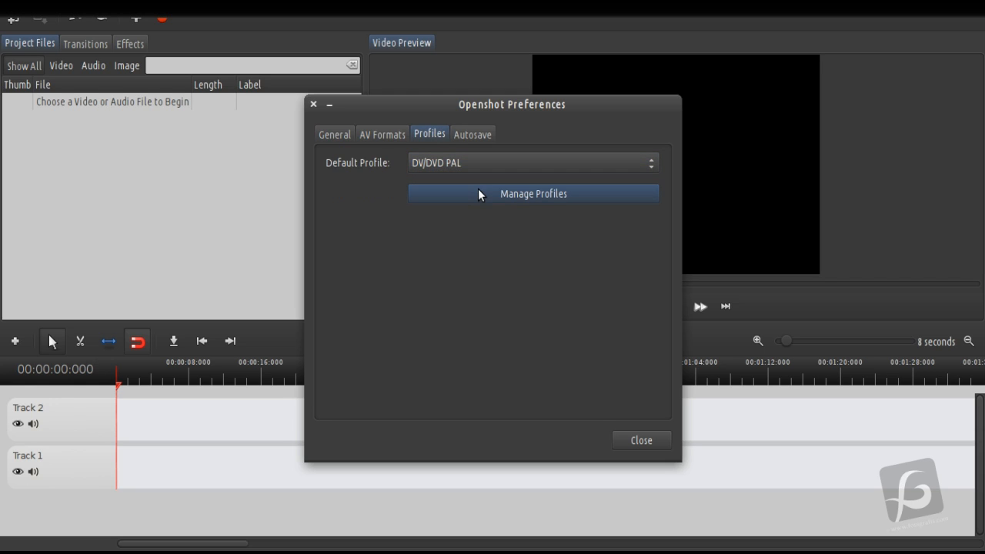
pyautogui.click(533, 194)
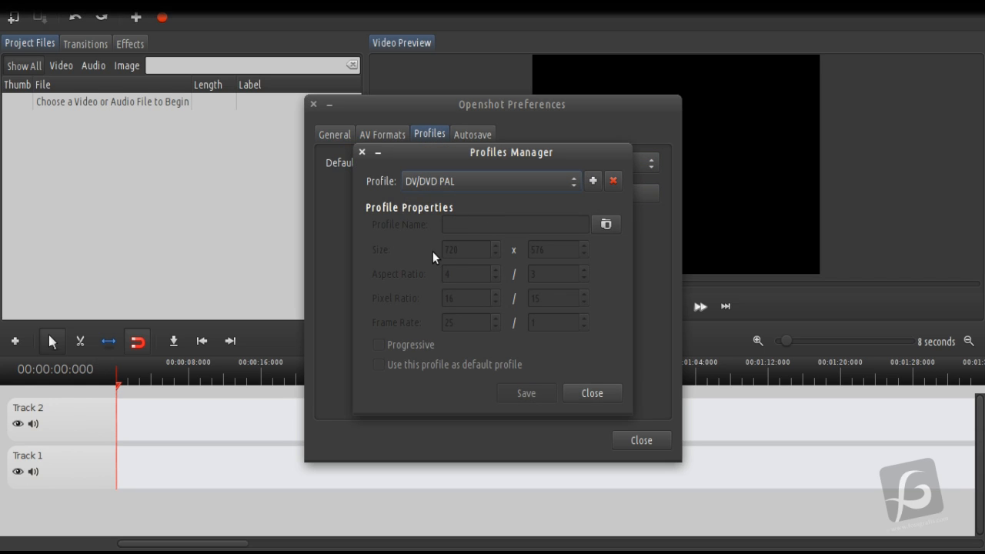
pyautogui.moveTo(414, 256)
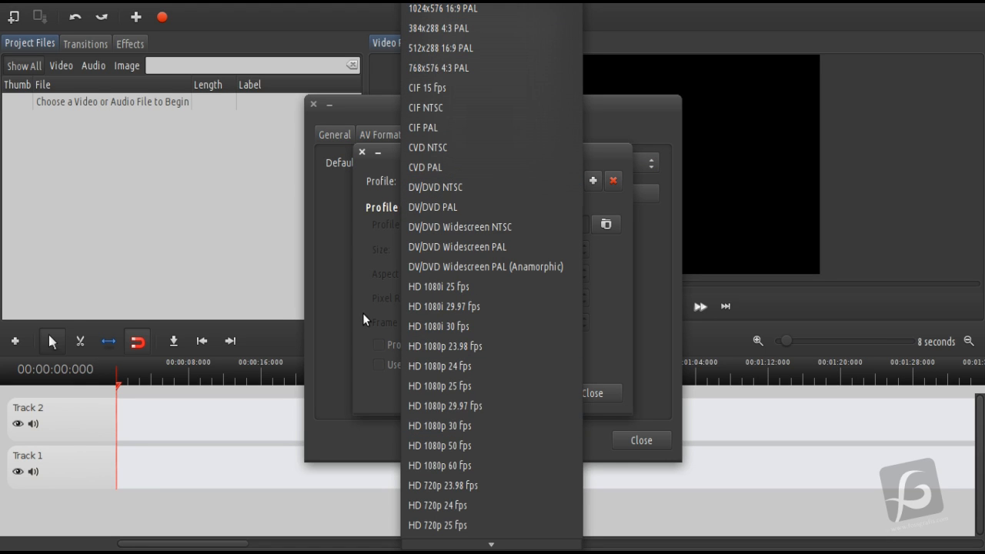
pyautogui.click(431, 206)
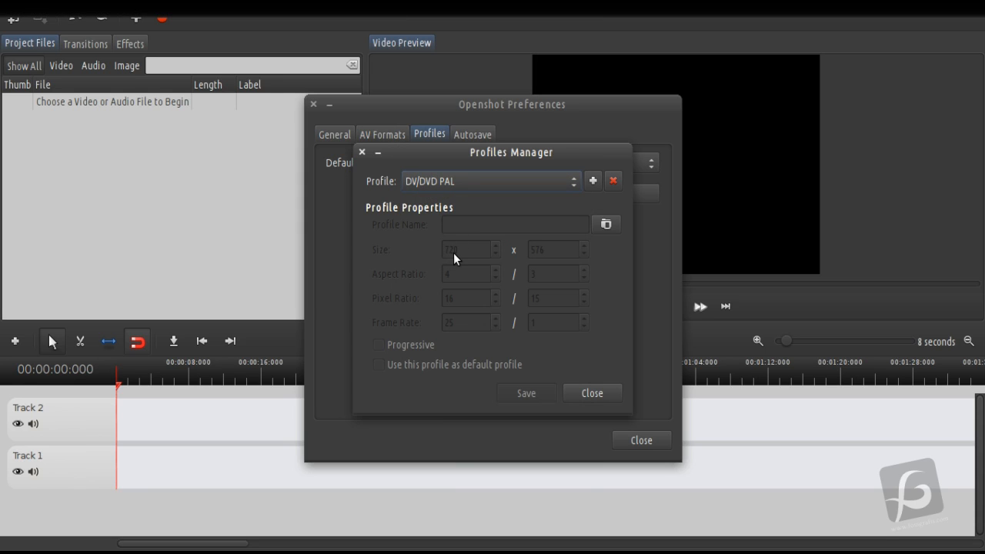
pyautogui.moveTo(548, 262)
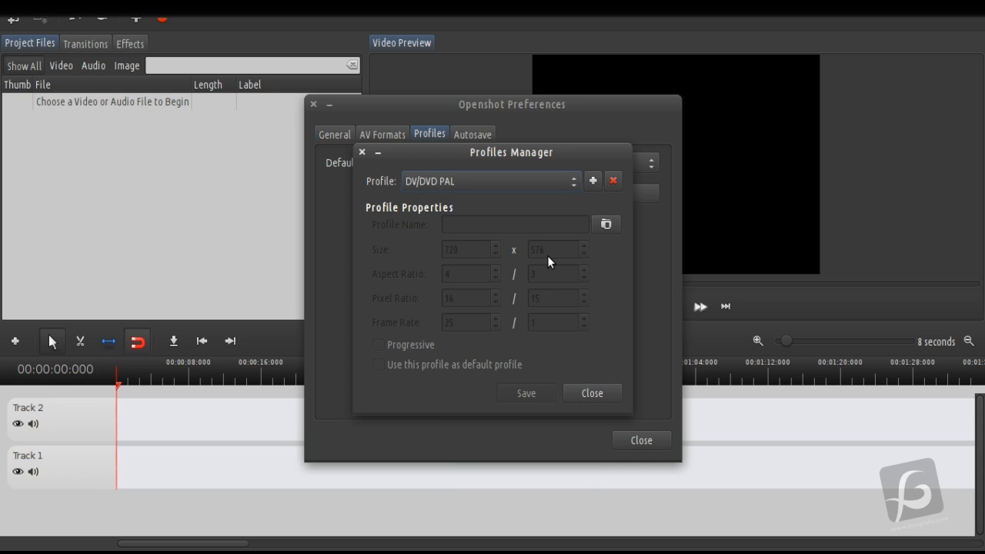
pyautogui.moveTo(542, 263)
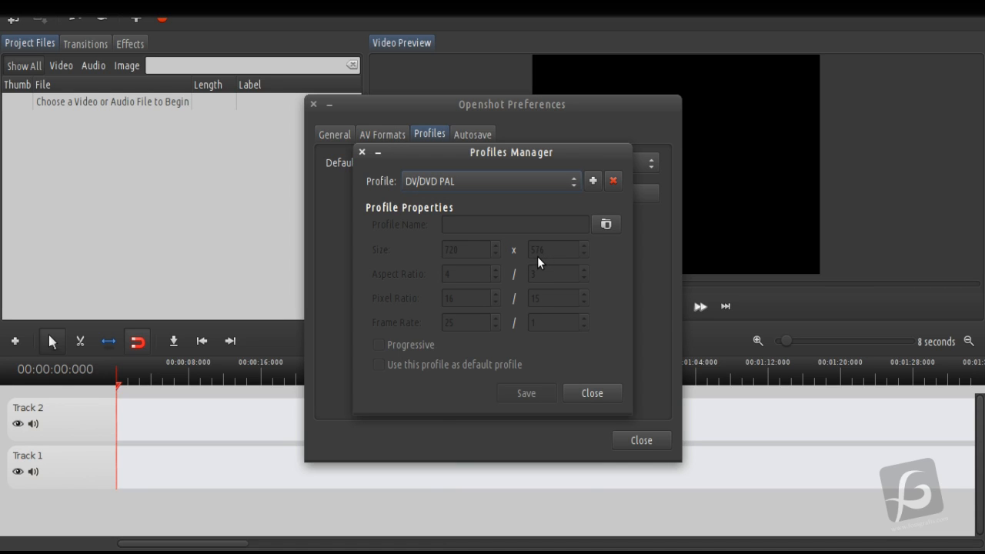
pyautogui.moveTo(623, 277)
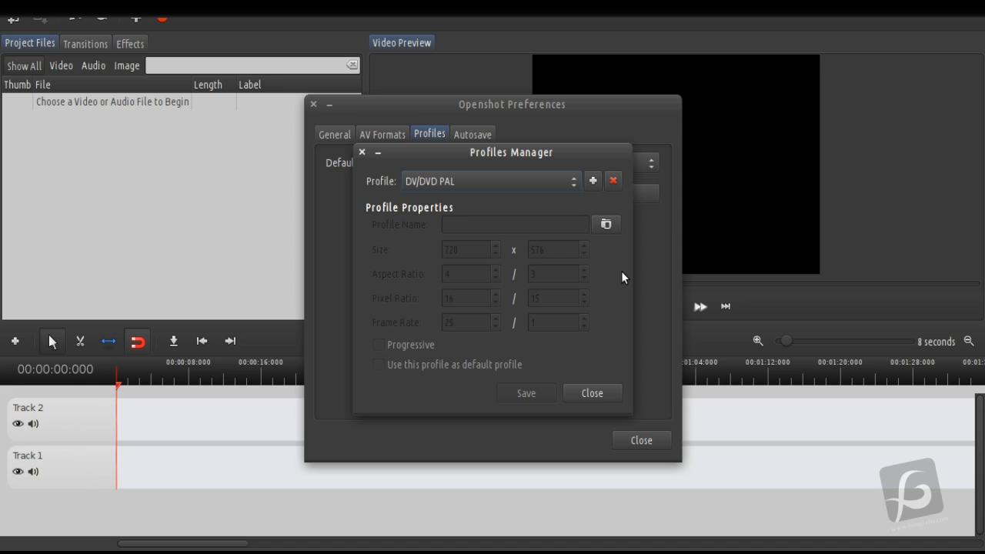
pyautogui.click(591, 392)
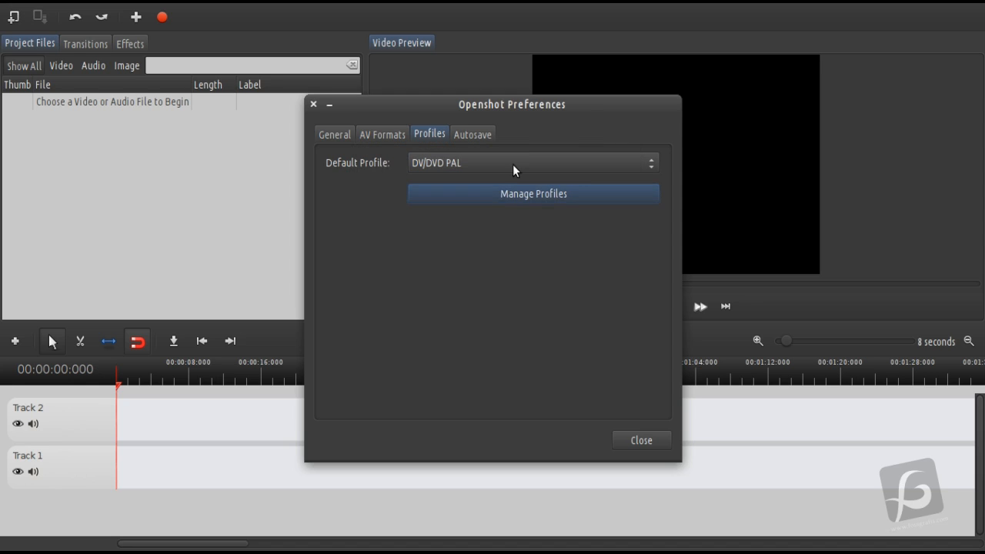
# - Check the Autosave preferences, then return to the General preferences
pyautogui.click(471, 132)
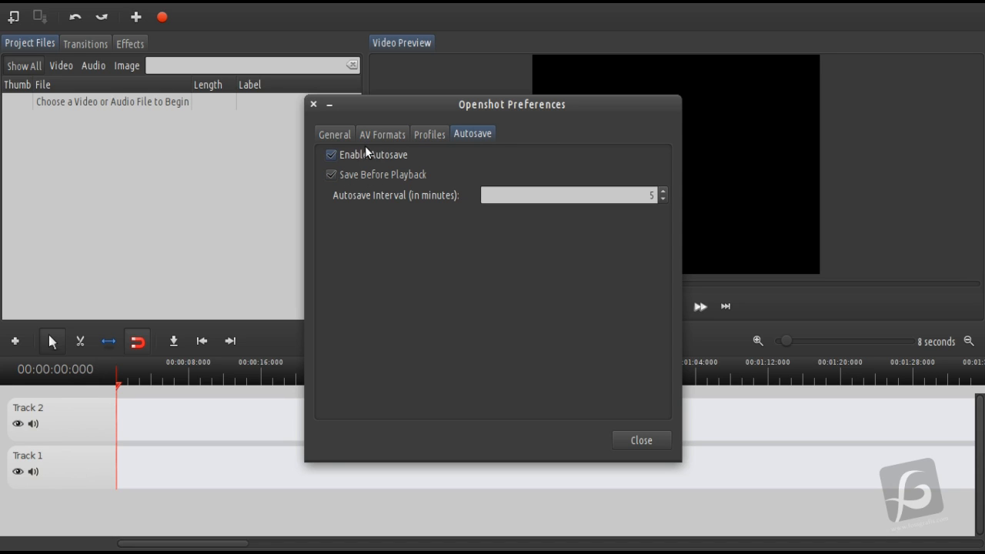
pyautogui.moveTo(367, 162)
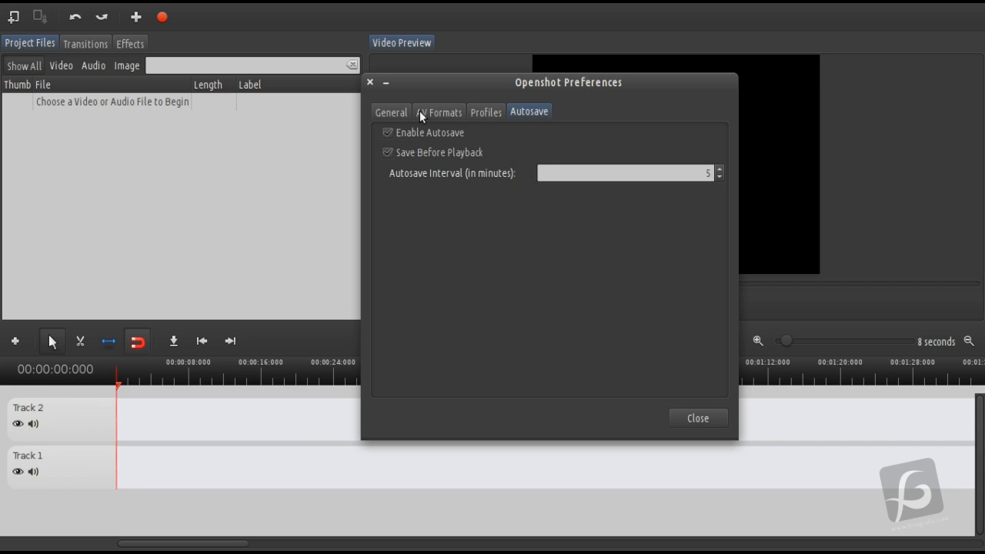
pyautogui.click(391, 111)
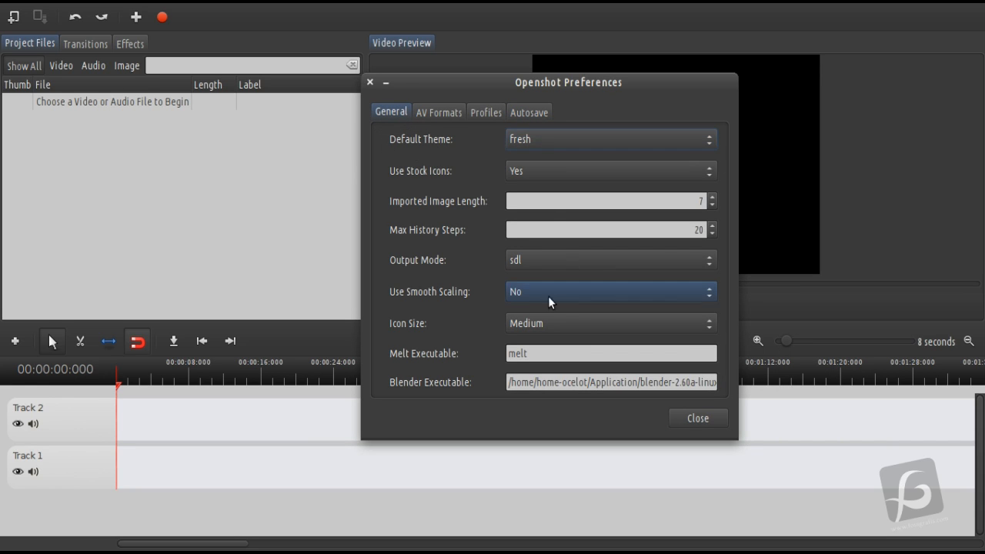
pyautogui.moveTo(397, 120)
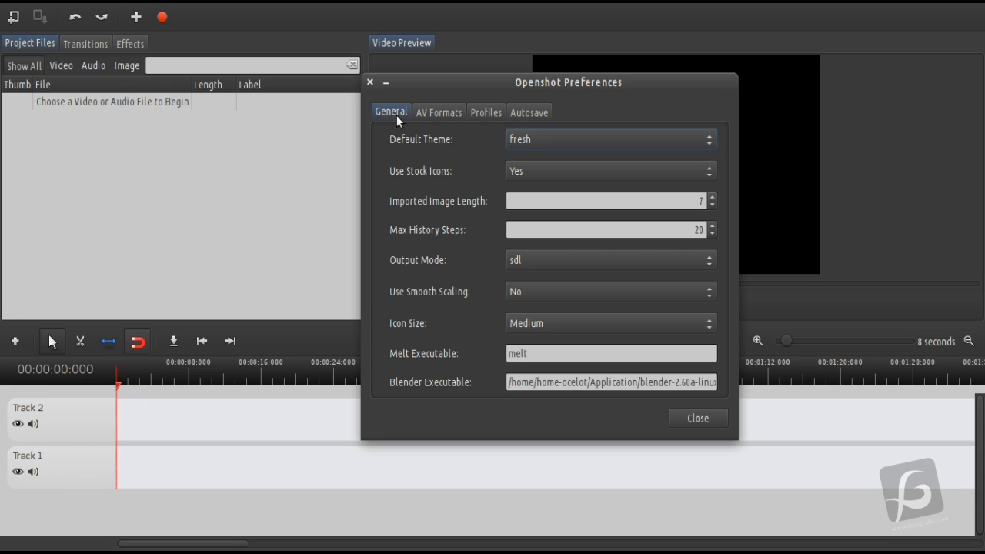
pyautogui.click(609, 291)
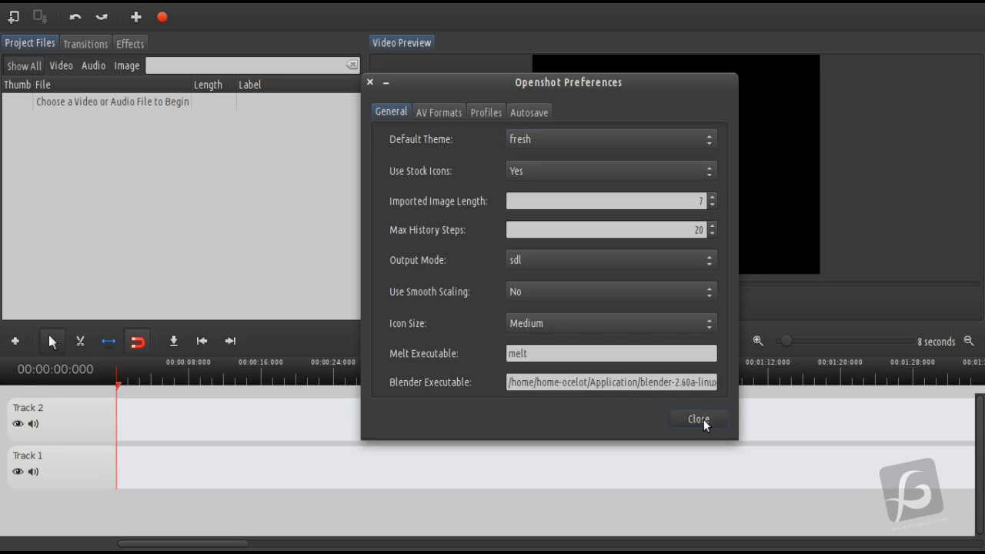
# - Glance at the Transitions gallery, then return to the empty Project Files list
pyautogui.click(698, 418)
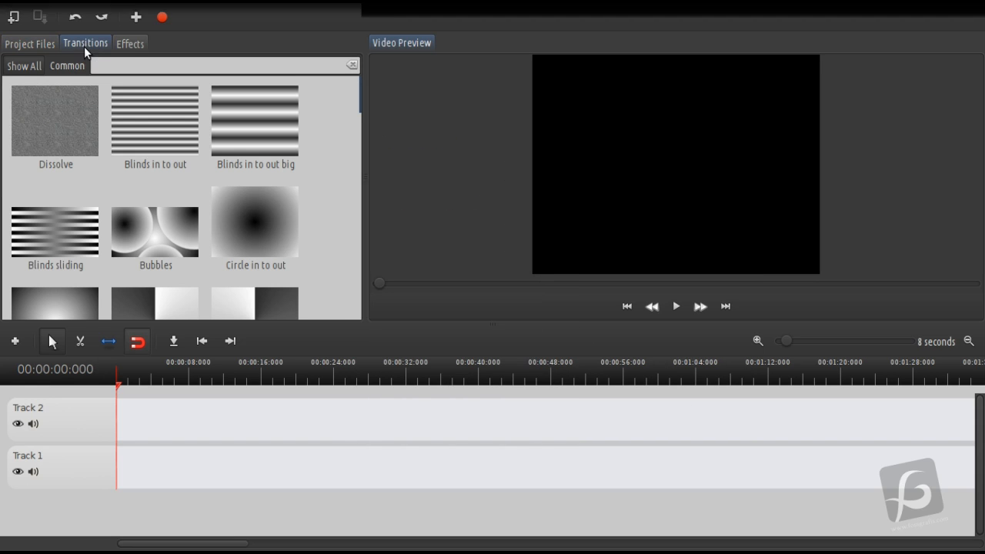
pyautogui.moveTo(129, 44)
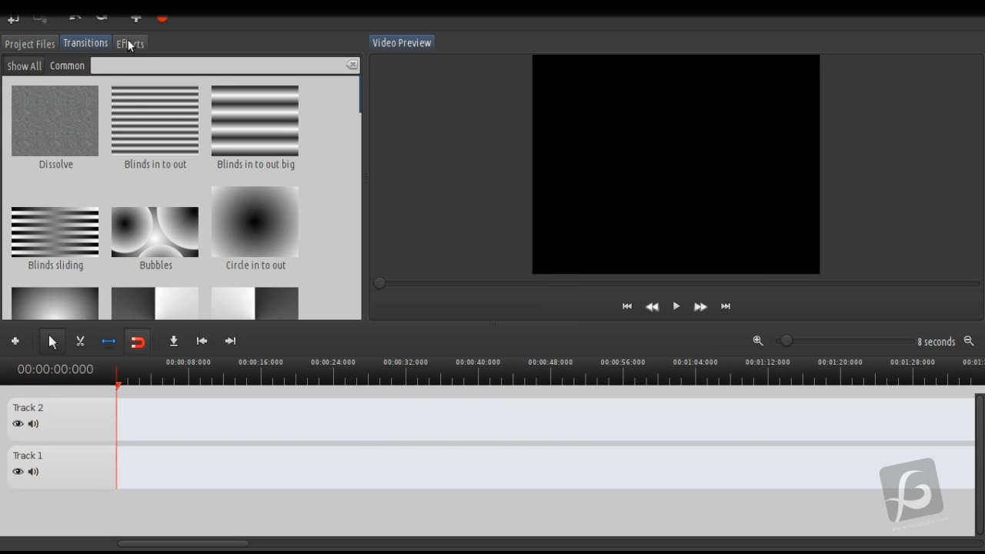
pyautogui.click(29, 43)
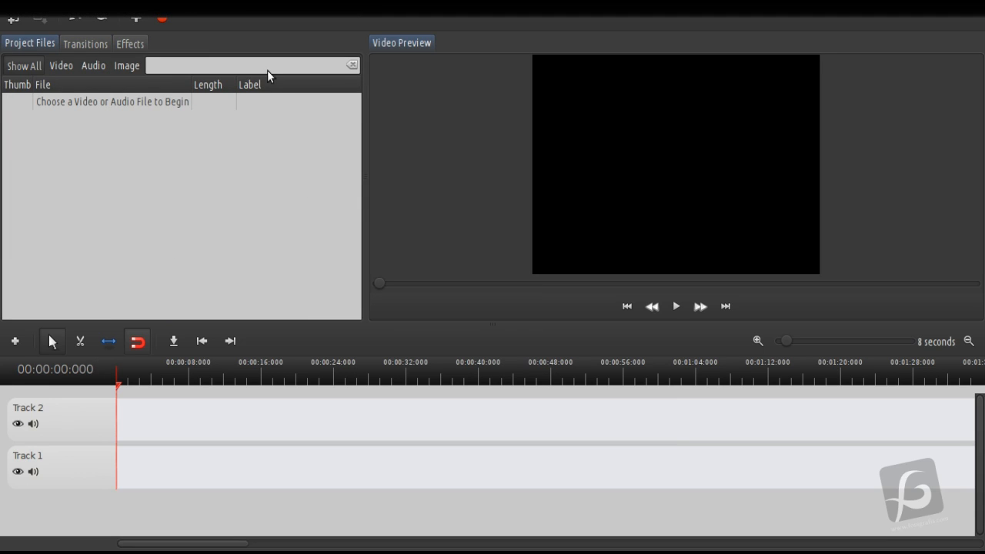
pyautogui.moveTo(534, 225)
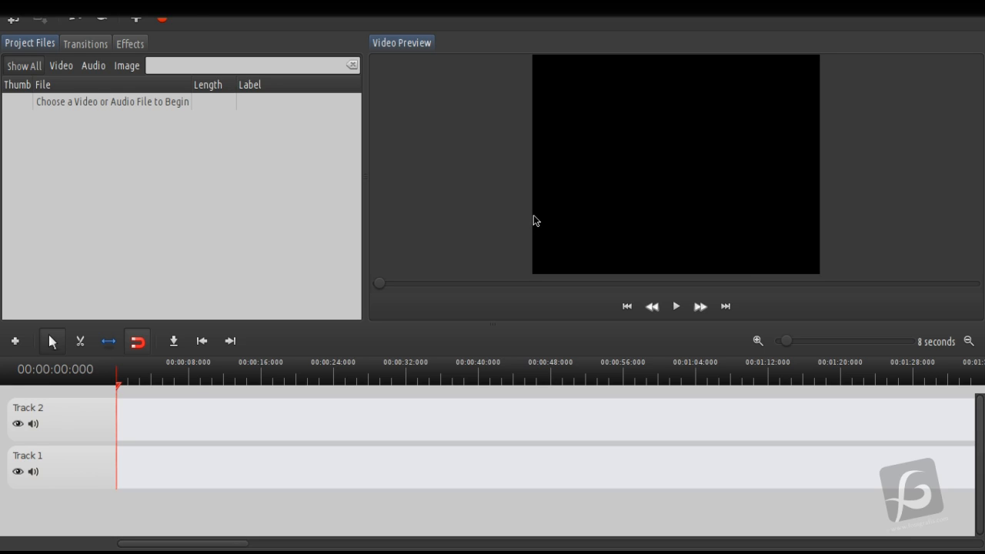
pyautogui.moveTo(131, 126)
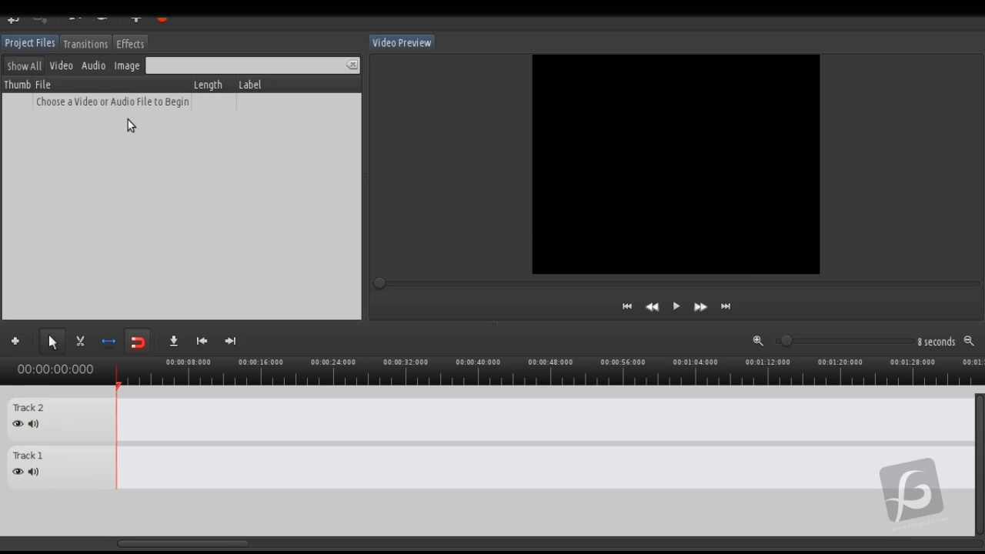
pyautogui.moveTo(3, 202)
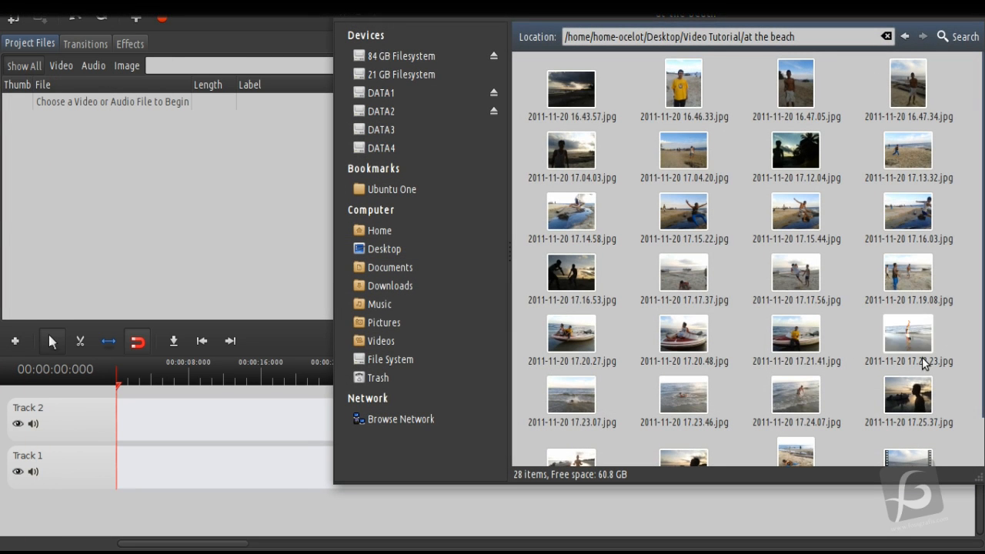
# - Import every beach JPG as separate stills, declining the image-sequence prompt
pyautogui.scroll(-3)
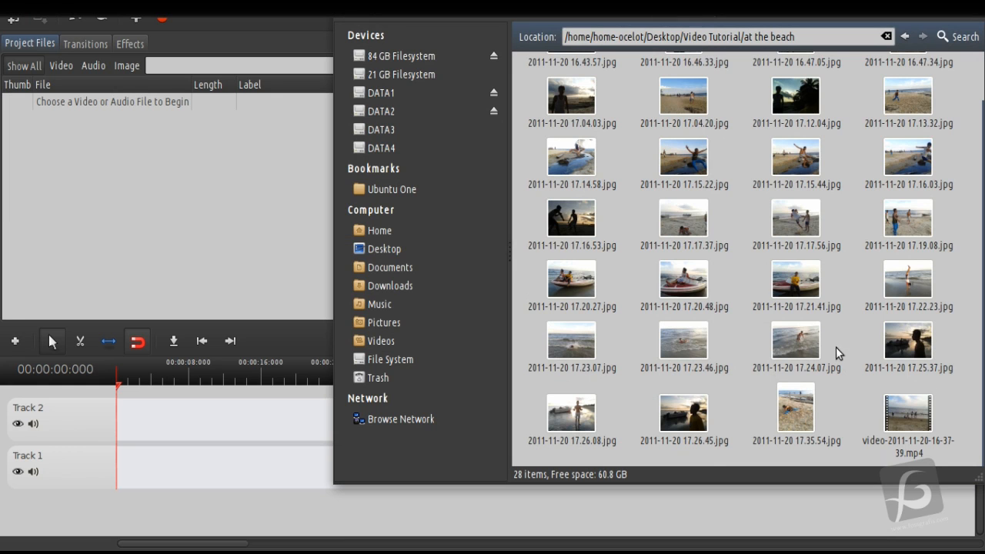
pyautogui.press('ctrl+a')
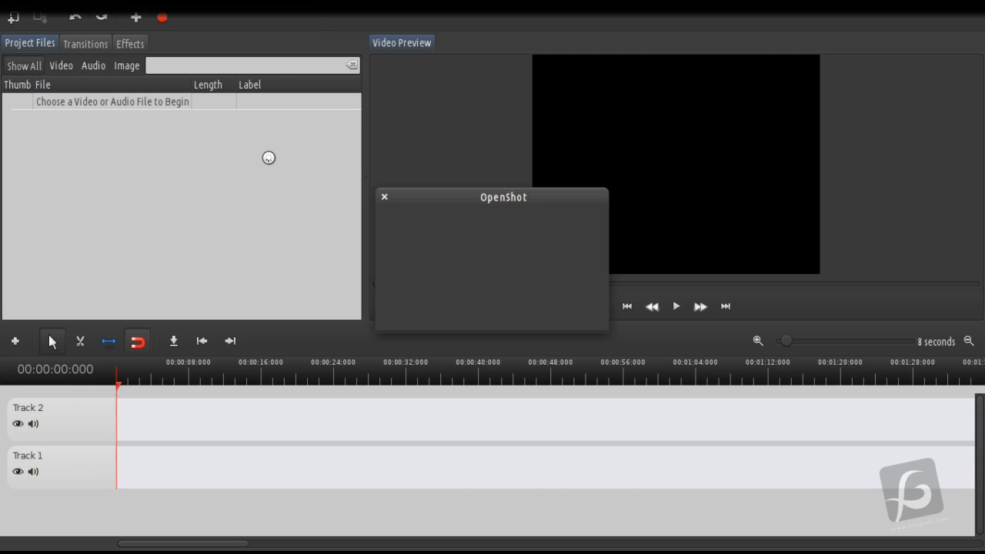
pyautogui.moveTo(398, 215)
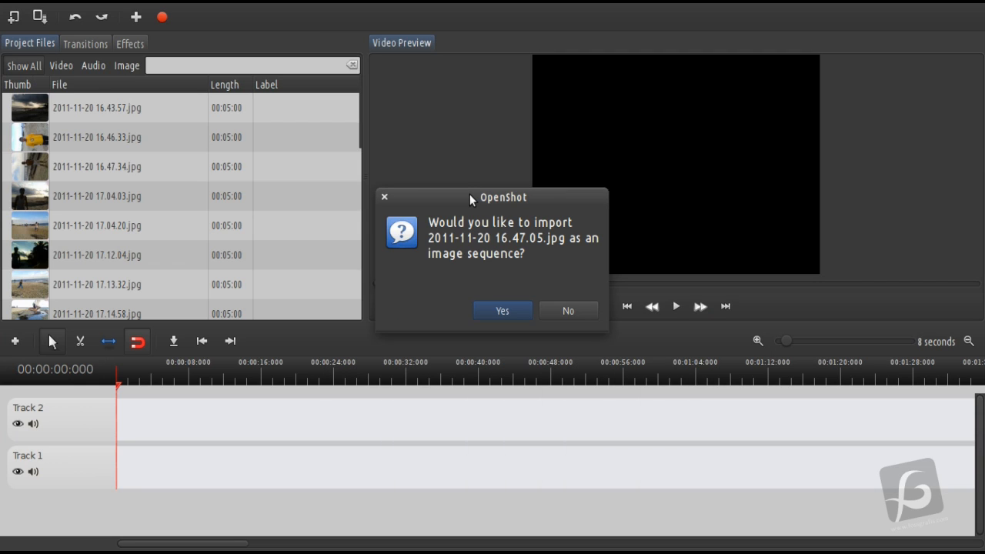
pyautogui.moveTo(440, 203)
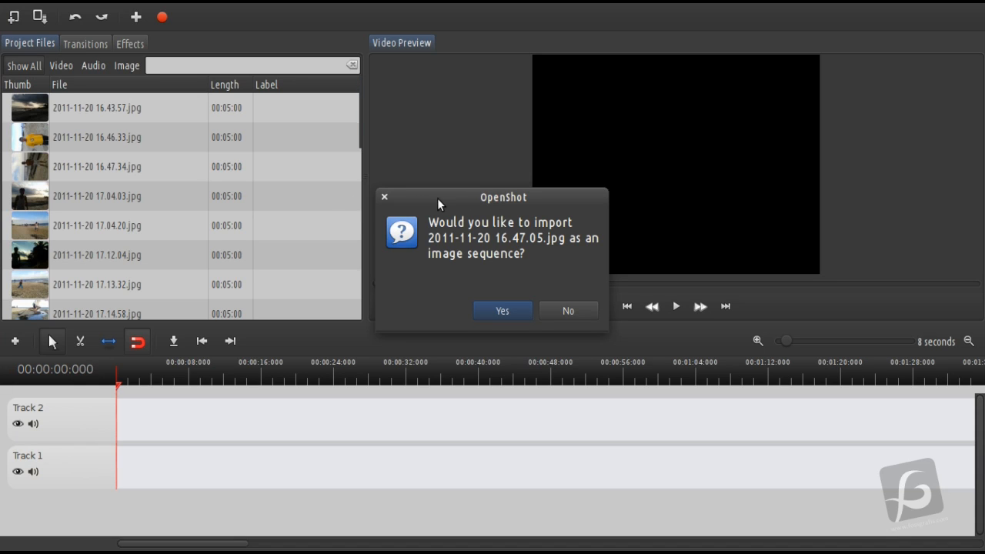
pyautogui.moveTo(494, 259)
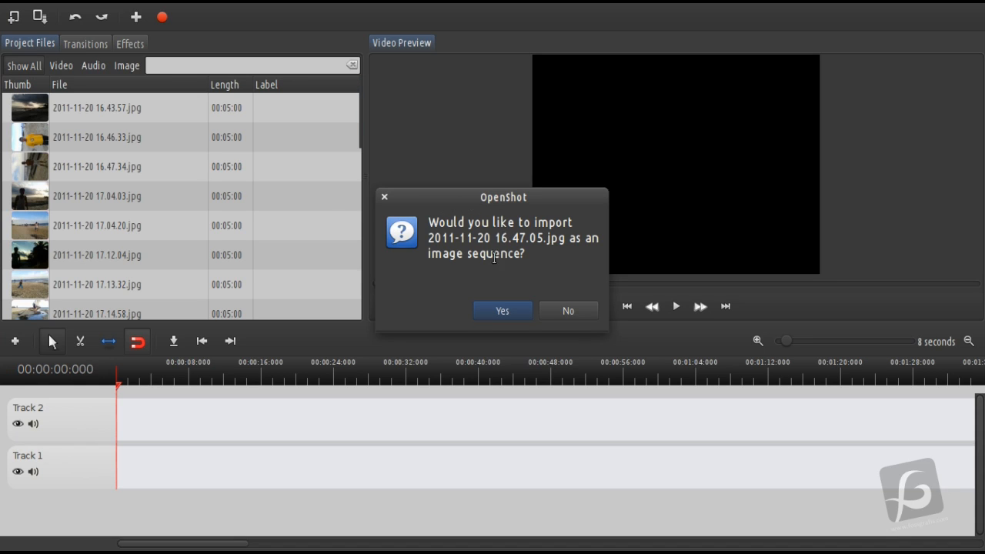
pyautogui.moveTo(500, 268)
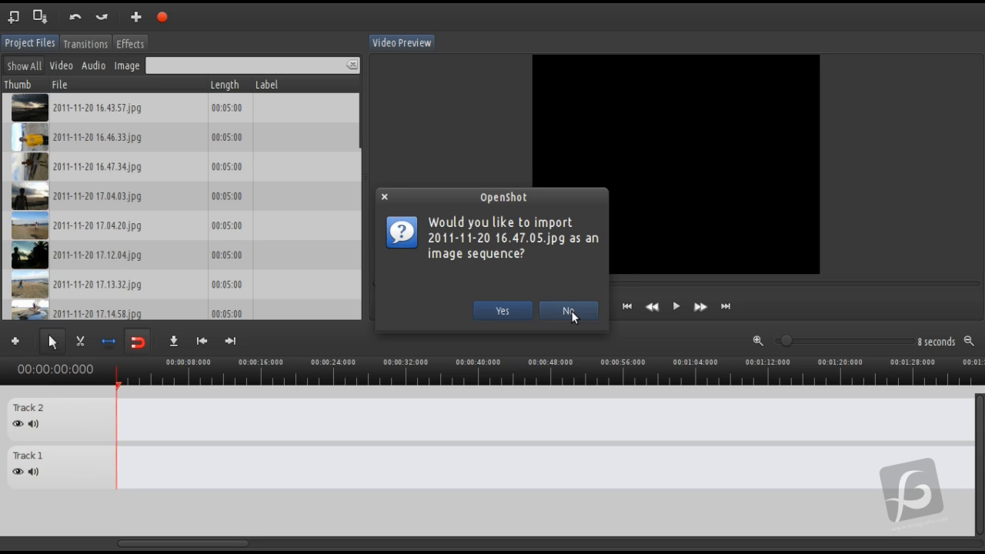
pyautogui.click(567, 311)
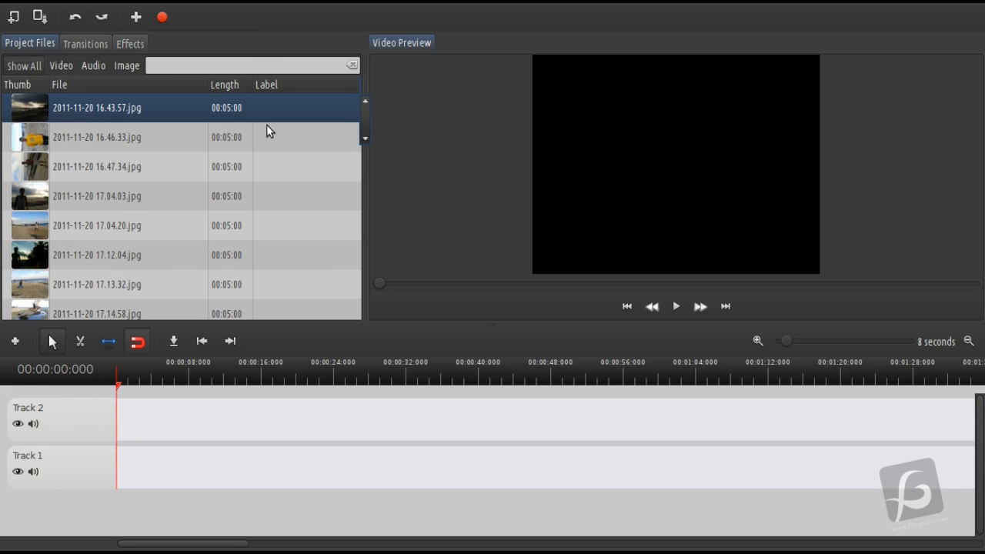
# - Place a photo on Track 2, join the overlap with a Bubbles transition and scrub through it
pyautogui.scroll(-3)
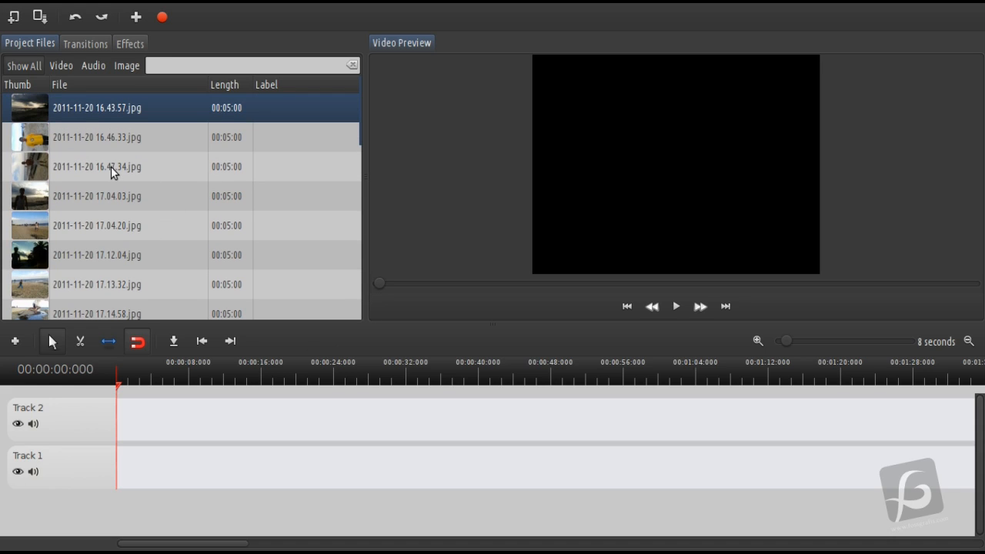
pyautogui.moveTo(100, 186)
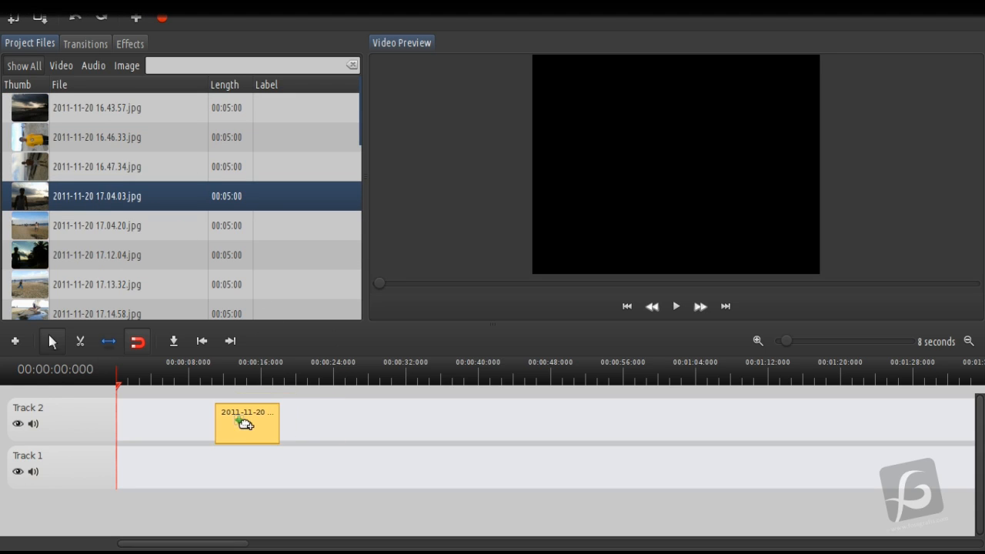
pyautogui.moveTo(246, 422); pyautogui.dragTo(148, 419)
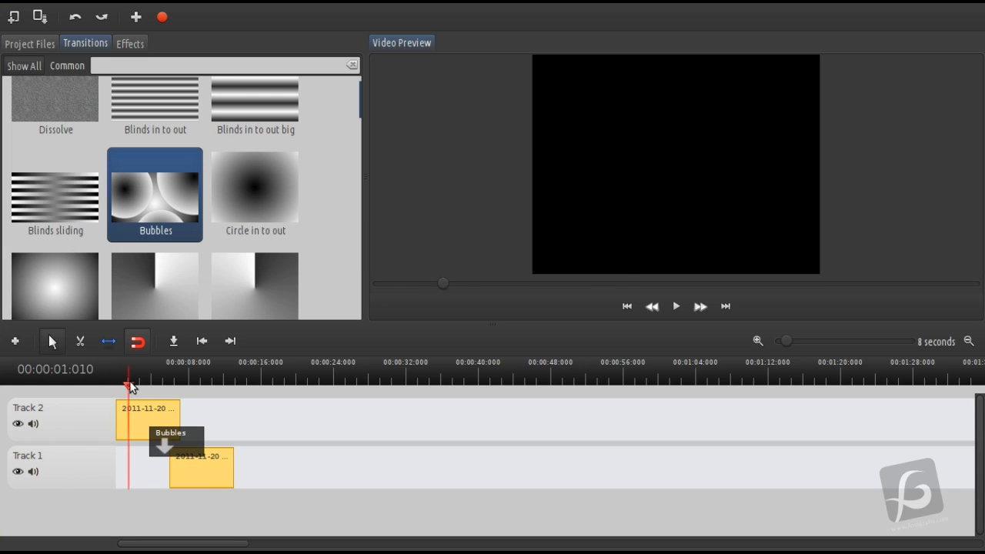
pyautogui.moveTo(129, 387); pyautogui.dragTo(177, 388)
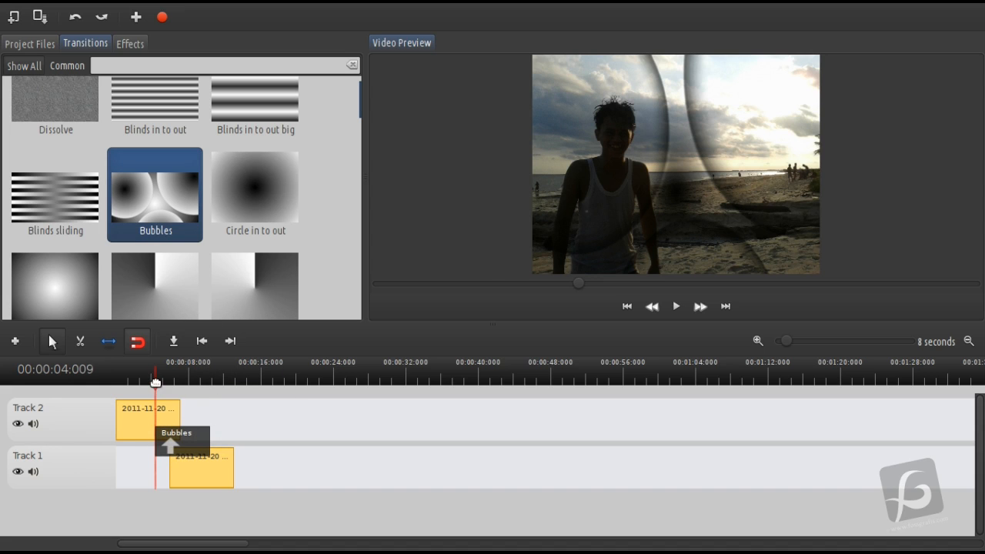
pyautogui.moveTo(157, 381); pyautogui.dragTo(151, 392)
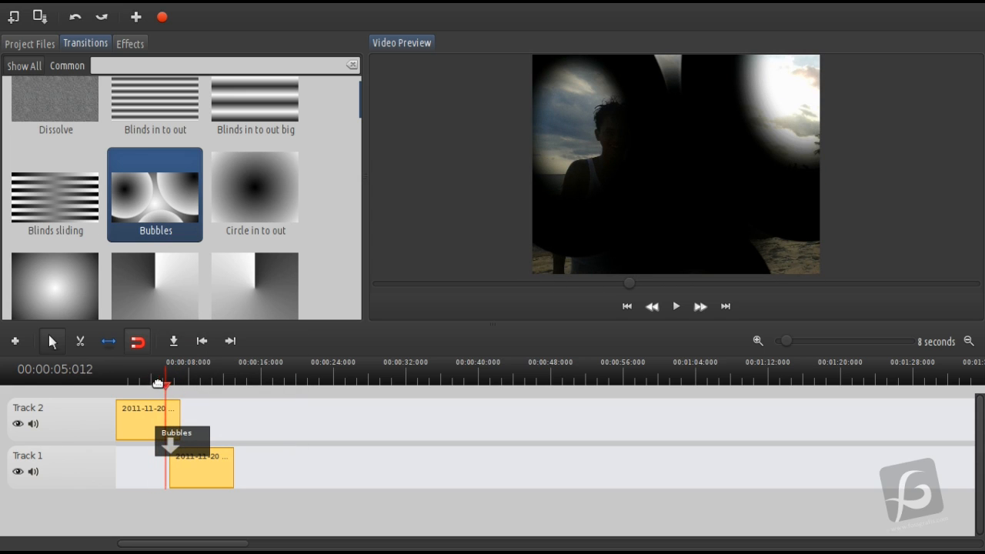
pyautogui.moveTo(161, 385); pyautogui.dragTo(183, 391)
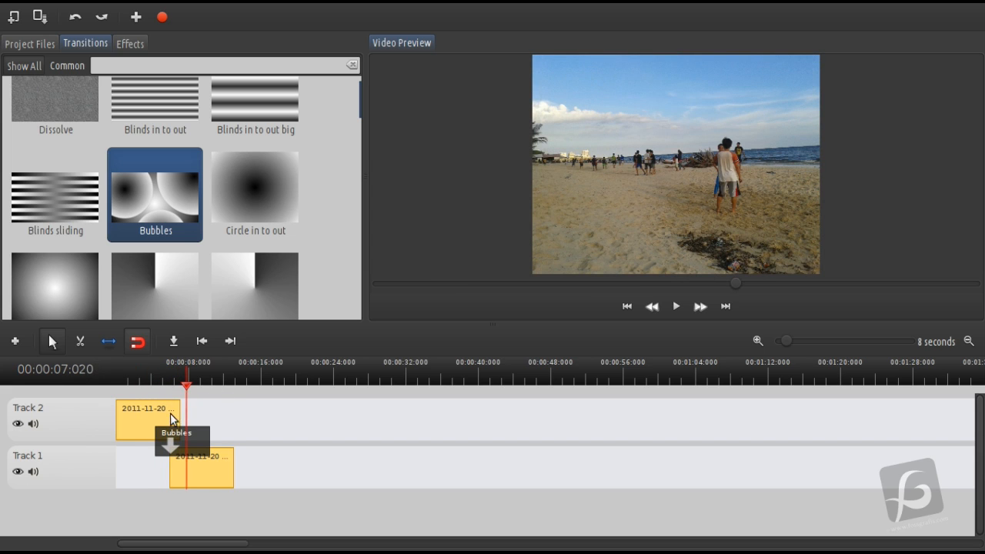
pyautogui.moveTo(30, 59)
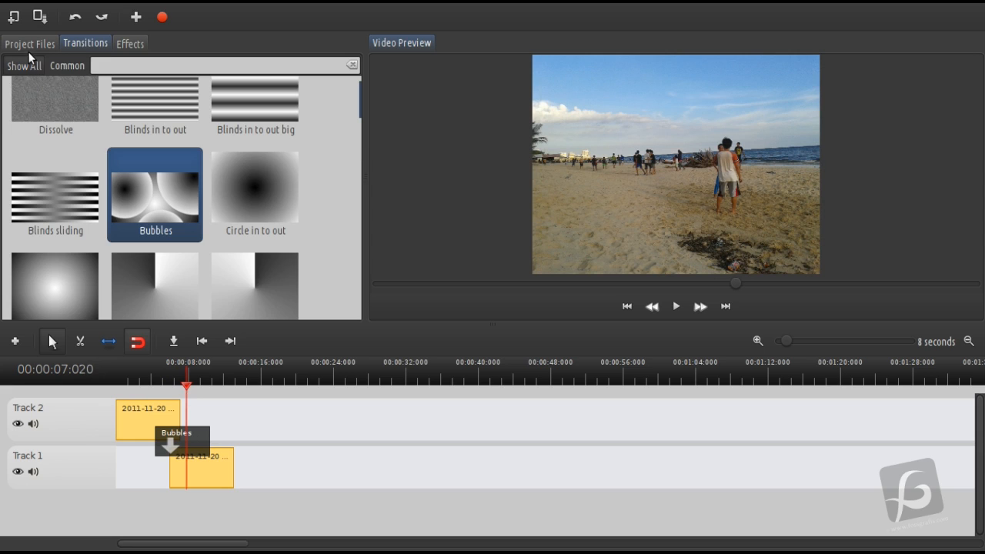
# - Return to Project Files, browse the imported photos and select from the first one down
pyautogui.click(29, 43)
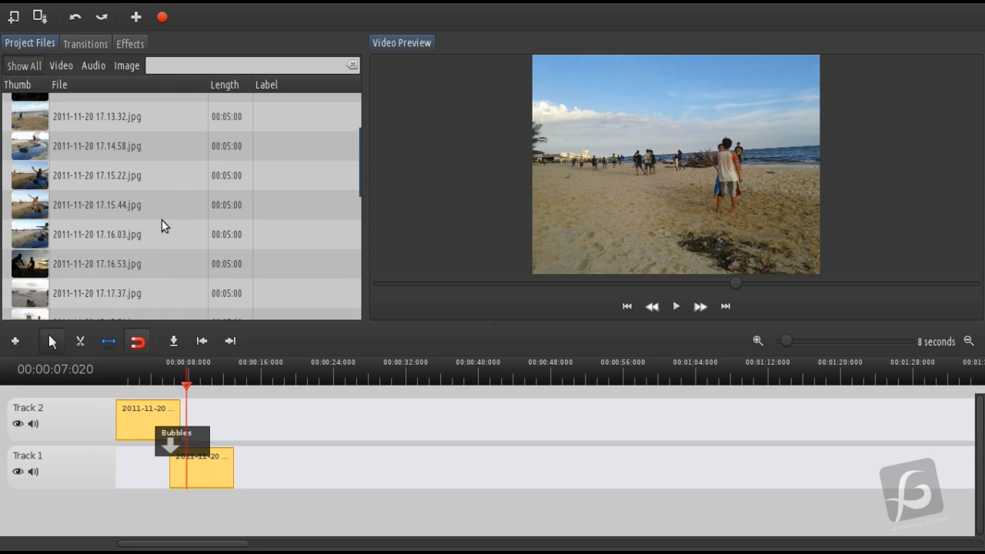
pyautogui.moveTo(191, 202)
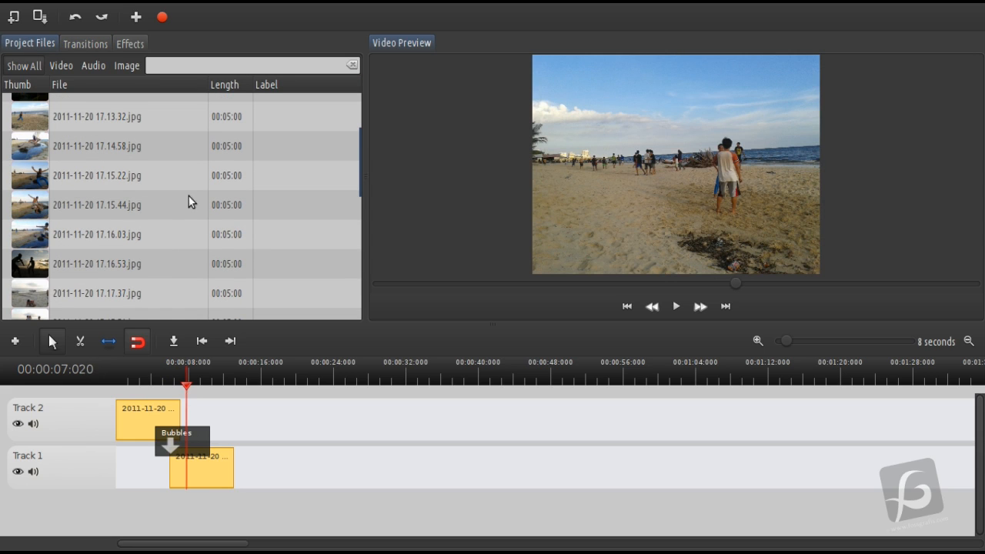
pyautogui.scroll(-3)
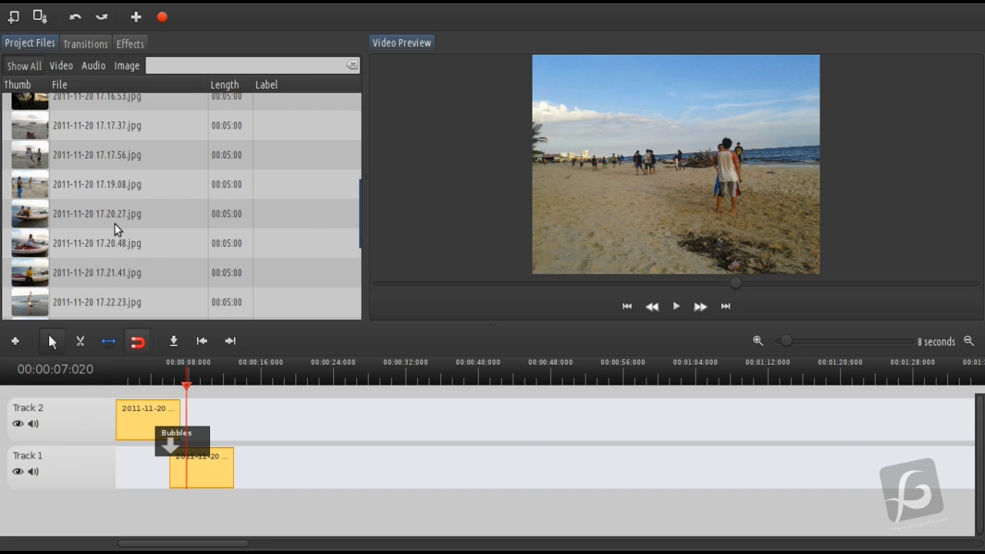
pyautogui.moveTo(172, 432)
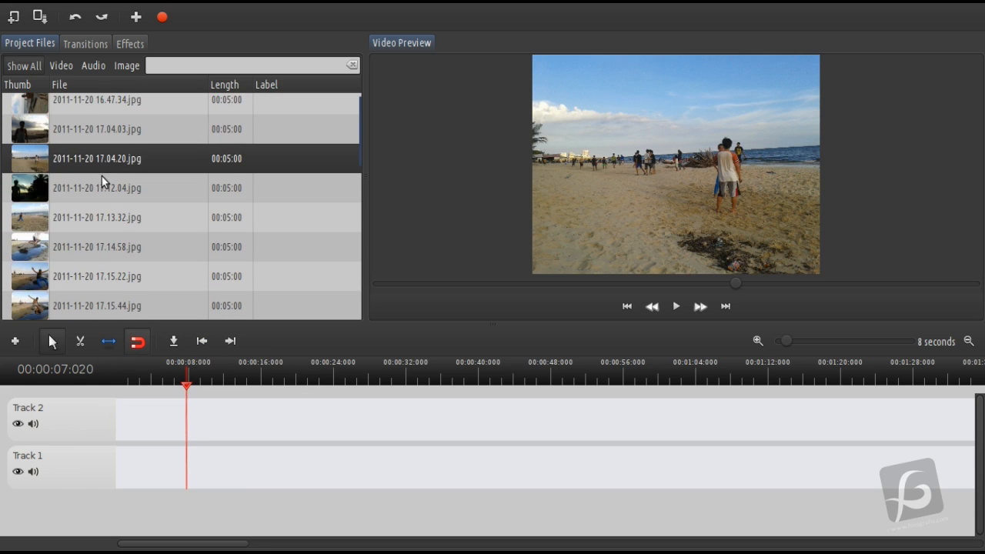
pyautogui.scroll(3)
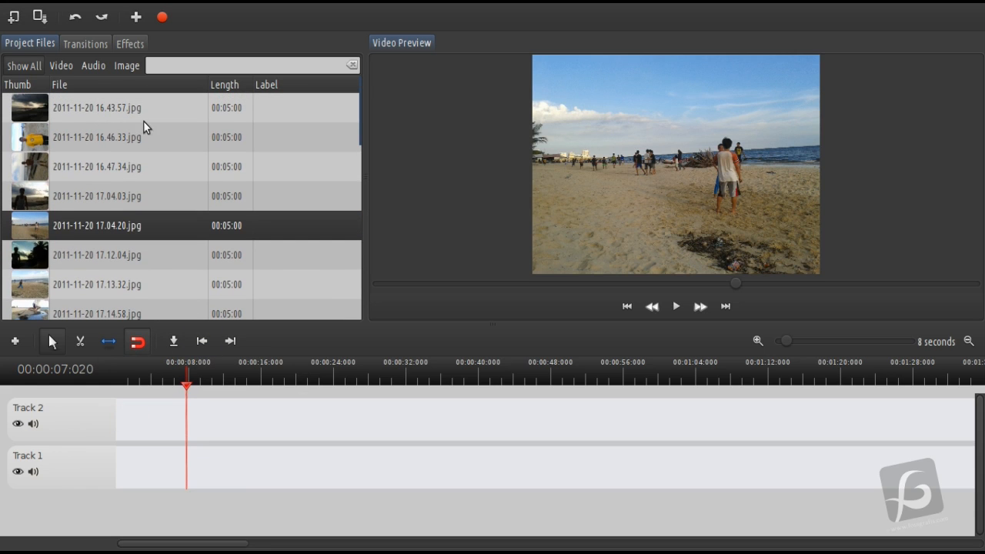
pyautogui.scroll(-3)
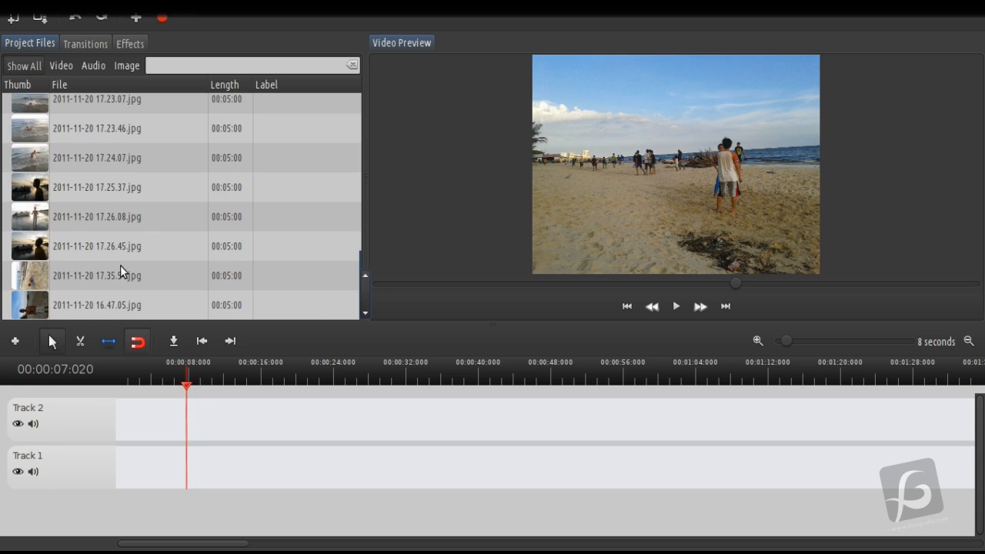
pyautogui.scroll(3)
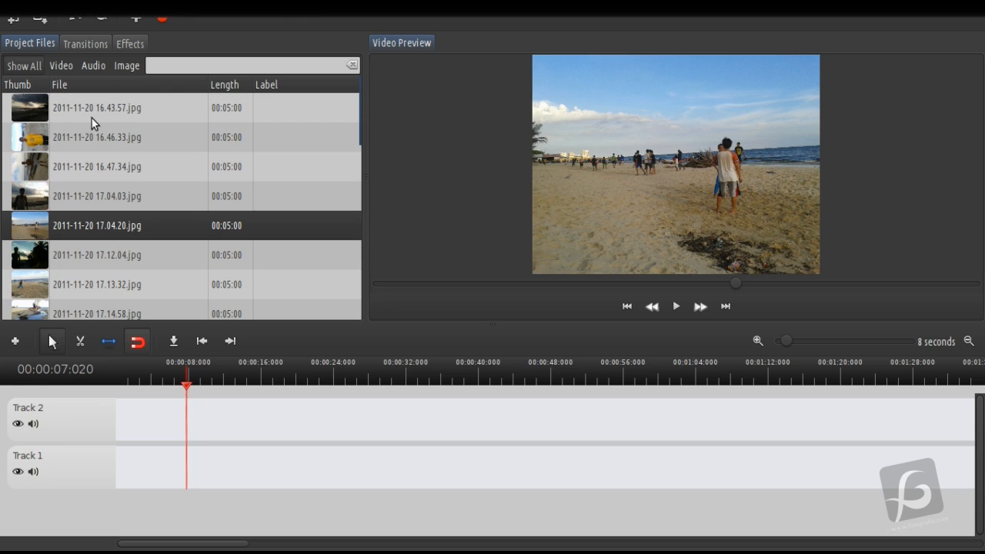
pyautogui.click(97, 108)
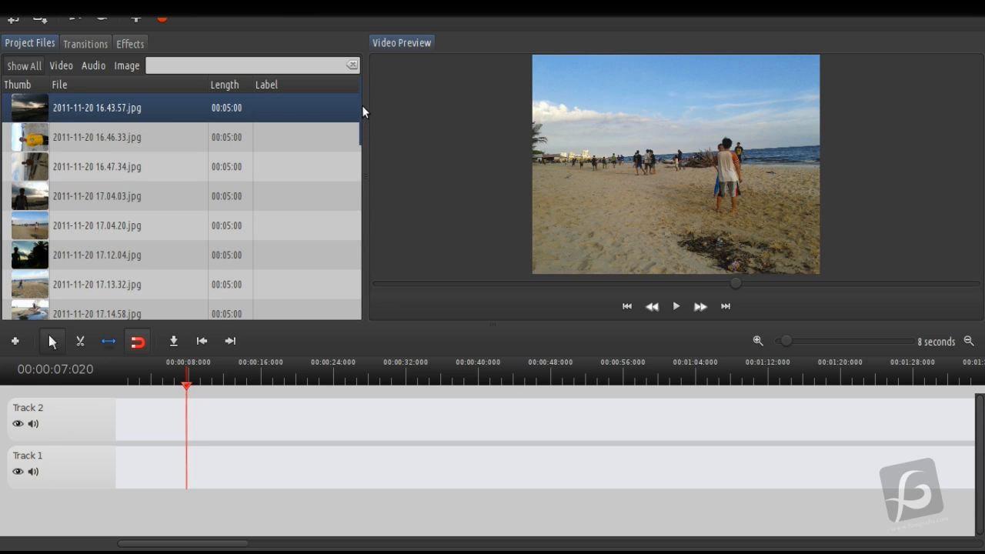
pyautogui.scroll(-3)
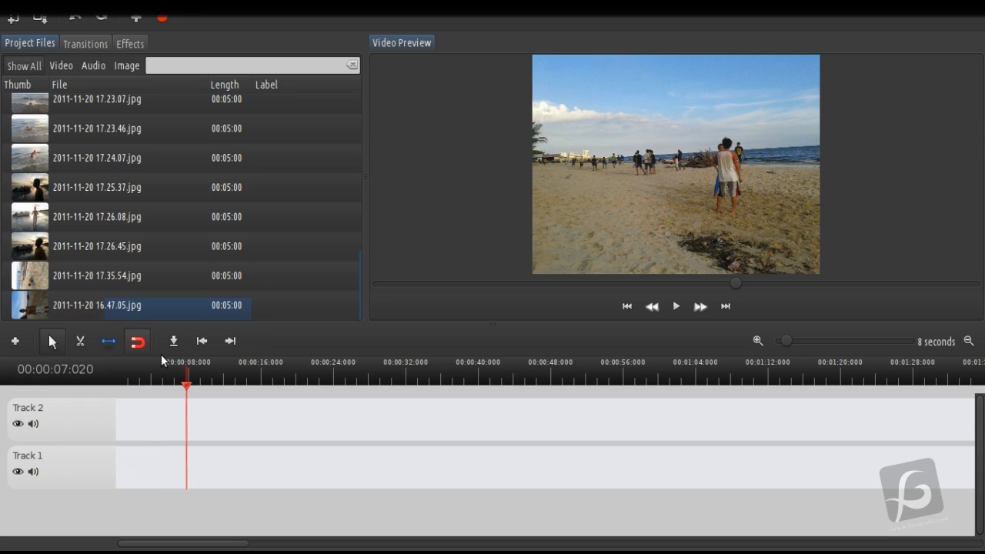
pyautogui.moveTo(163, 354)
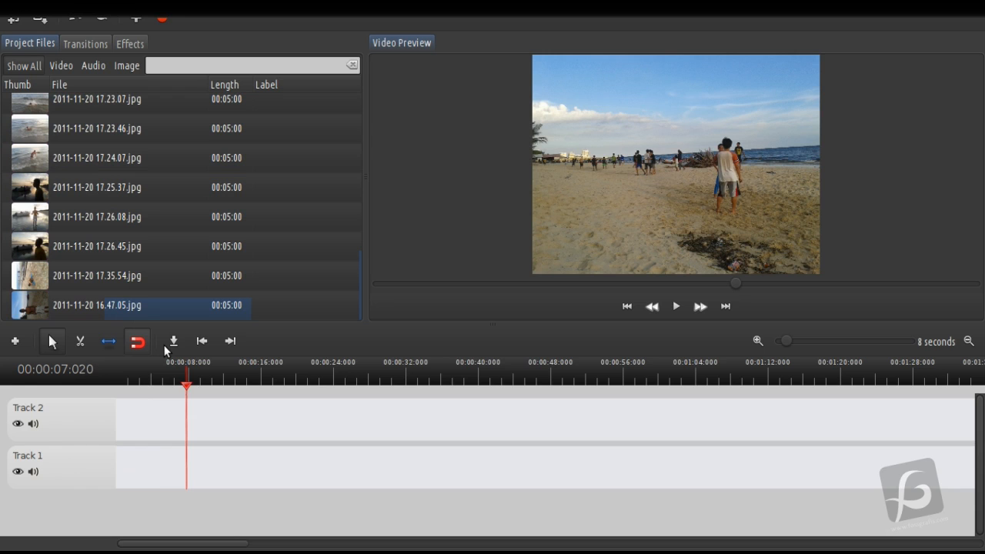
# - Start Add to Timeline for the selected photos and shuffle their order, reviewing the list
pyautogui.click(172, 342)
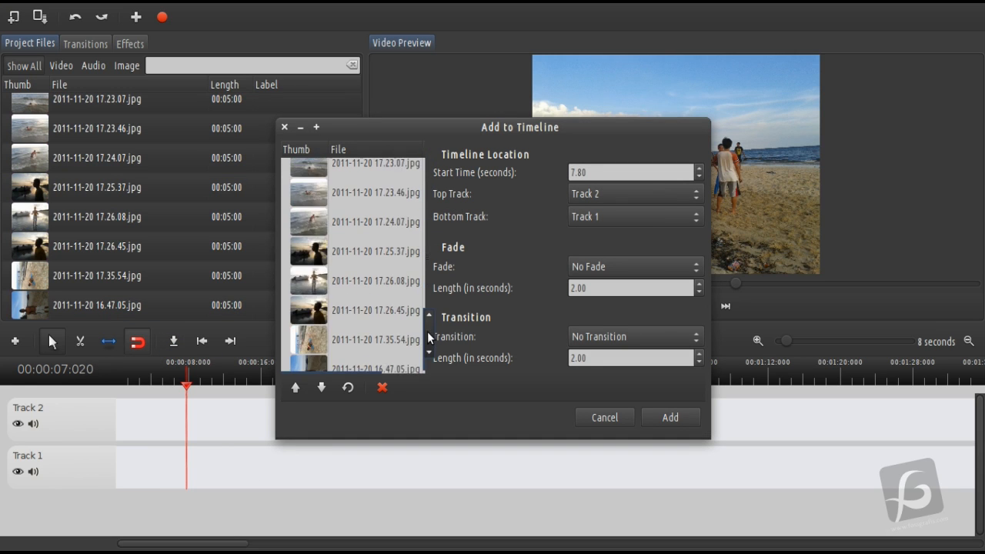
pyautogui.click(348, 388)
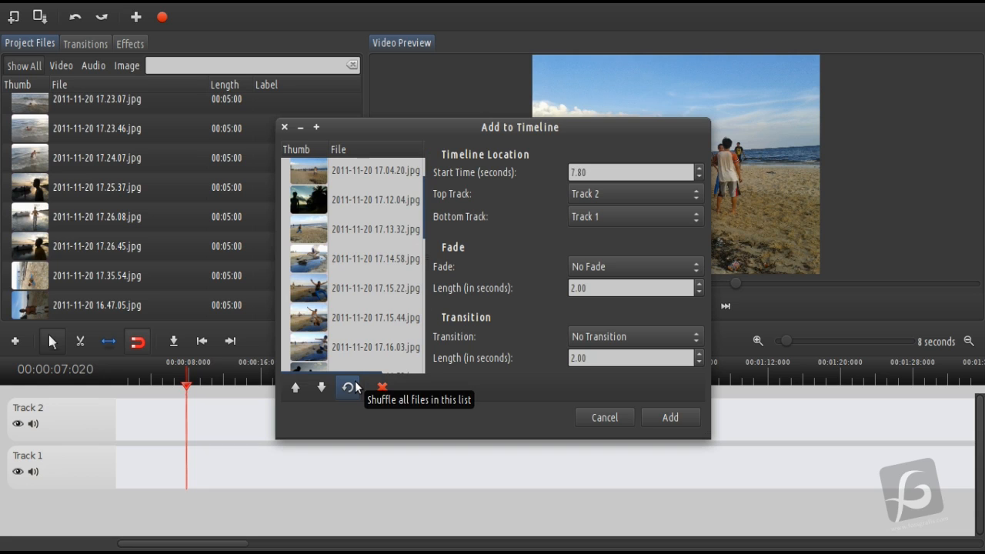
pyautogui.moveTo(391, 293)
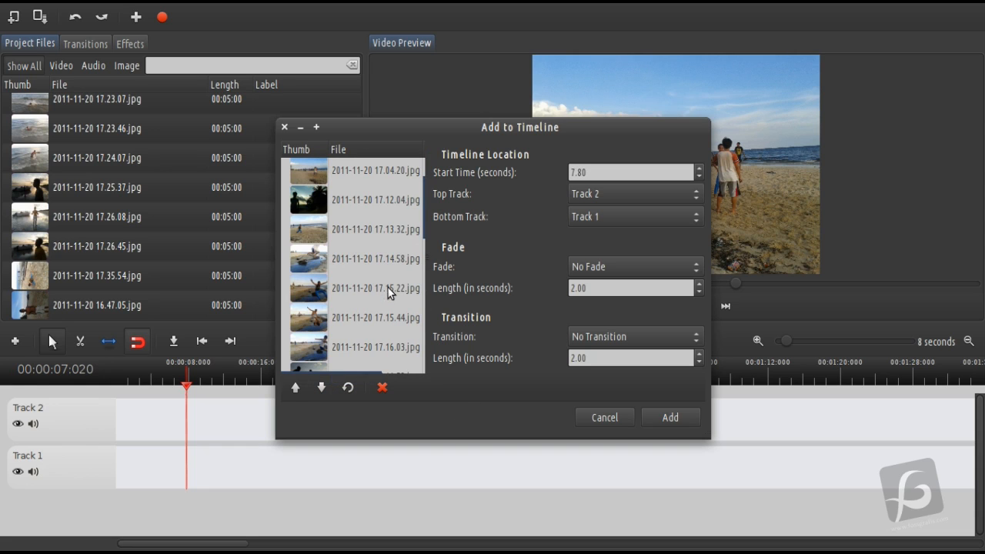
pyautogui.scroll(-3)
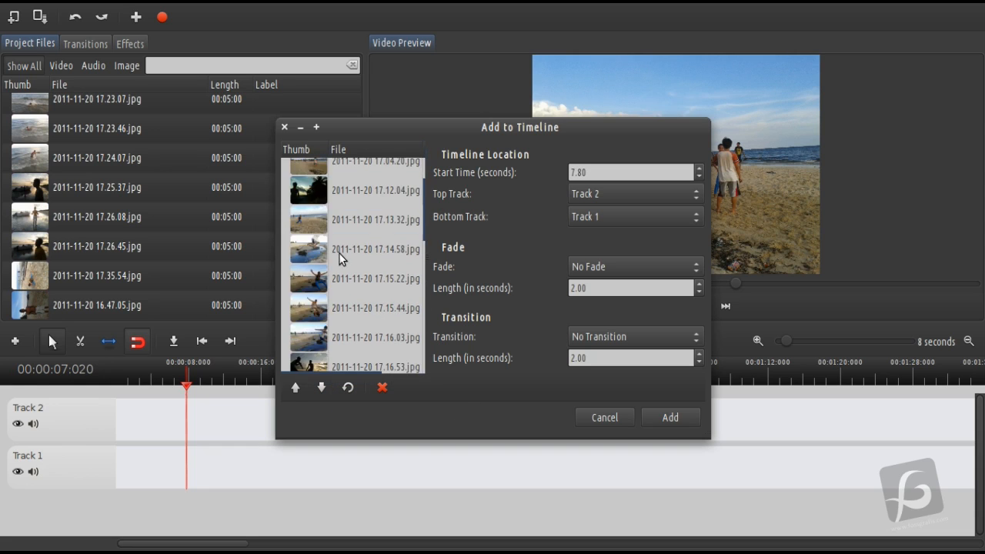
pyautogui.scroll(-3)
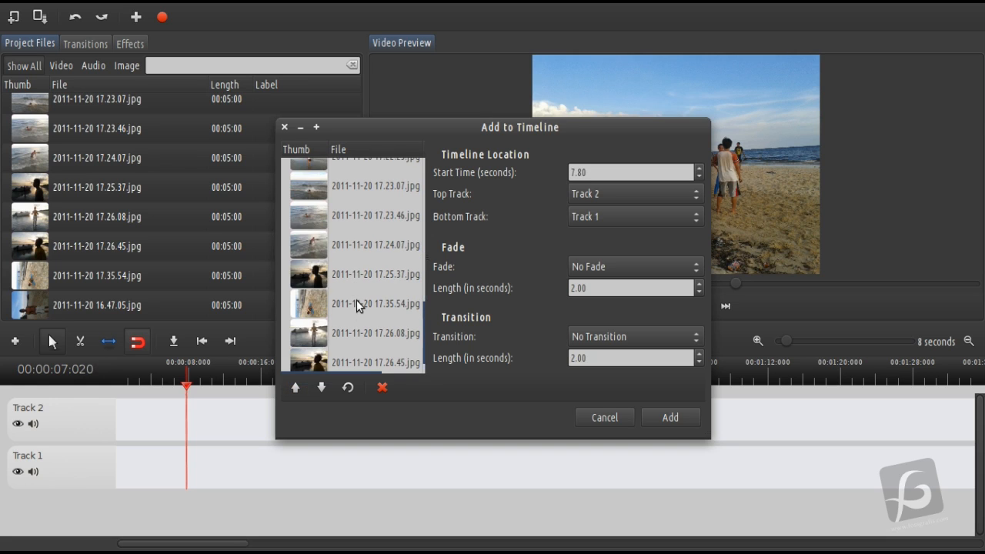
pyautogui.scroll(-3)
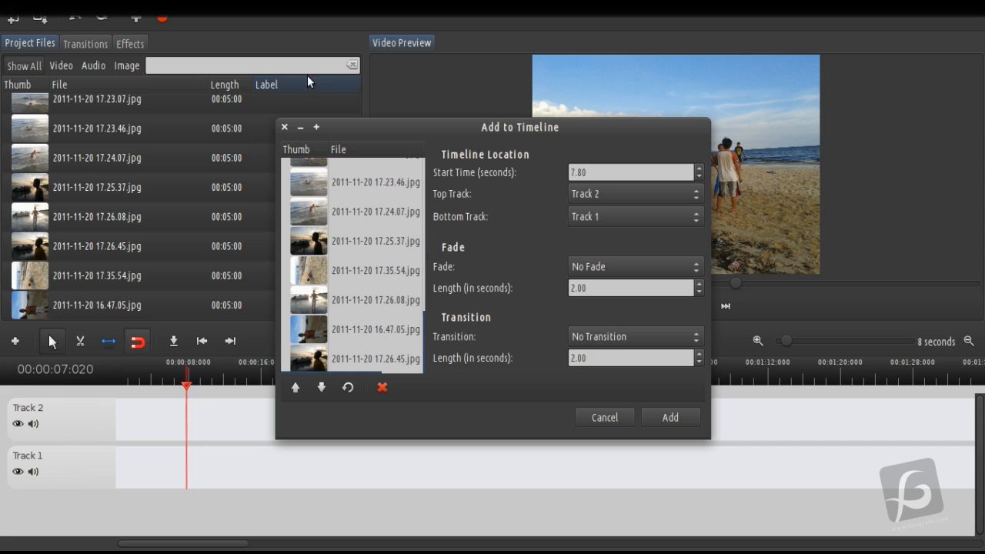
pyautogui.scroll(3)
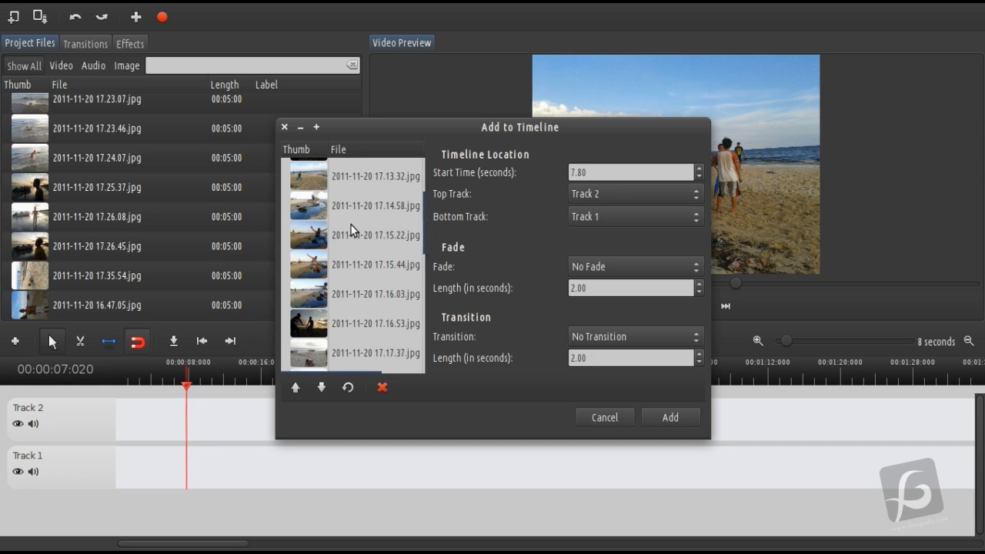
pyautogui.scroll(3)
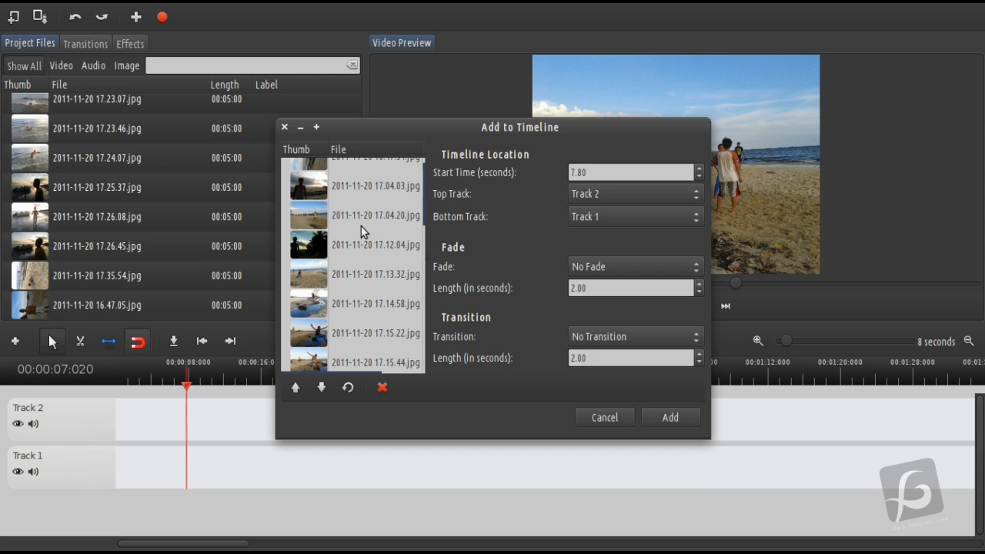
pyautogui.scroll(3)
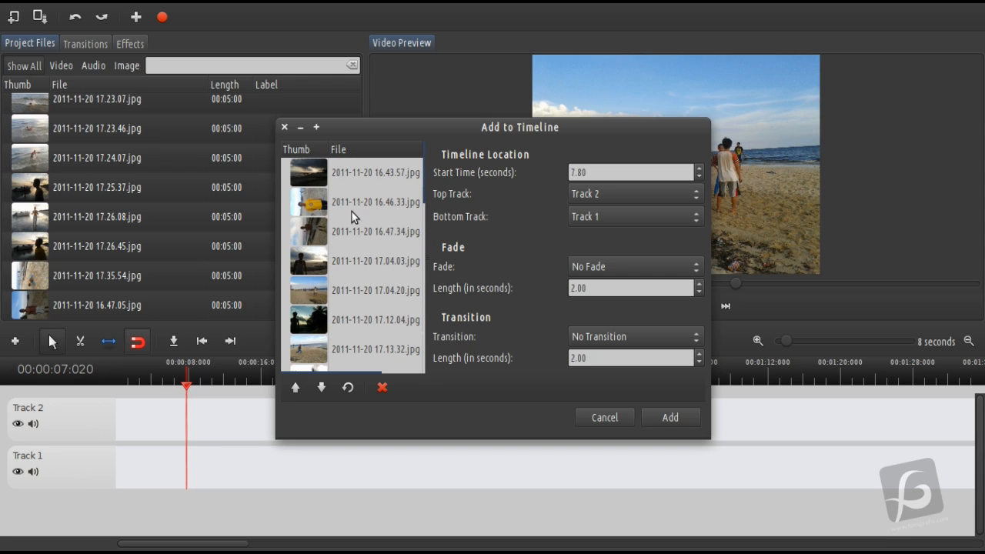
pyautogui.moveTo(388, 185)
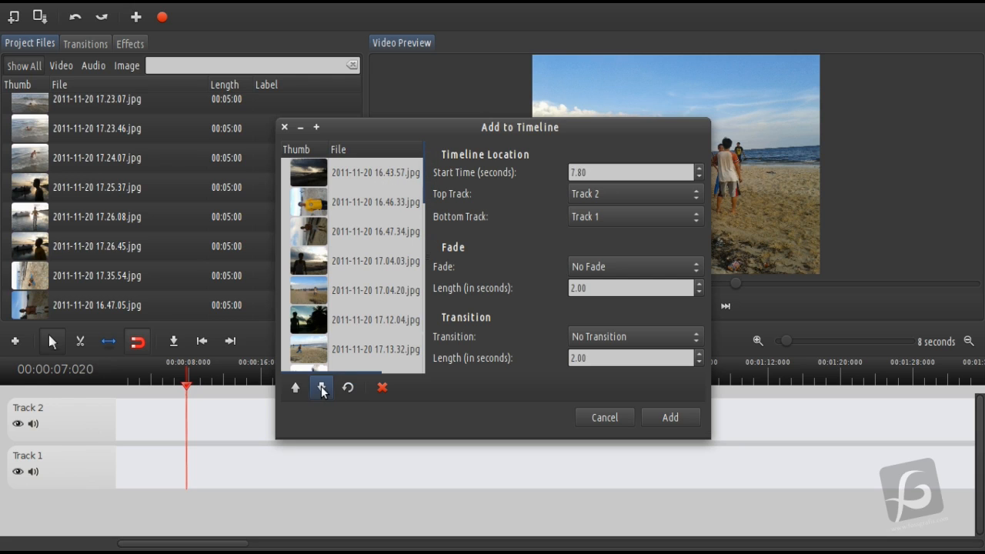
pyautogui.moveTo(296, 388)
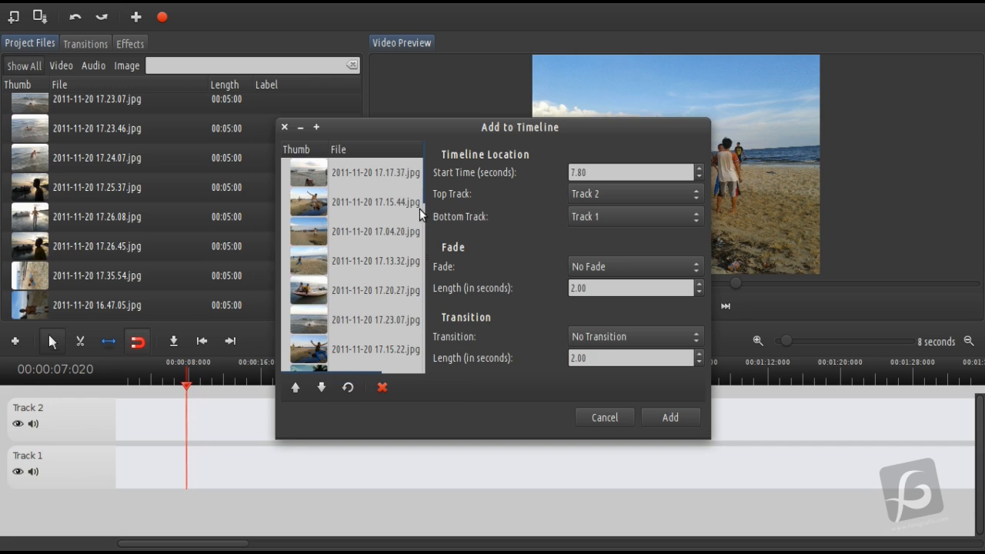
pyautogui.scroll(-3)
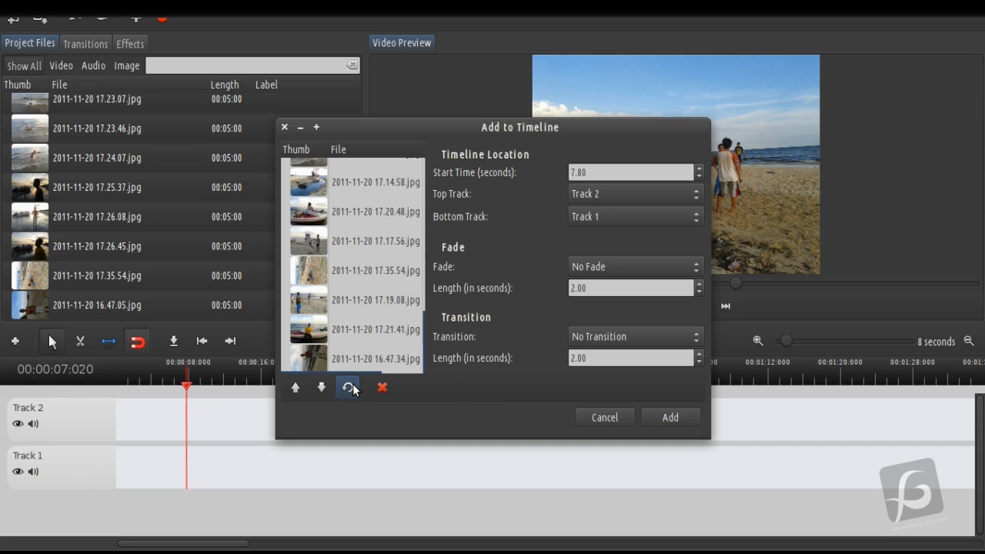
pyautogui.moveTo(348, 249)
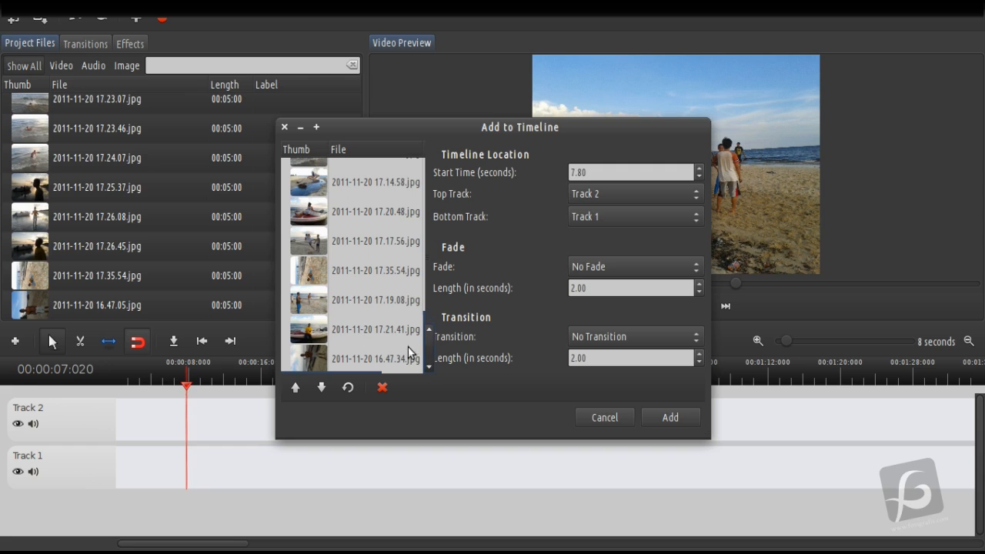
pyautogui.scroll(3)
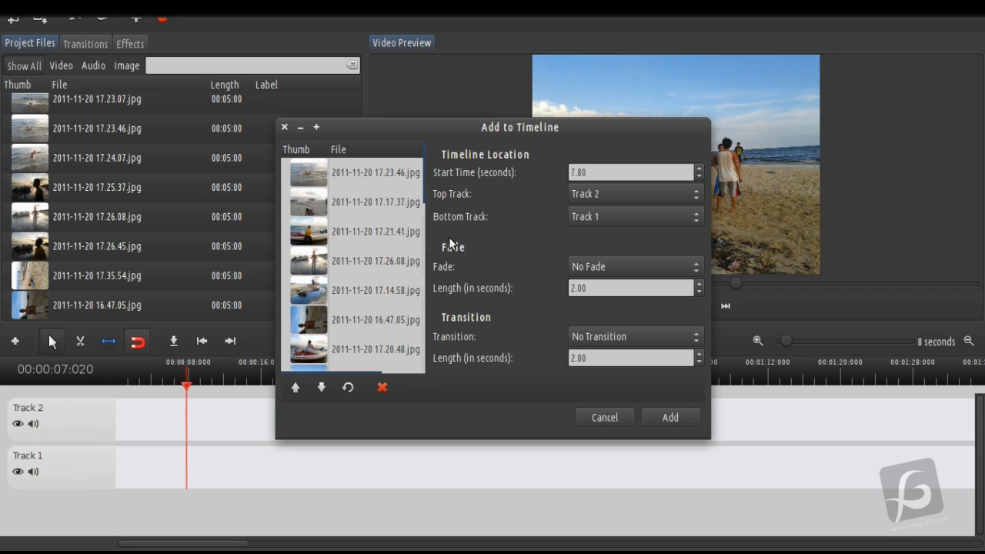
pyautogui.moveTo(474, 158)
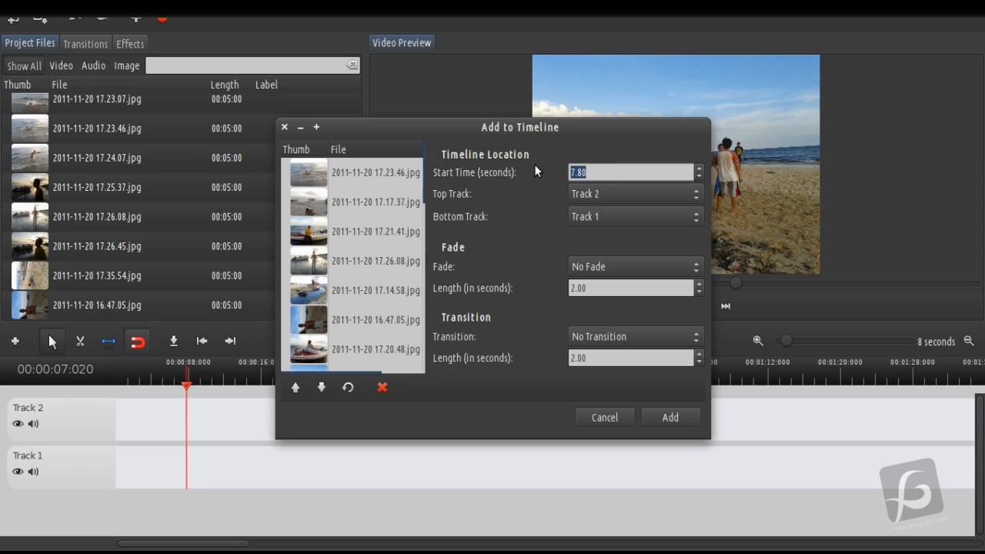
# - Set start time 0, Fade In & Out, and Random Transition between photos
pyautogui.write('0')
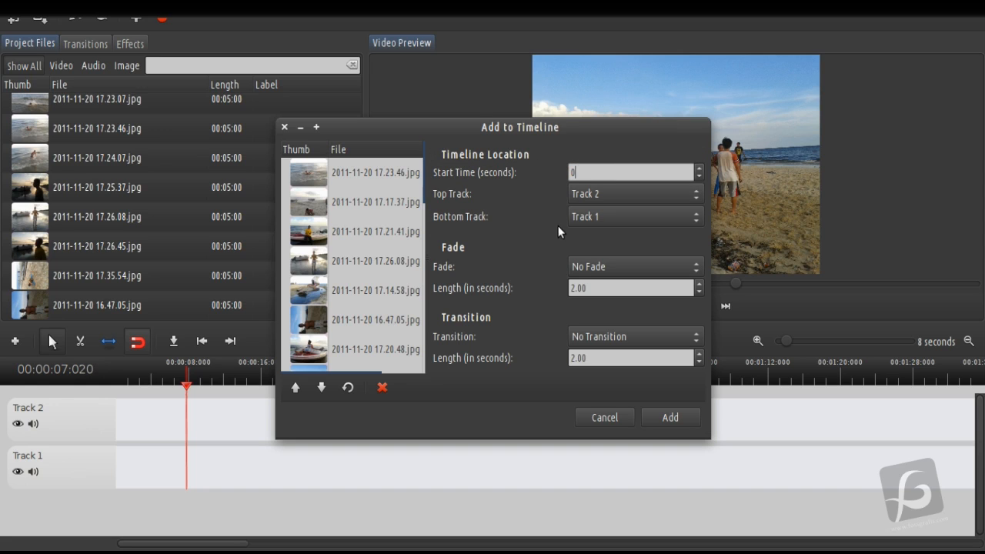
pyautogui.click(634, 266)
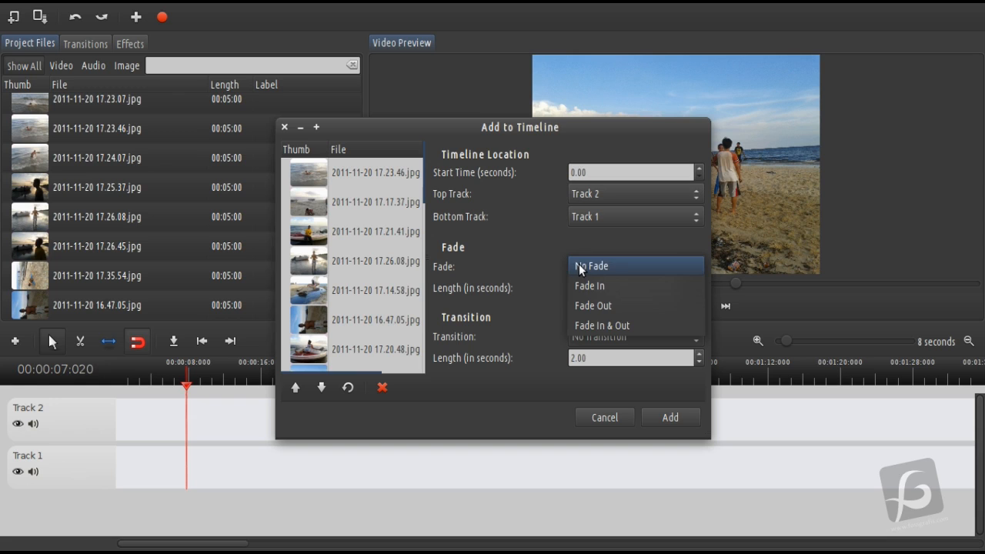
pyautogui.click(602, 324)
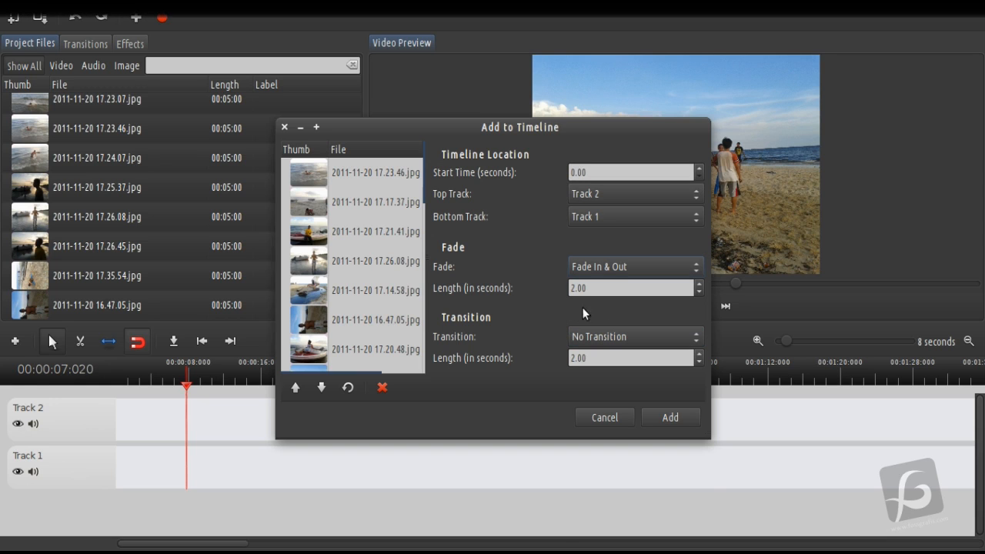
pyautogui.click(634, 335)
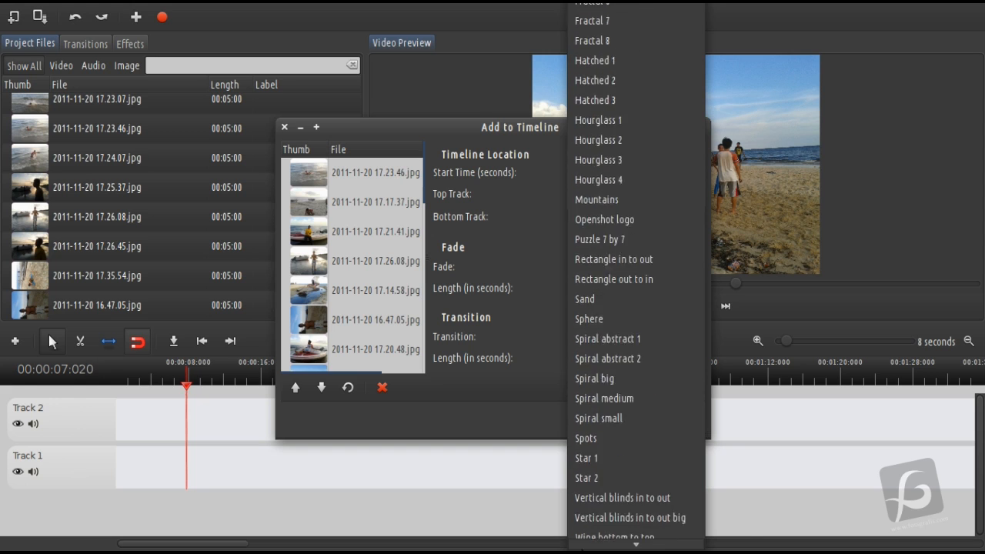
pyautogui.scroll(3)
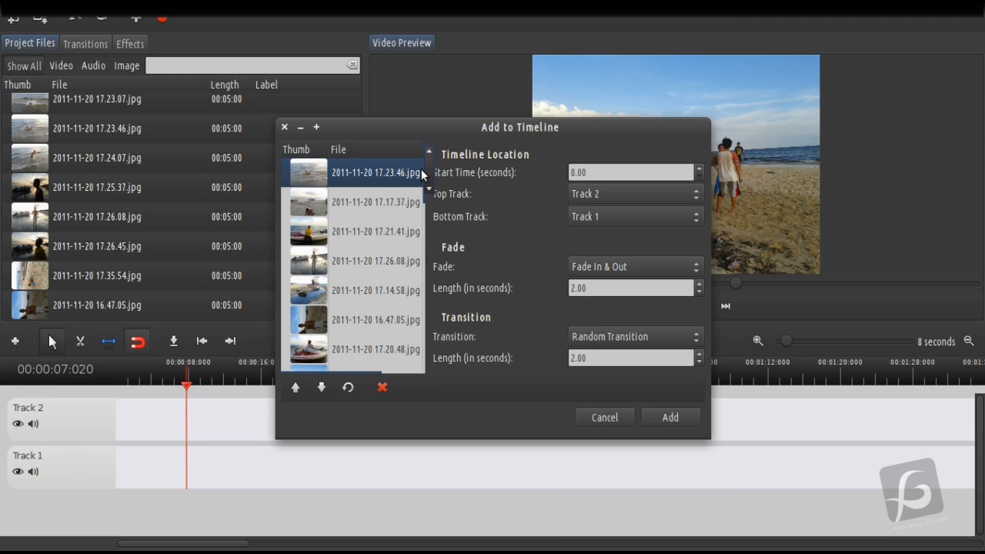
pyautogui.moveTo(557, 419)
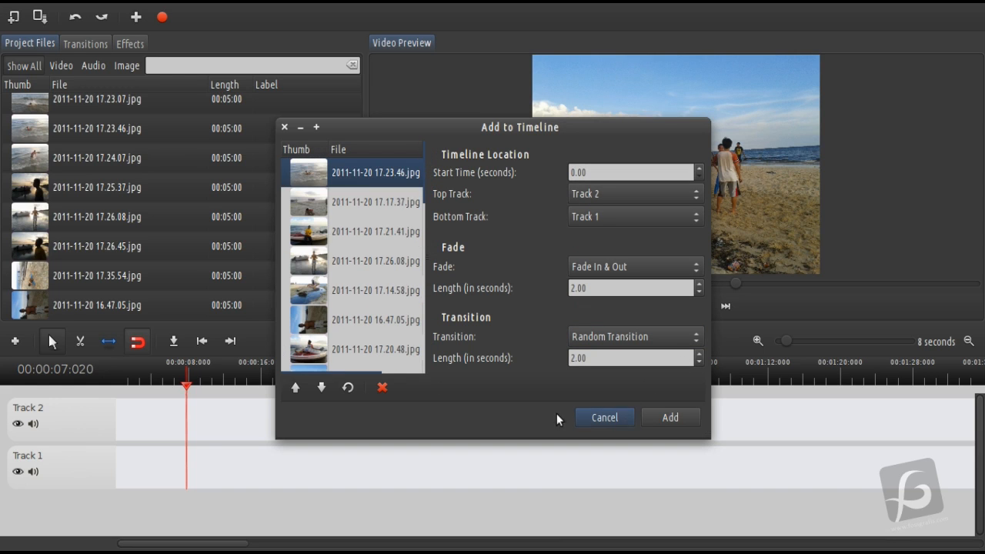
pyautogui.moveTo(381, 240)
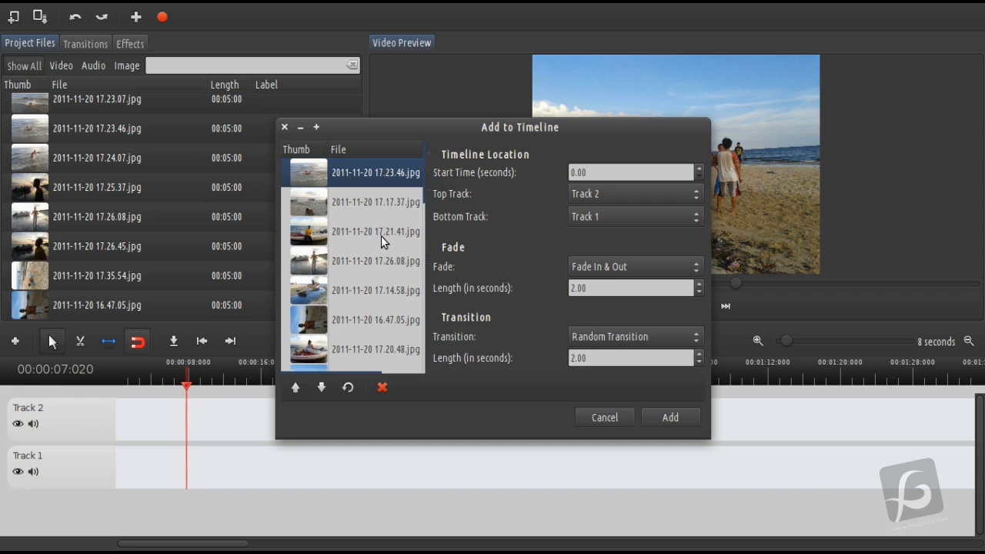
# - Add the batch so the photos alternate across Track 1 and Track 2 with transitions
pyautogui.click(670, 417)
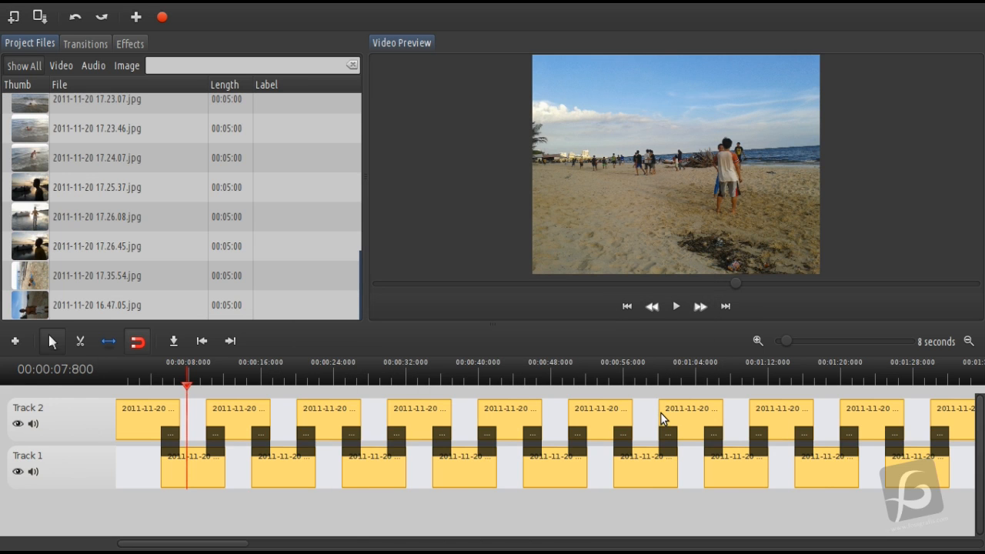
pyautogui.moveTo(619, 415)
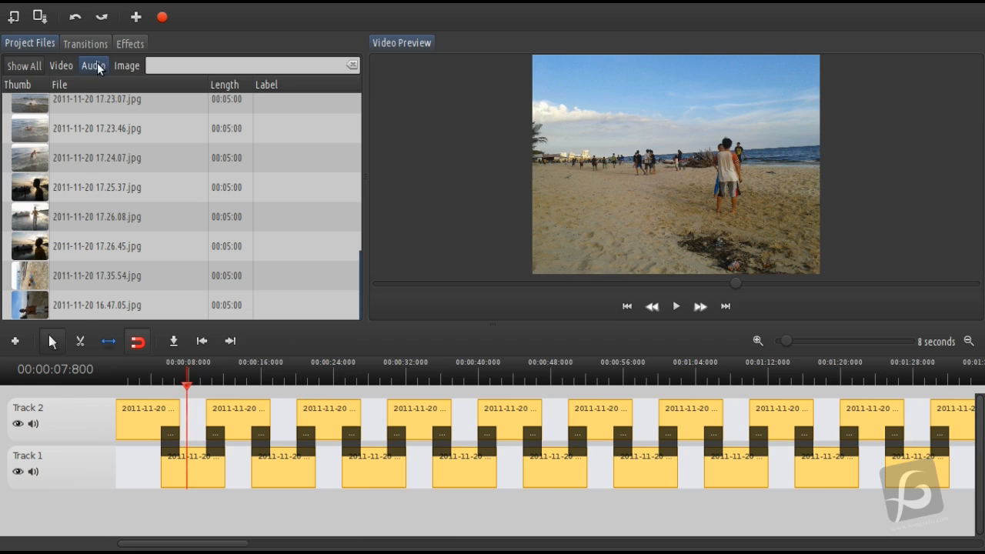
pyautogui.moveTo(177, 268)
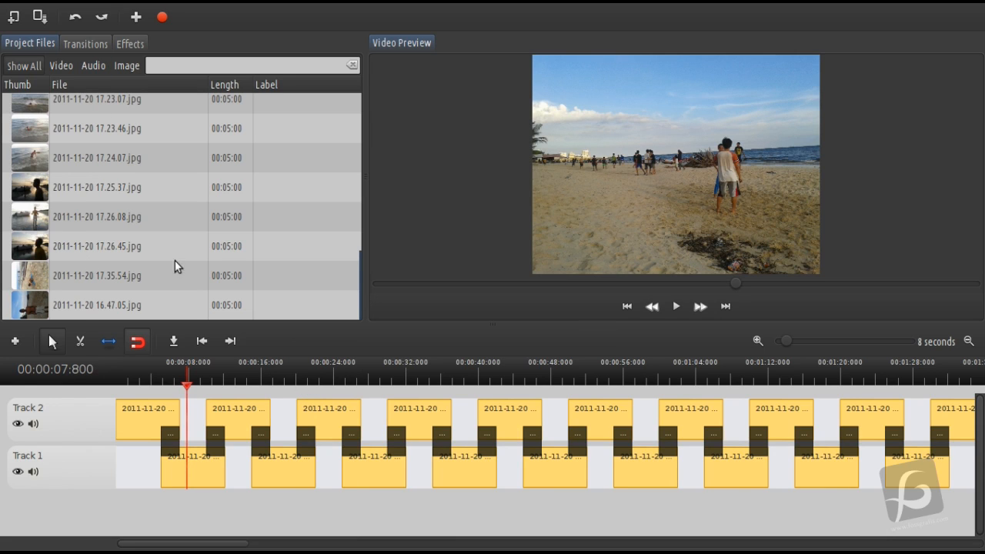
pyautogui.moveTo(147, 285)
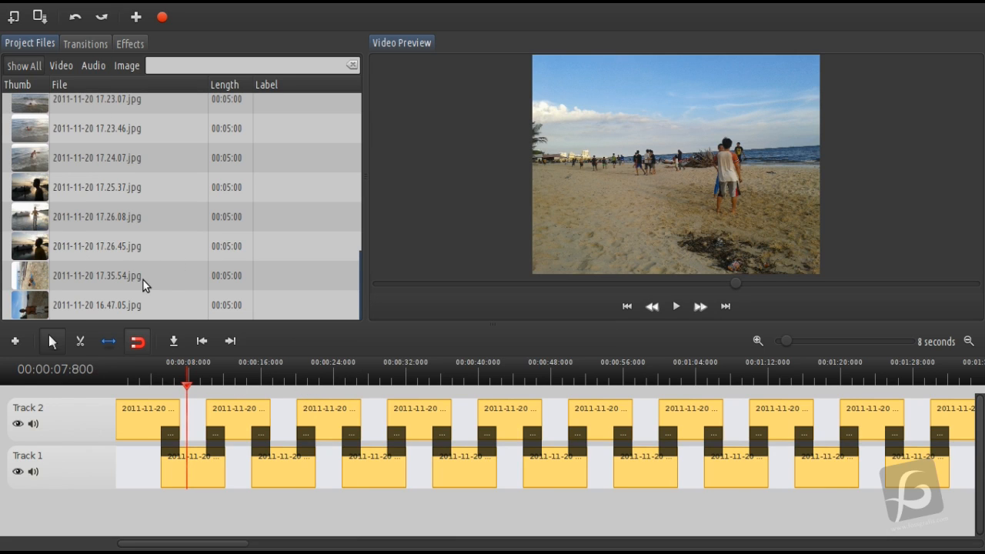
pyautogui.moveTo(634, 438)
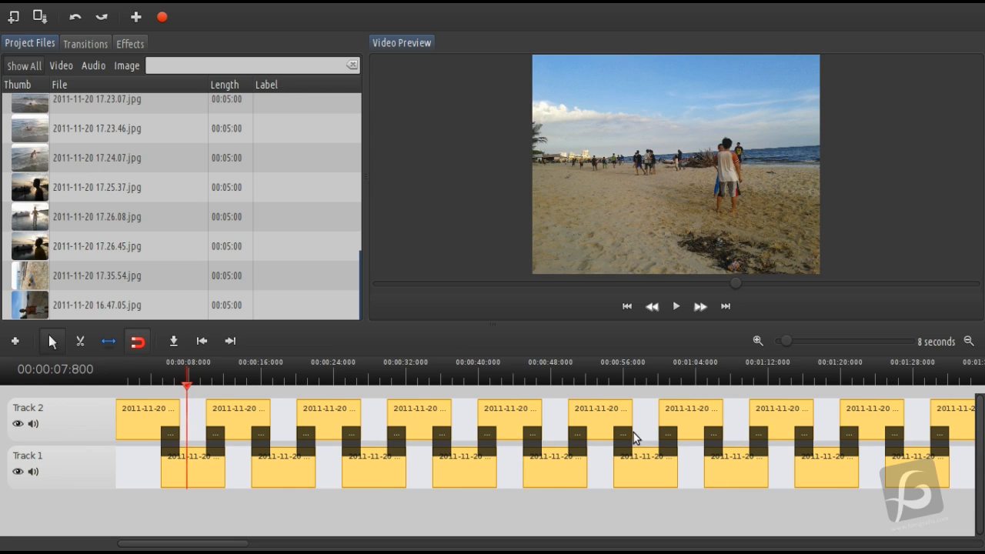
pyautogui.moveTo(194, 428)
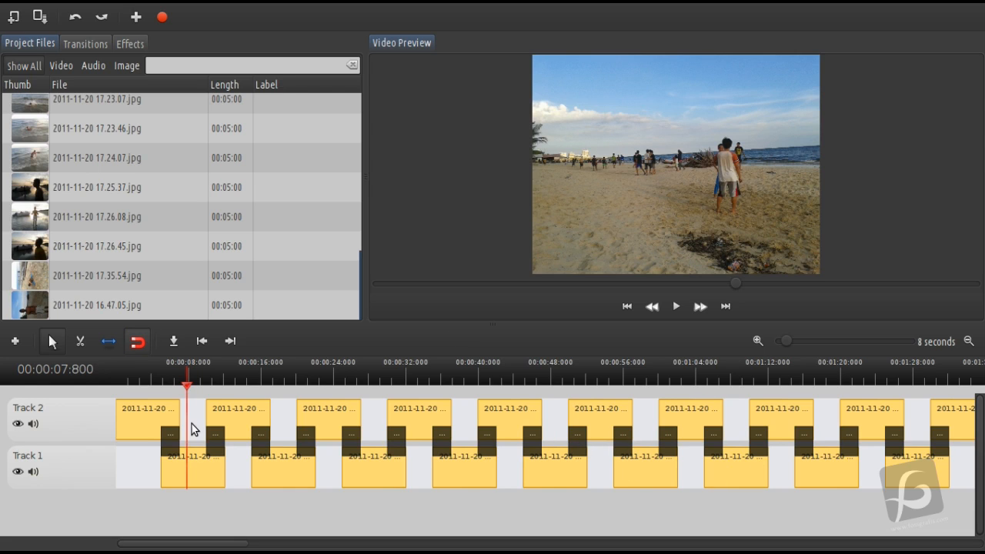
pyautogui.moveTo(238, 391)
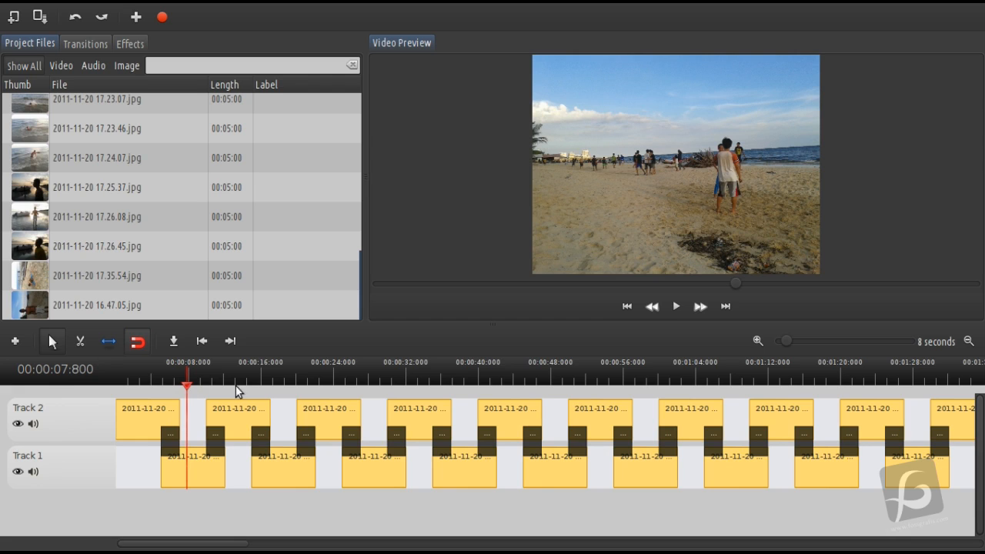
pyautogui.moveTo(353, 31)
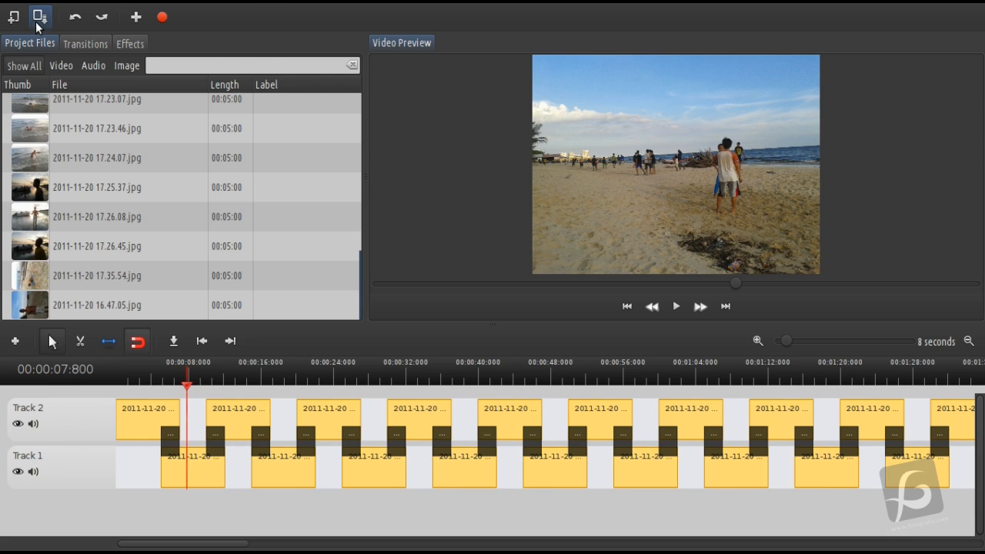
# - Save the project as tutorial in the Video Tutorial folder, overwriting the existing file
pyautogui.click(41, 17)
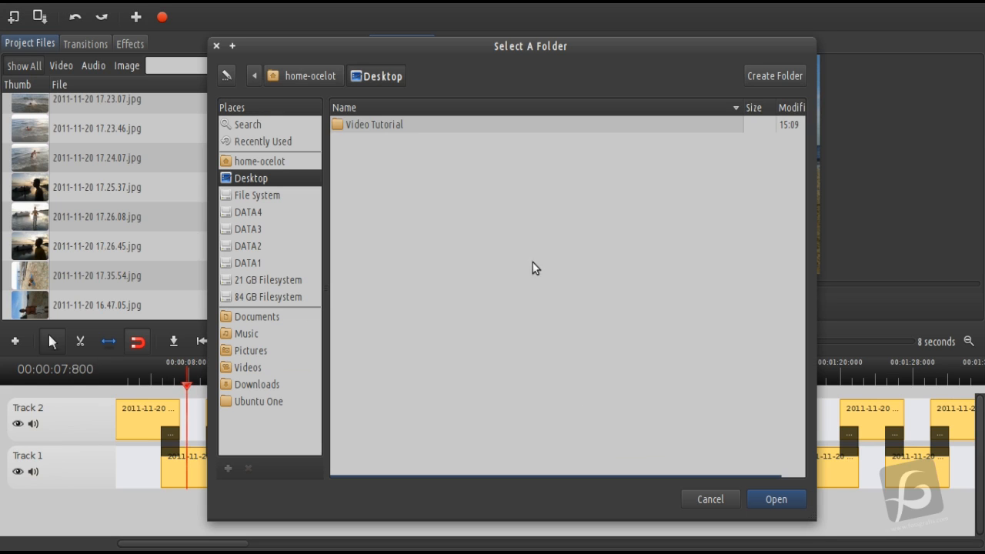
pyautogui.doubleClick(376, 123)
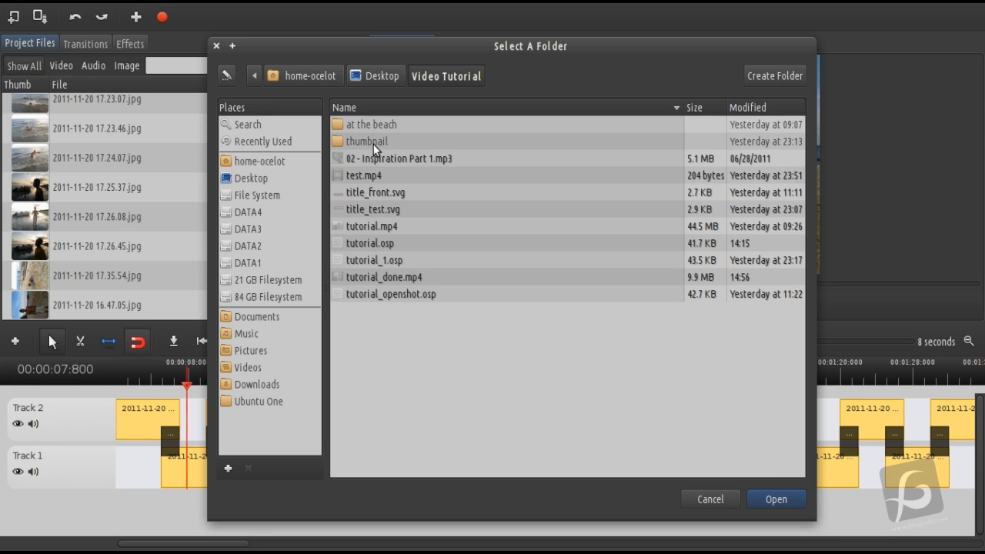
pyautogui.moveTo(775, 499)
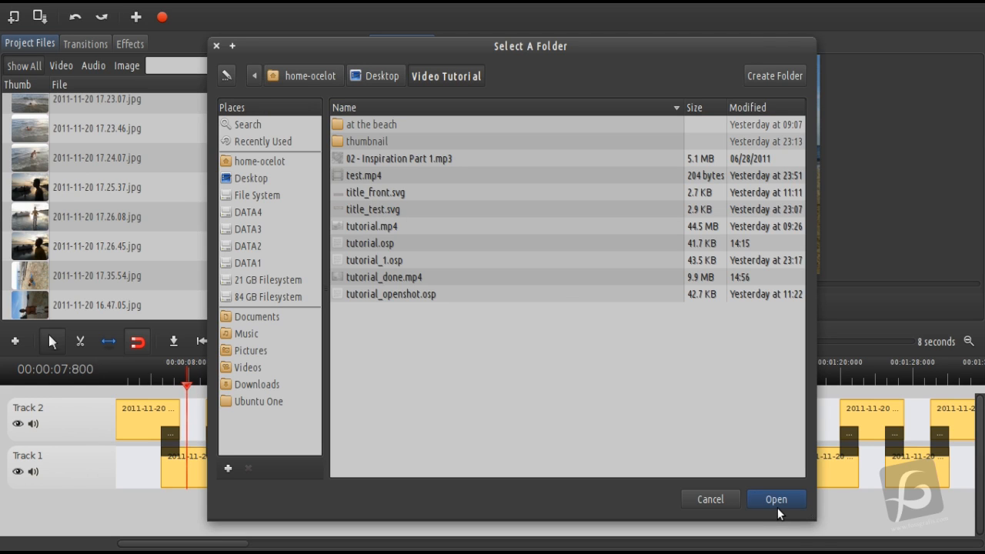
pyautogui.click(776, 498)
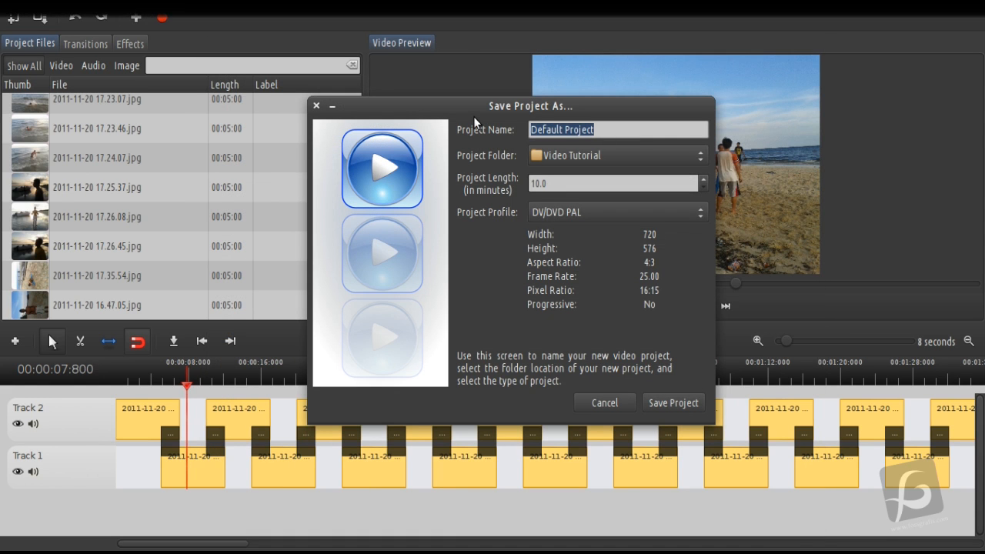
pyautogui.write('tutorial')
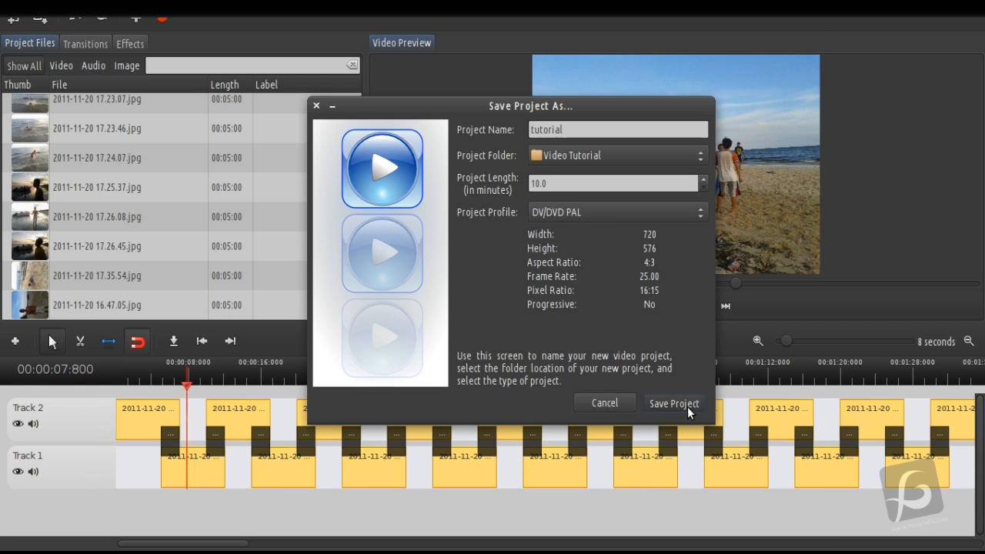
pyautogui.click(673, 404)
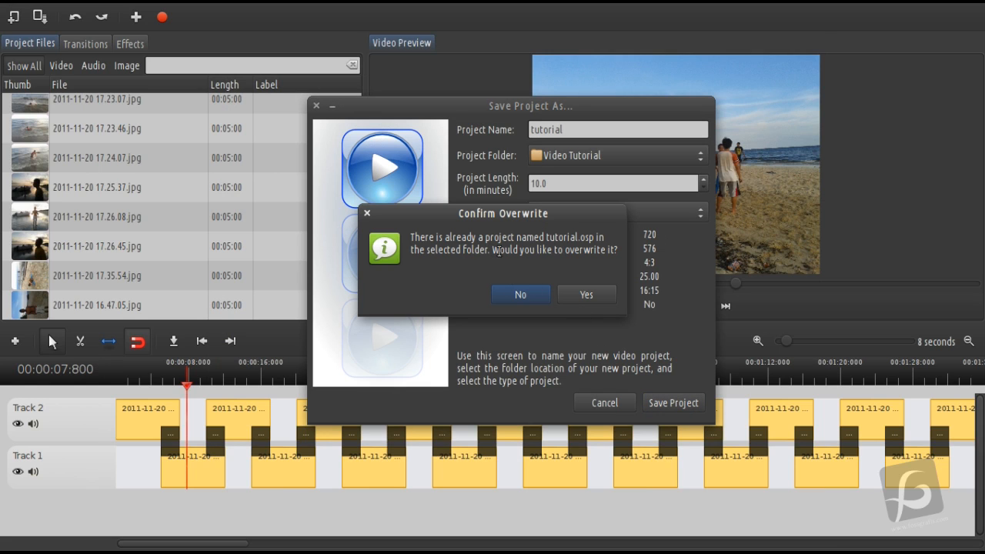
pyautogui.moveTo(542, 246)
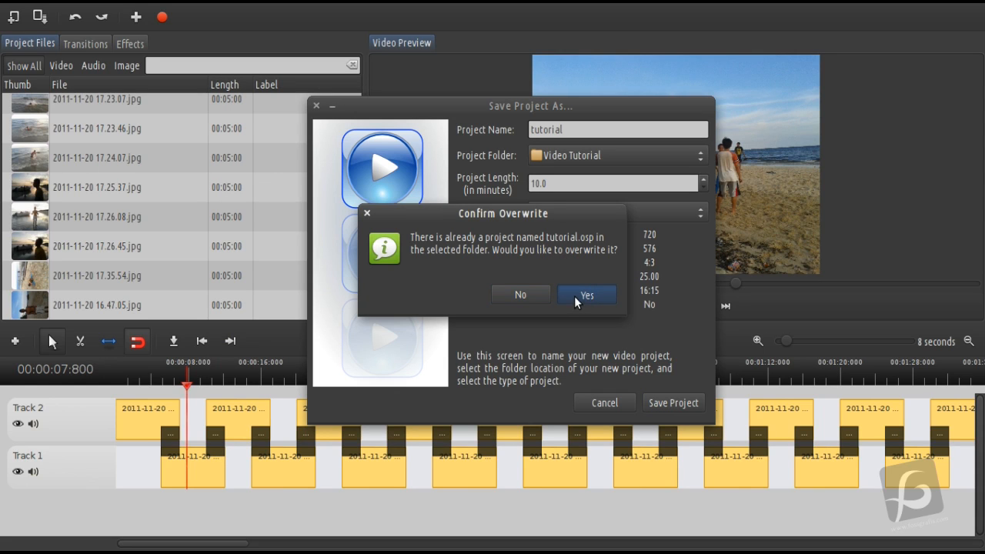
pyautogui.click(587, 294)
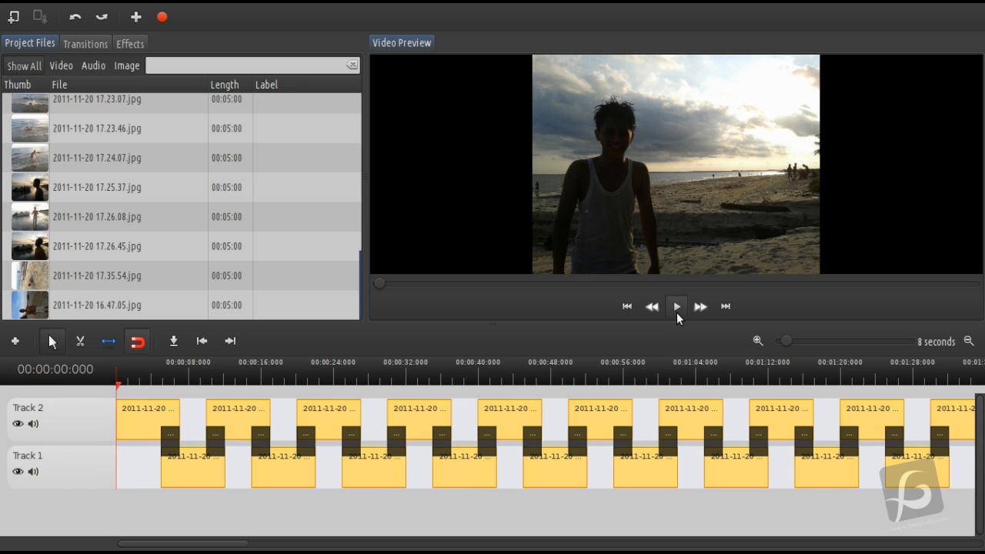
pyautogui.click(676, 306)
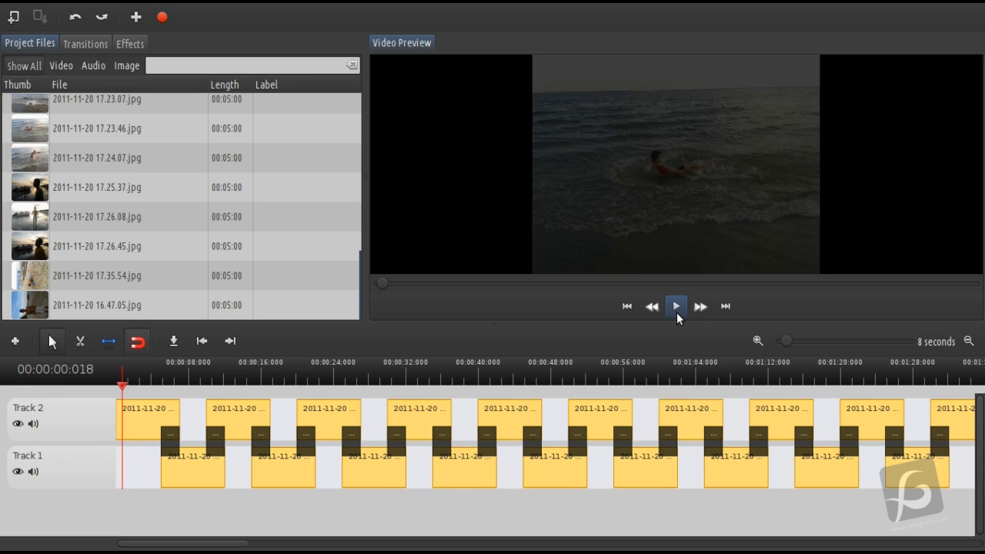
pyautogui.click(674, 307)
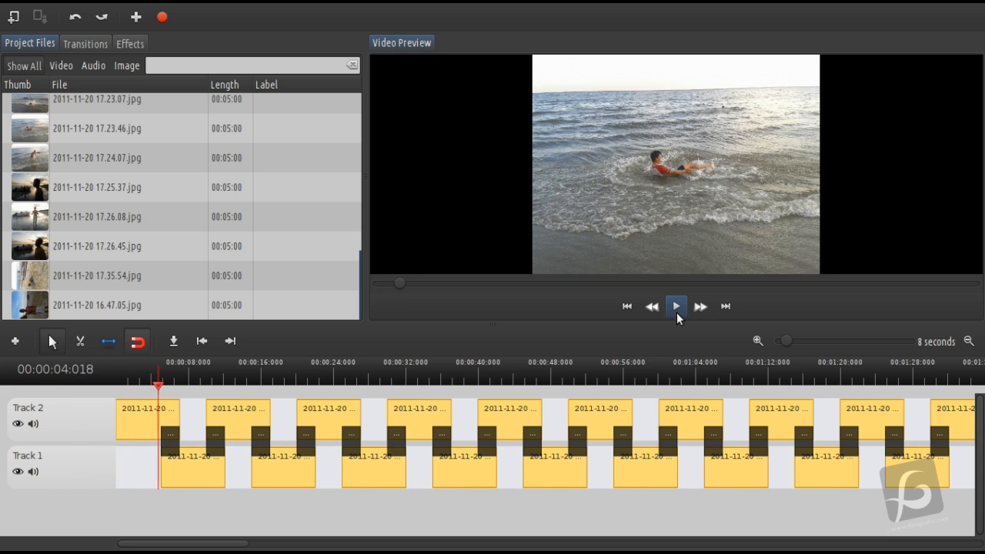
pyautogui.click(674, 307)
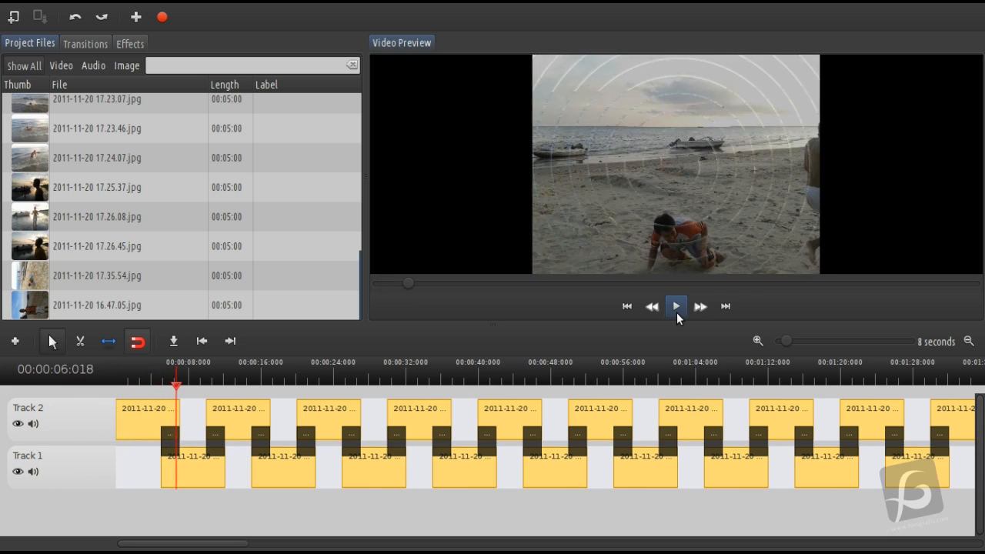
pyautogui.click(674, 306)
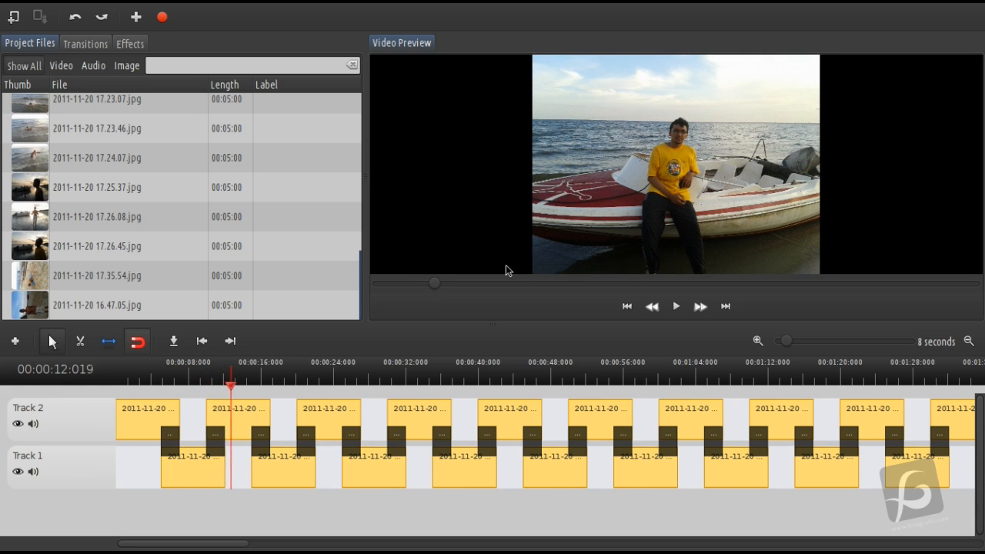
pyautogui.click(674, 306)
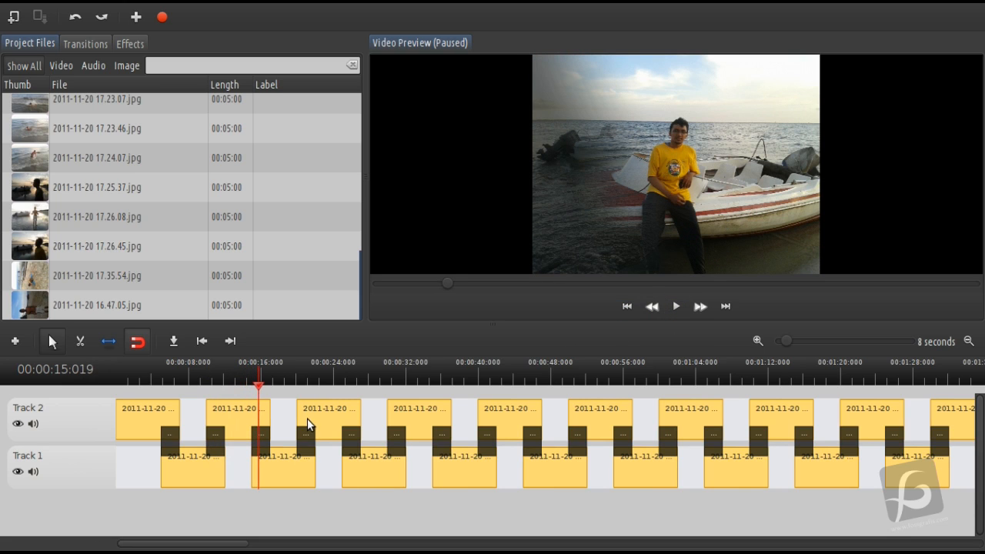
pyautogui.moveTo(508, 373)
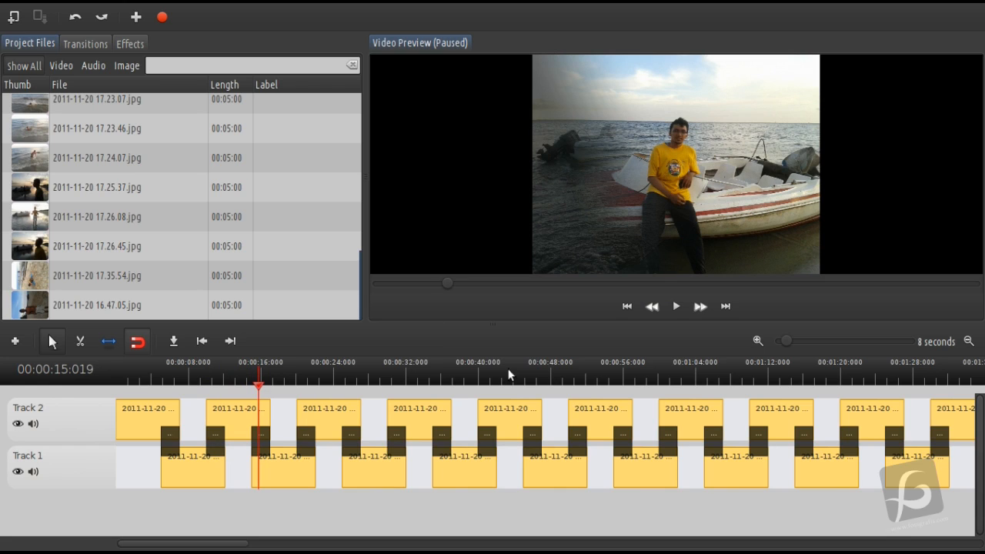
pyautogui.moveTo(191, 157)
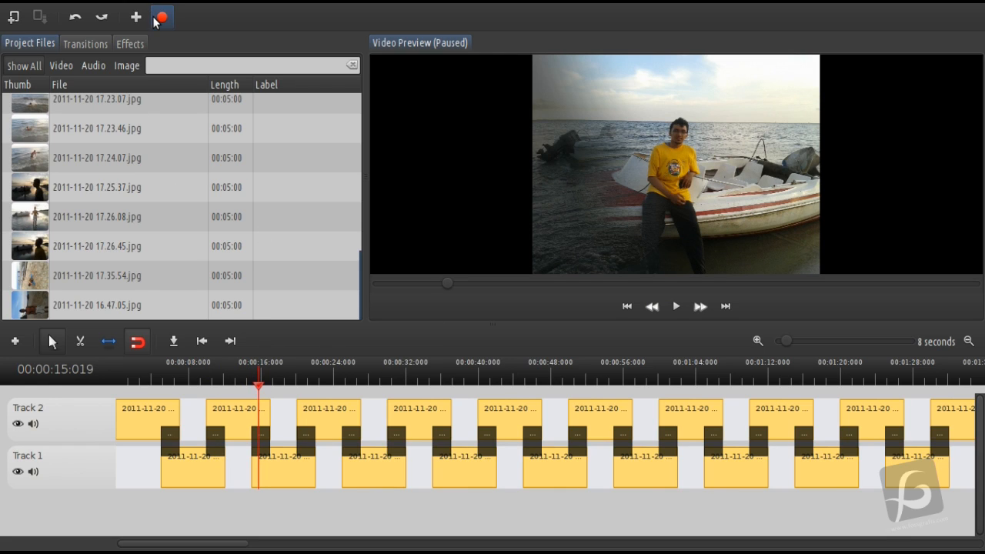
# - Set the export to MP4 (h.264), DV/DVD PAL, High quality for the file tutorial
pyautogui.click(162, 17)
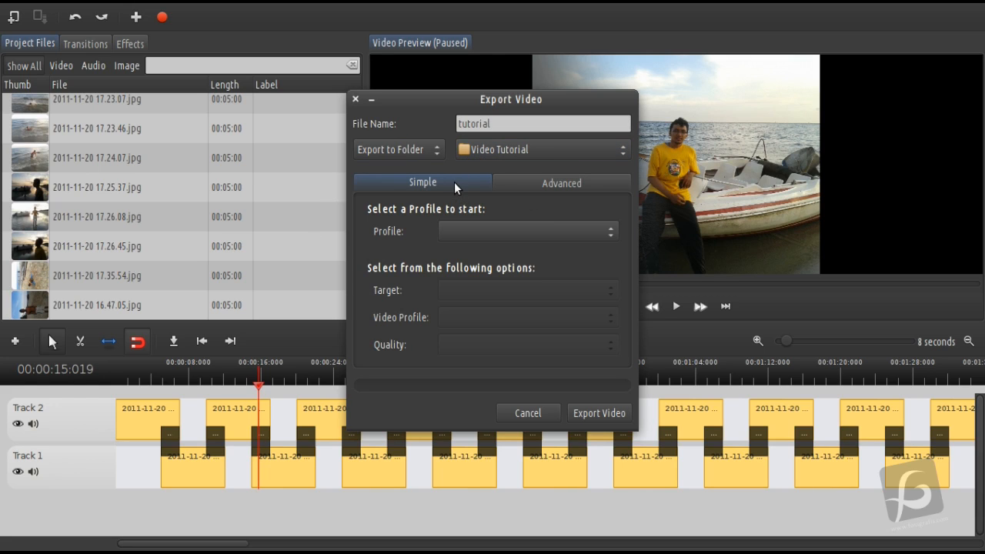
pyautogui.click(526, 231)
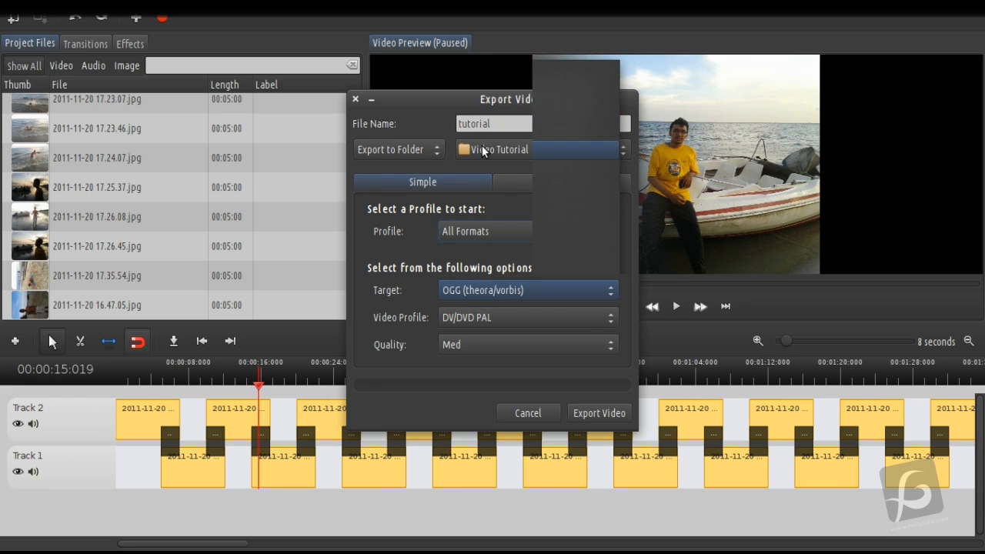
pyautogui.moveTo(485, 191)
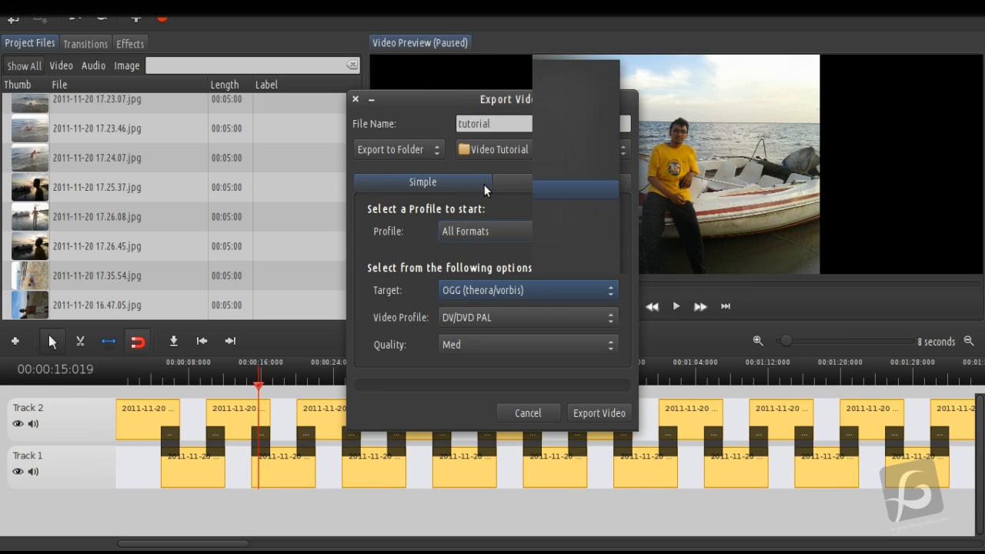
pyautogui.click(526, 289)
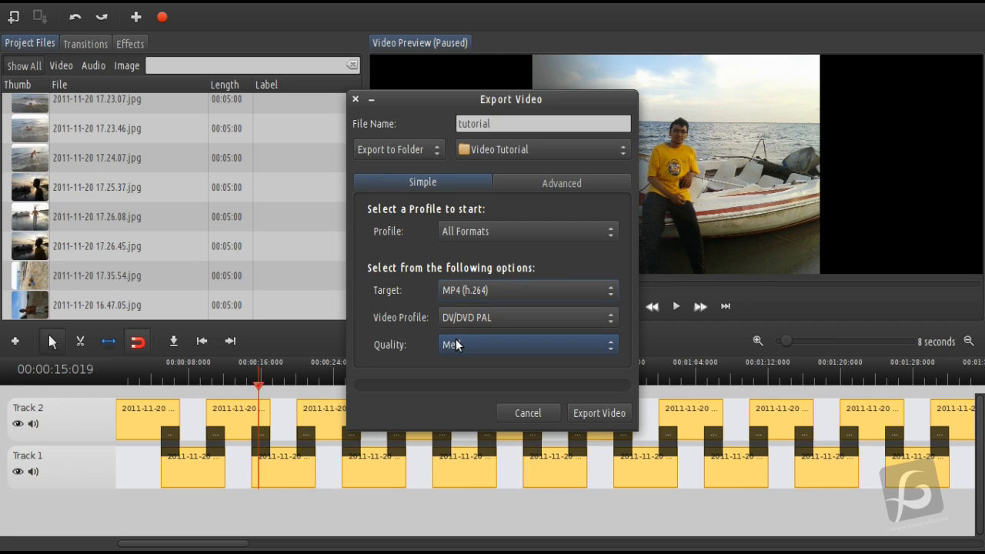
pyautogui.click(526, 345)
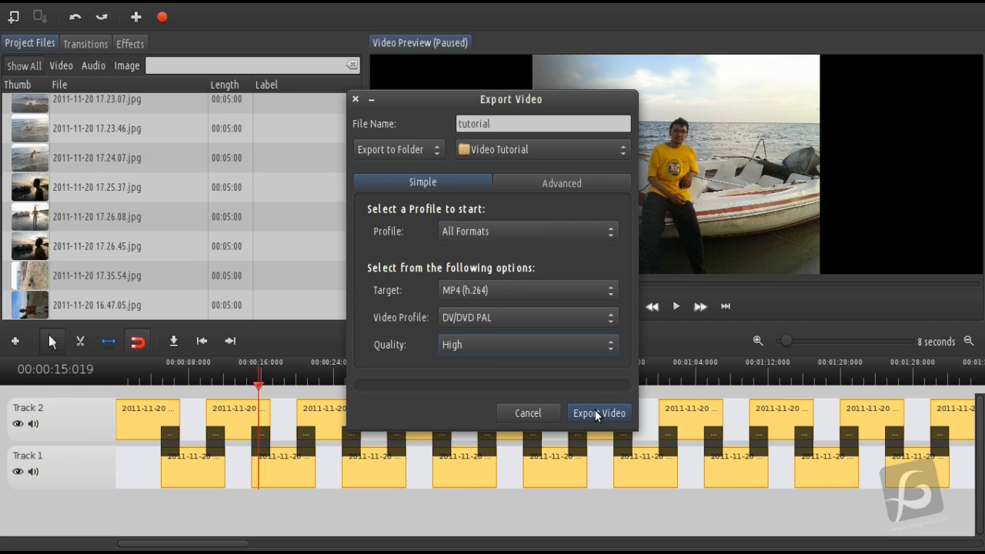
pyautogui.moveTo(624, 240)
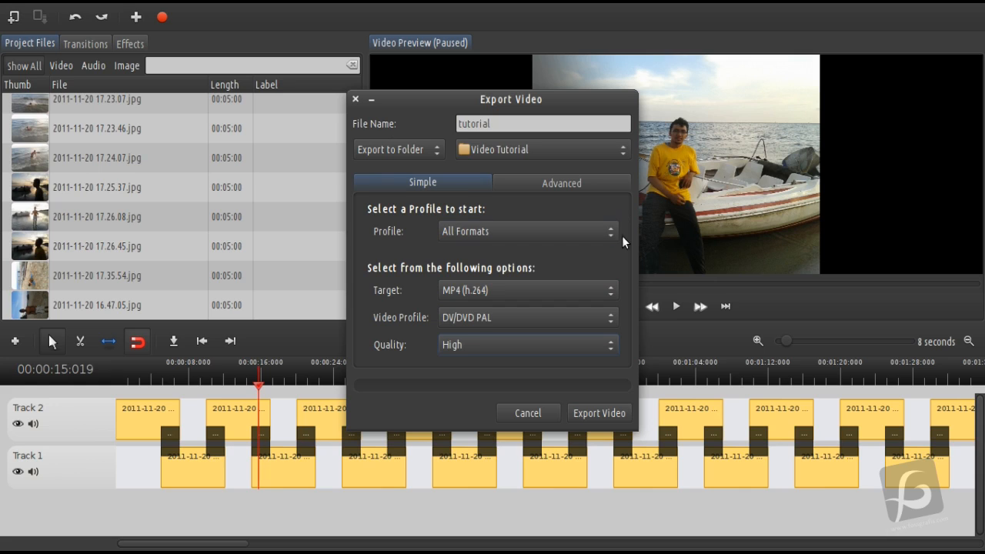
pyautogui.moveTo(720, 392)
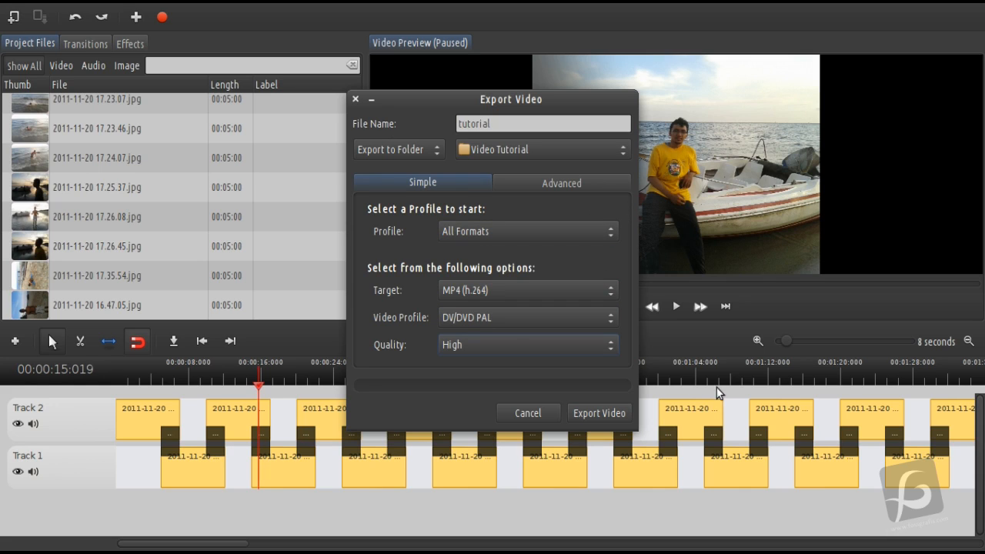
pyautogui.moveTo(422, 327)
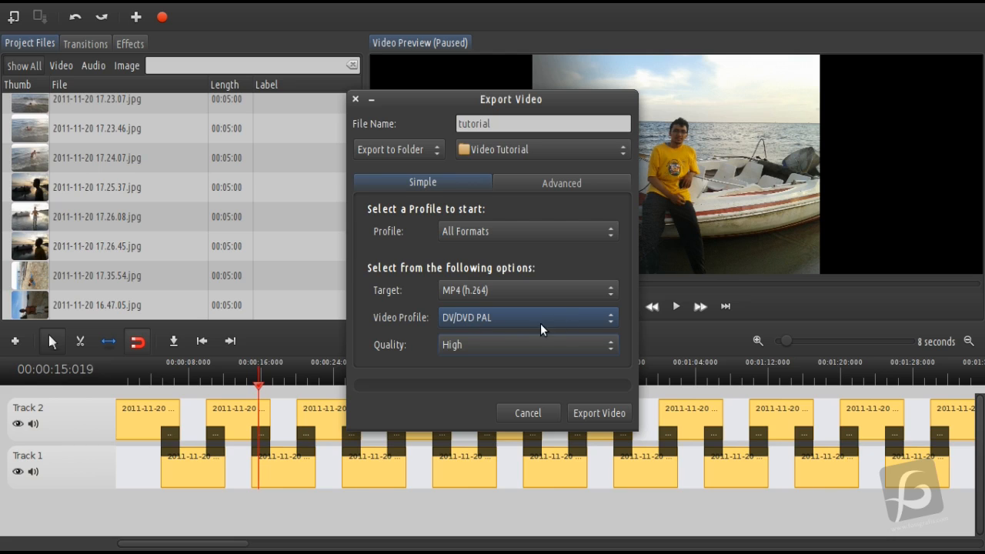
pyautogui.moveTo(452, 326)
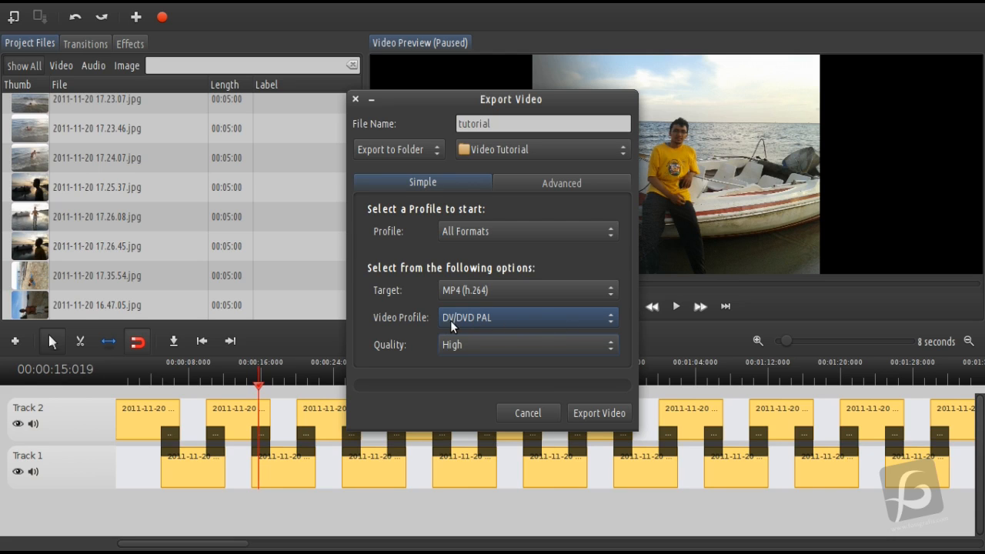
pyautogui.moveTo(658, 392)
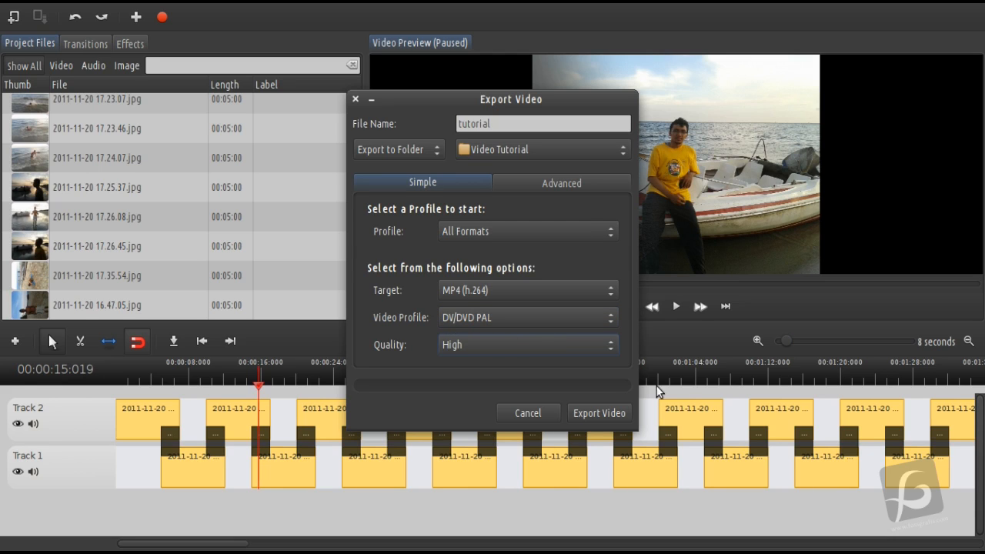
pyautogui.moveTo(511, 99); pyautogui.dragTo(362, 99)
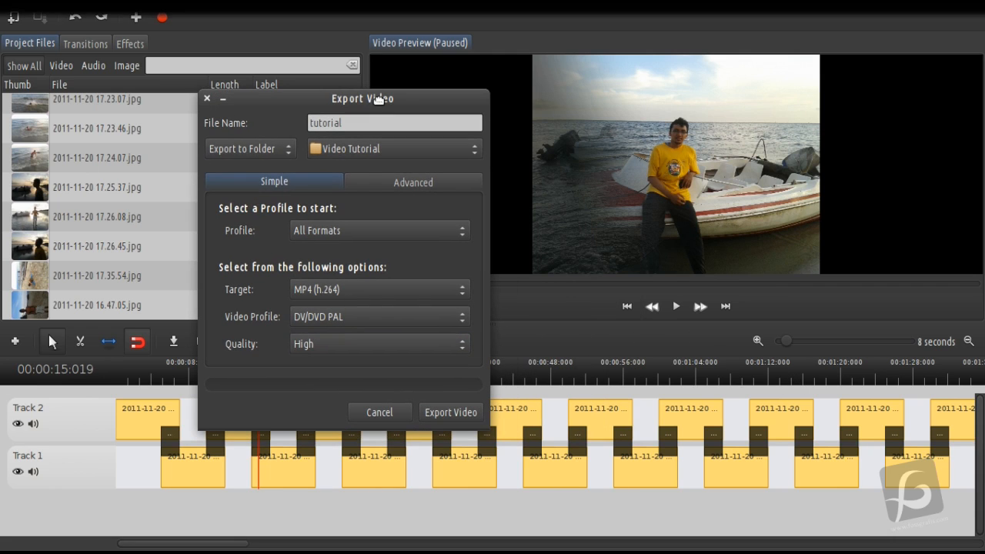
pyautogui.click(378, 317)
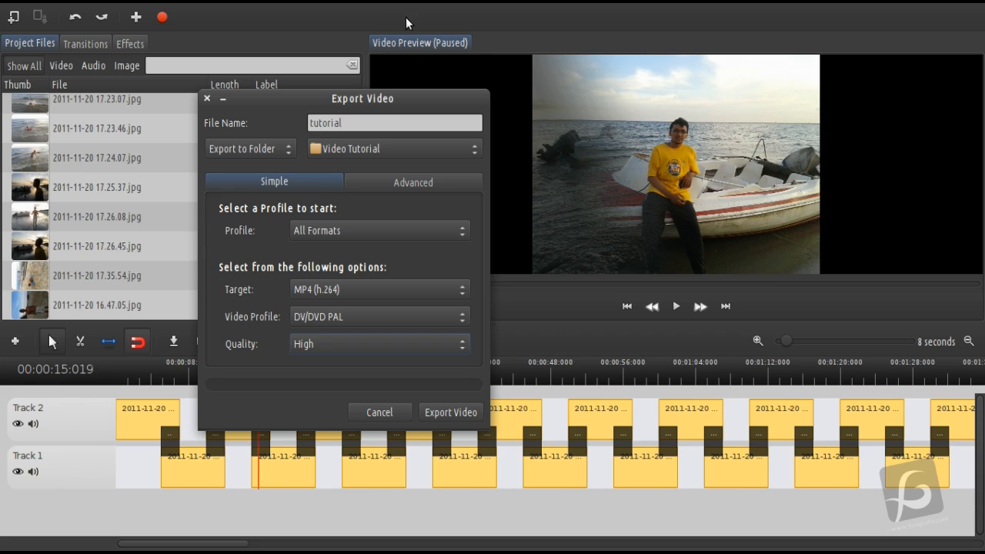
pyautogui.moveTo(378, 412)
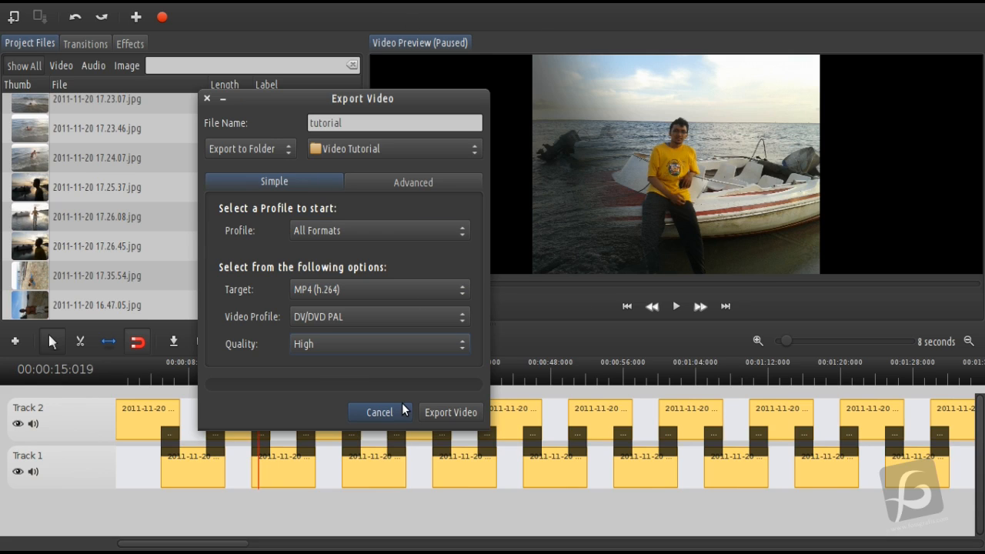
pyautogui.moveTo(401, 414)
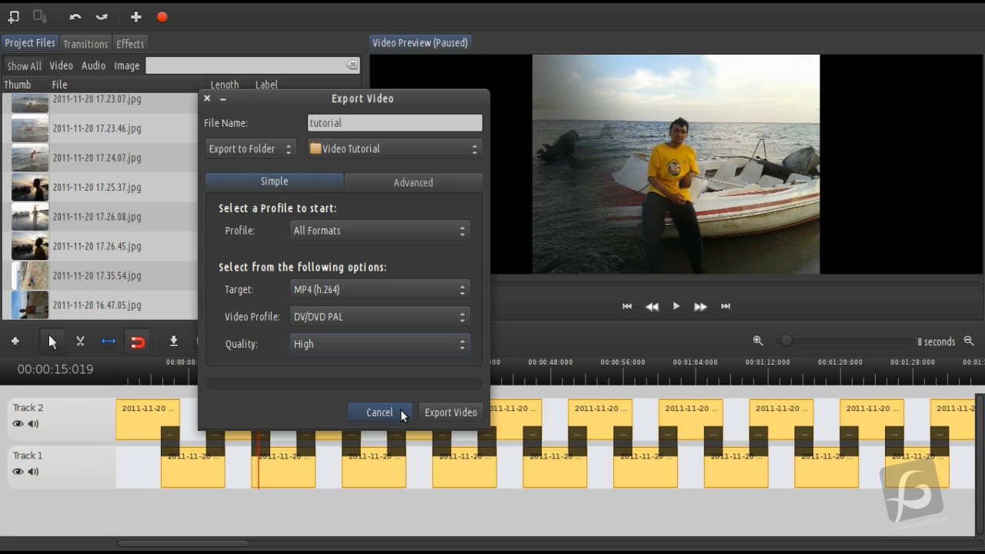
pyautogui.moveTo(369, 416)
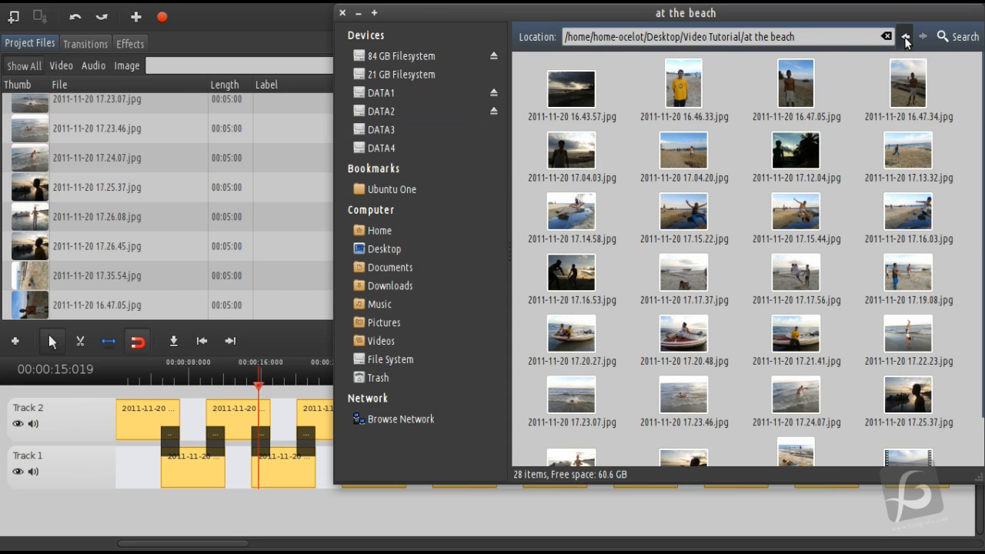
# - Play the rendered tutorial.mp4 from the Video Tutorial folder to check the slideshow
pyautogui.click(905, 37)
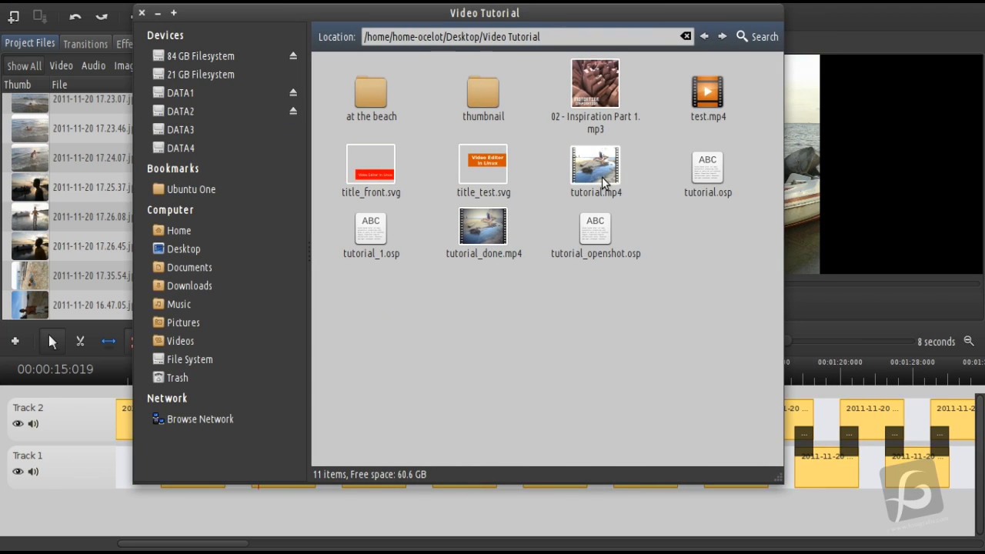
pyautogui.doubleClick(594, 166)
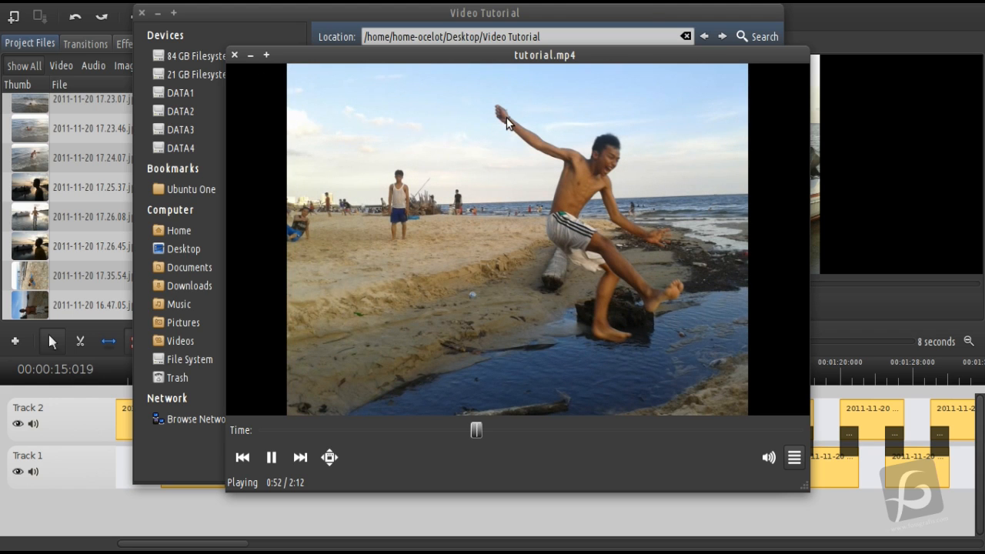
pyautogui.moveTo(699, 322)
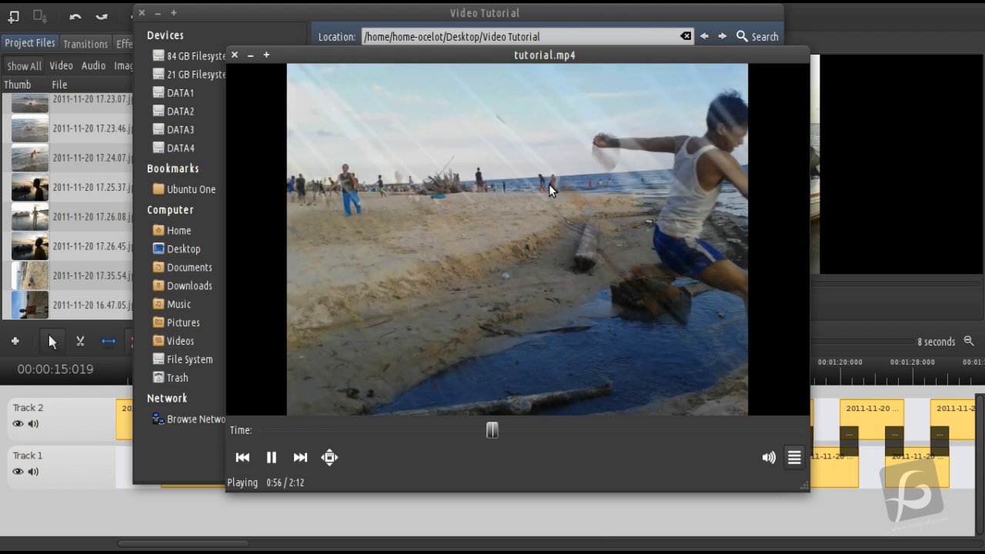
pyautogui.moveTo(377, 182)
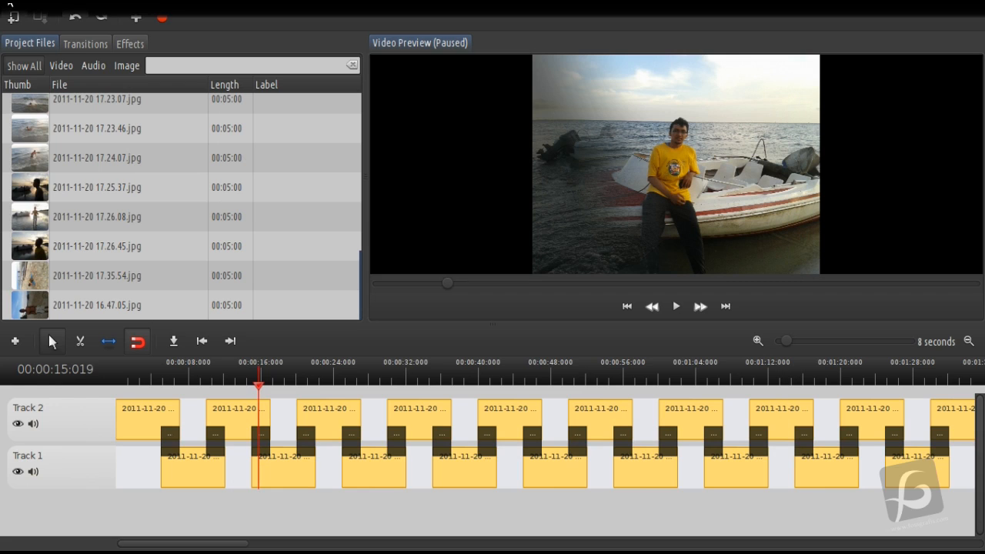
pyautogui.moveTo(23, 331)
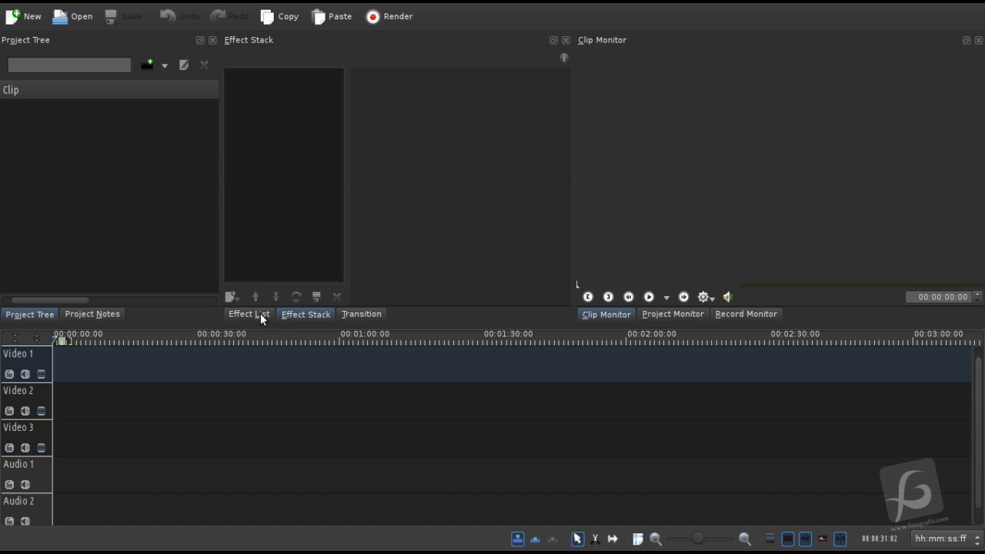
pyautogui.click(249, 314)
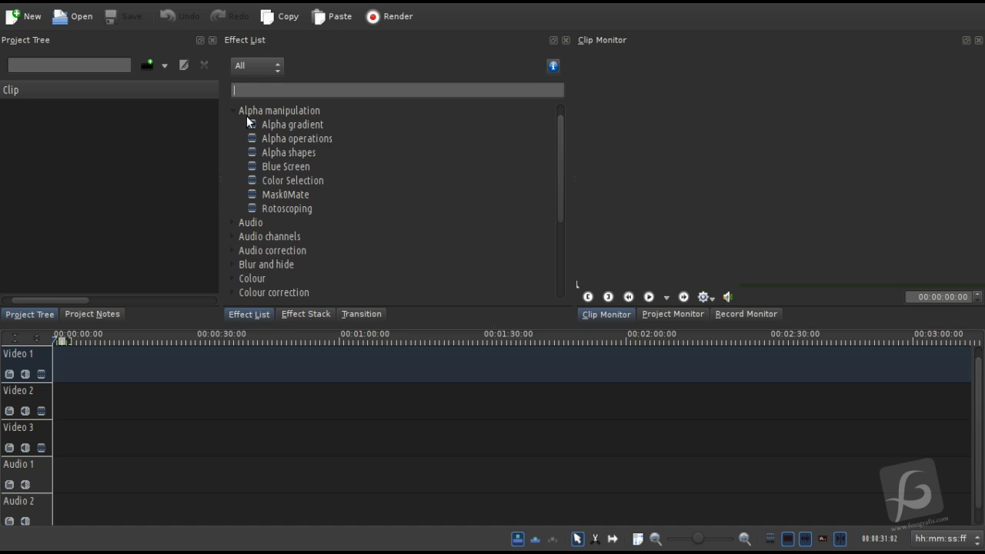
pyautogui.click(231, 111)
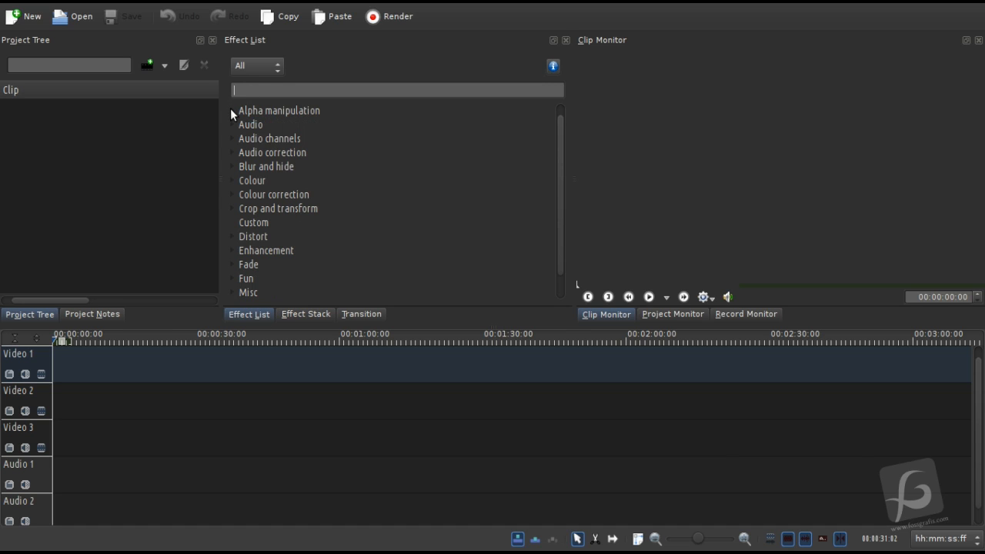
pyautogui.moveTo(235, 169)
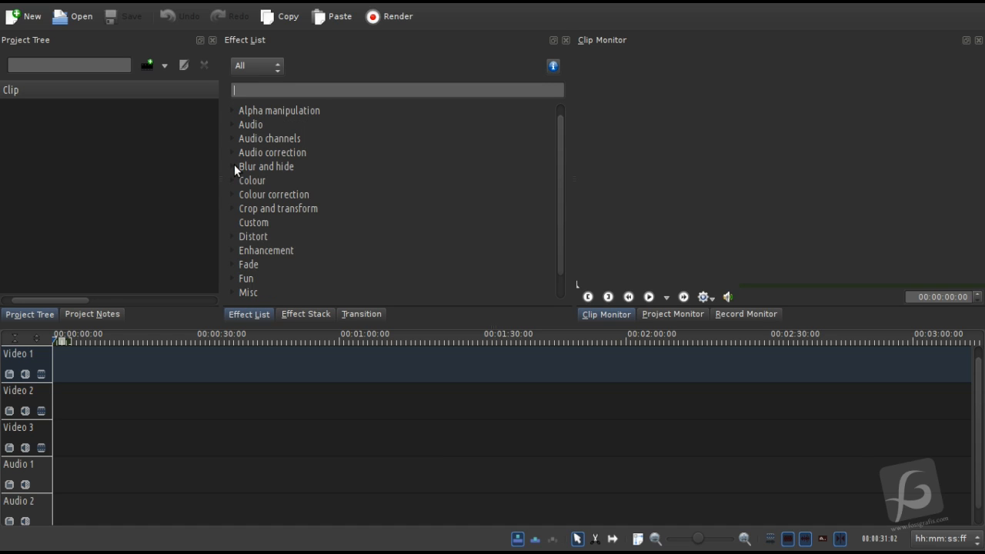
pyautogui.moveTo(336, 308)
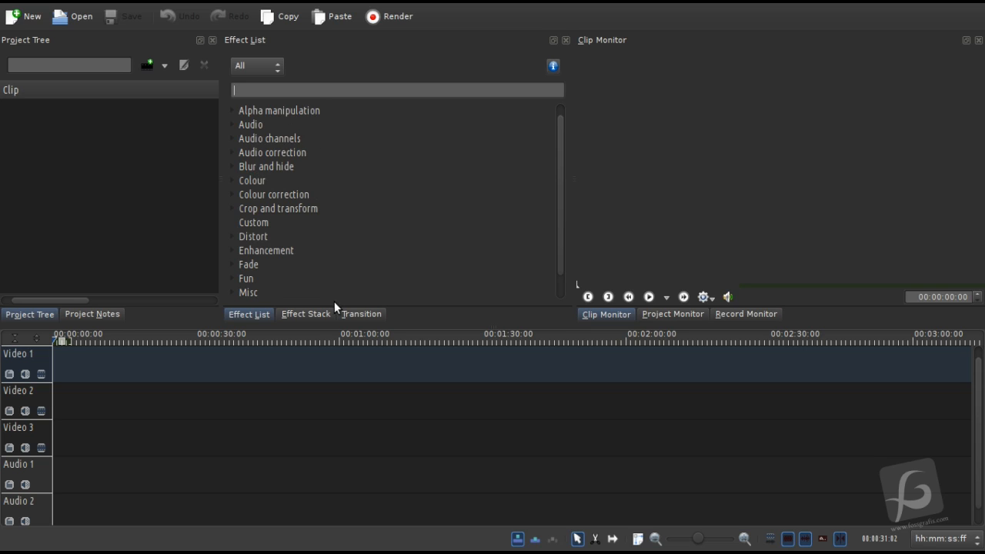
pyautogui.click(305, 314)
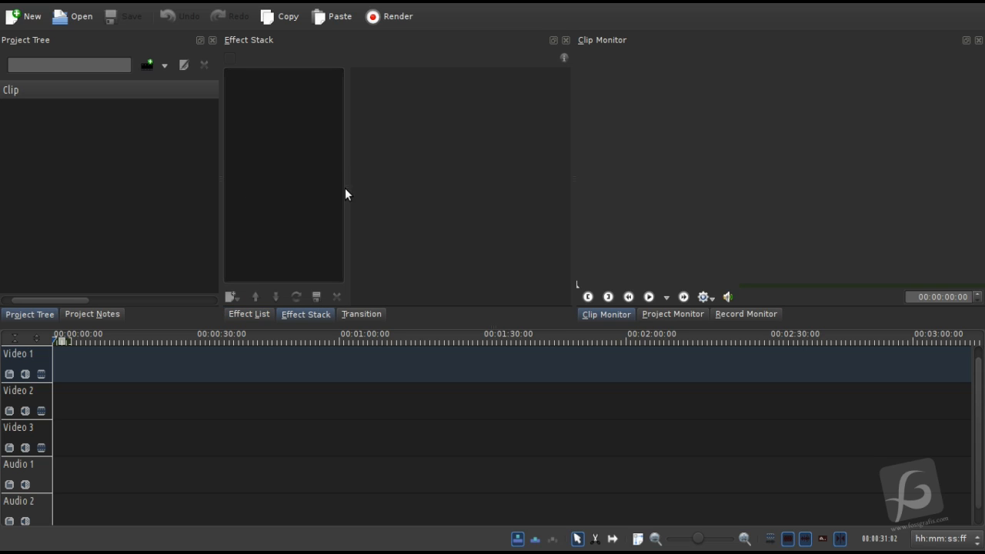
pyautogui.moveTo(243, 357)
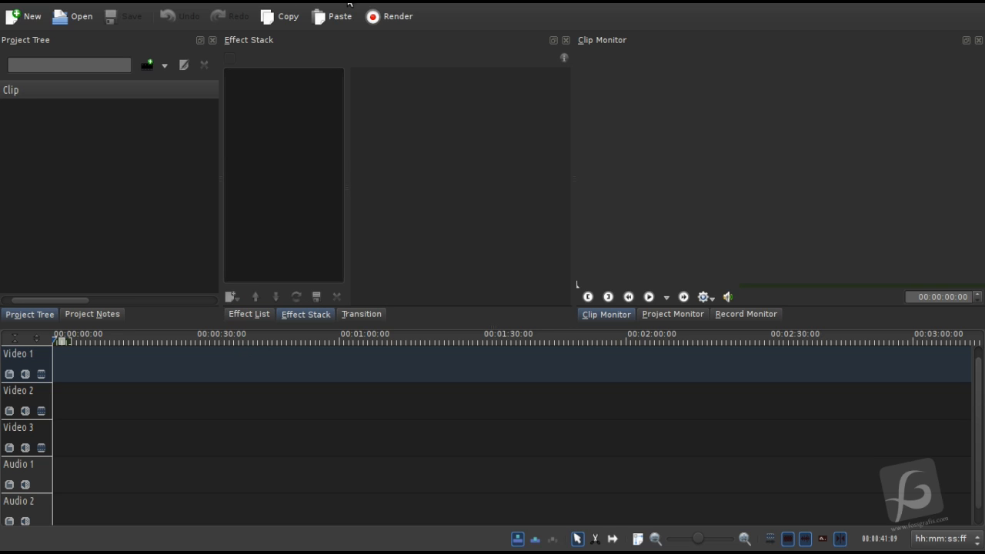
pyautogui.moveTo(55, 192)
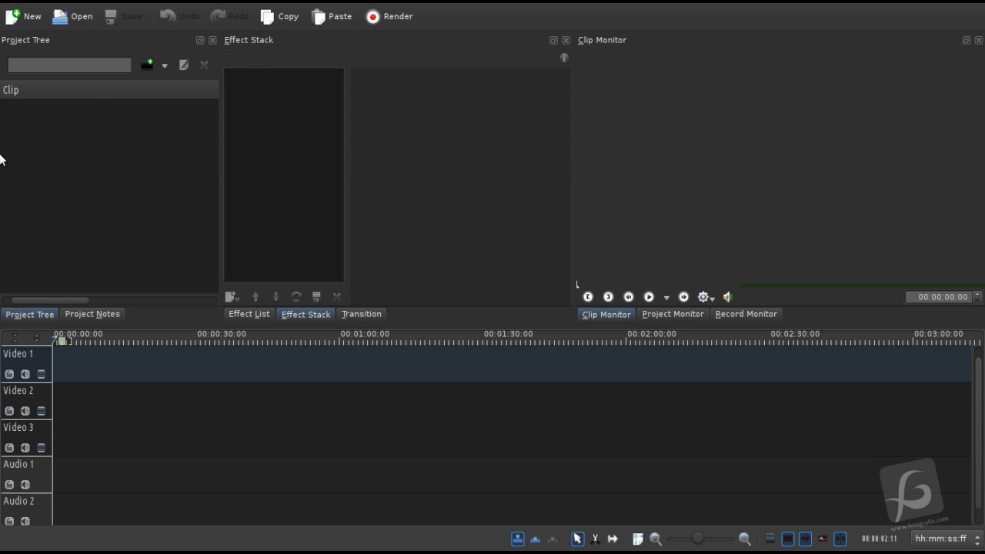
# - Add tutorial.mp4 from the Video Tutorial folder as a clip on Video 1
pyautogui.click(81, 15)
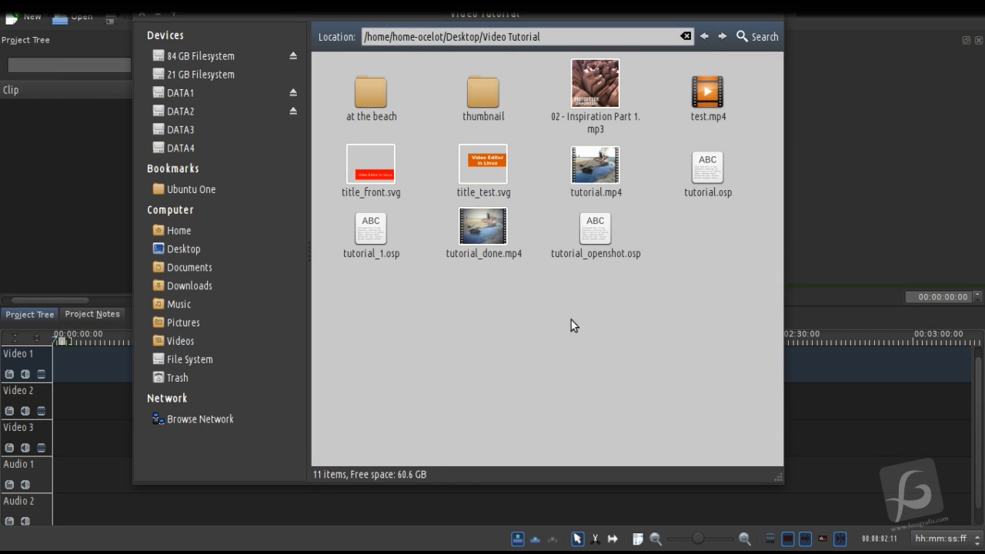
pyautogui.moveTo(493, 32)
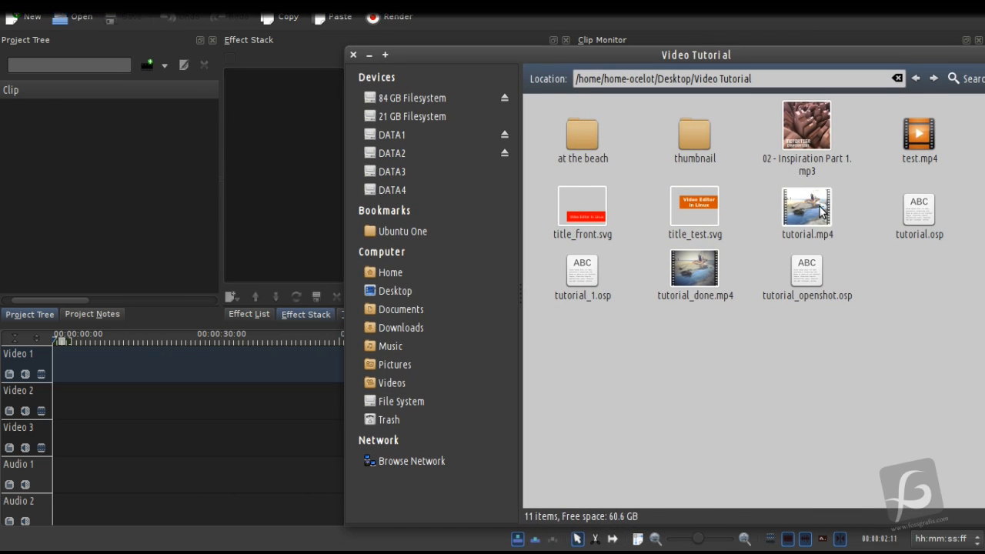
pyautogui.click(807, 212)
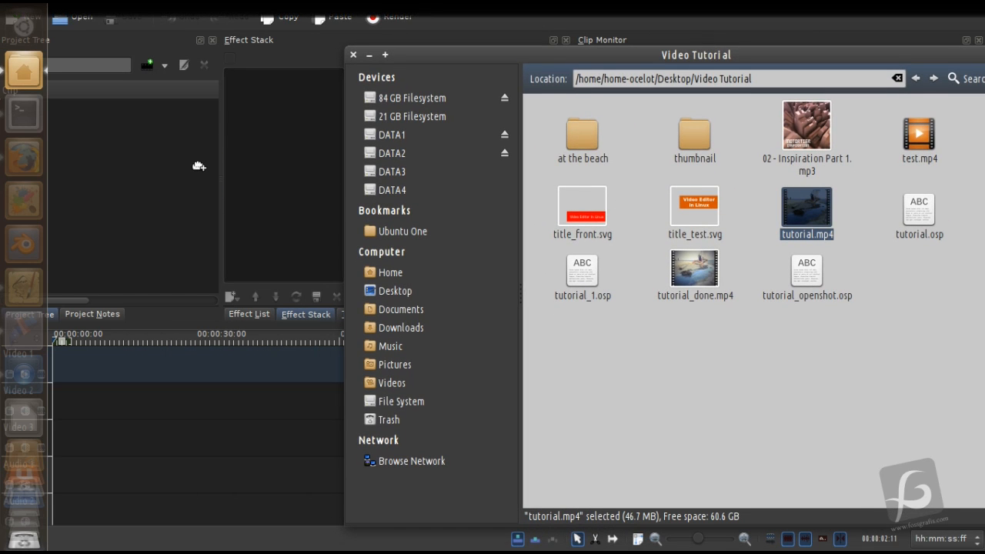
pyautogui.doubleClick(807, 212)
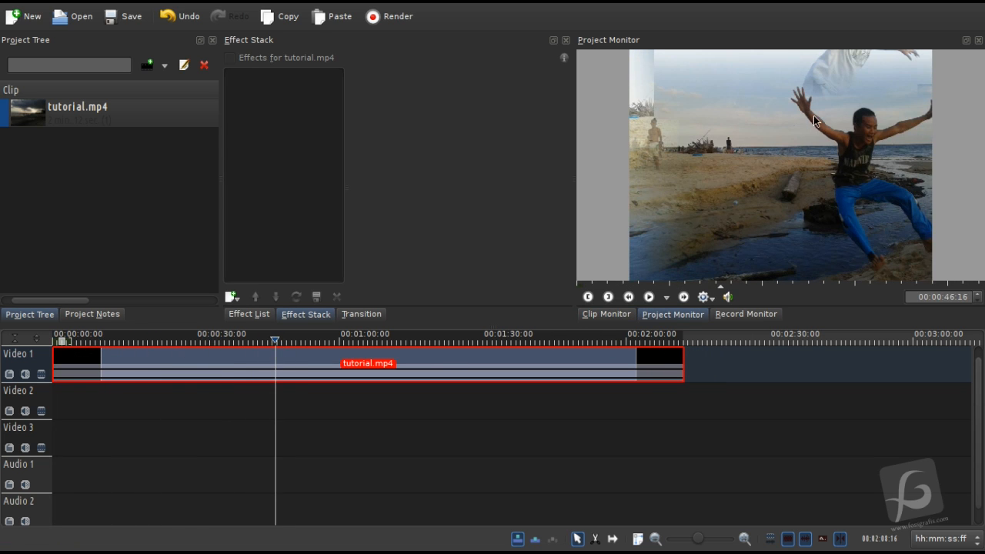
pyautogui.moveTo(256, 345)
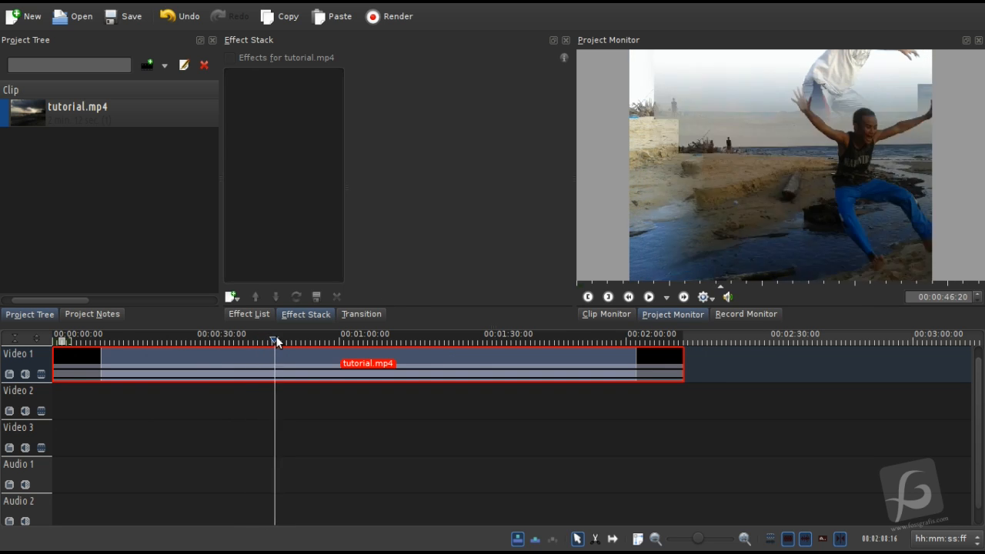
# - Add a Curves effect on the Luma channel with its midpoint raised to brighten the clip
pyautogui.click(249, 314)
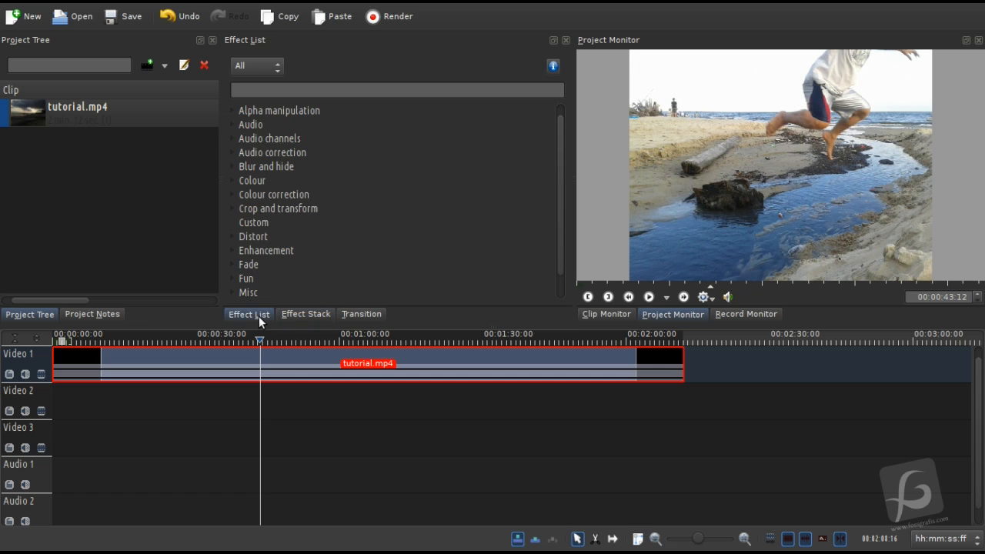
pyautogui.moveTo(234, 194)
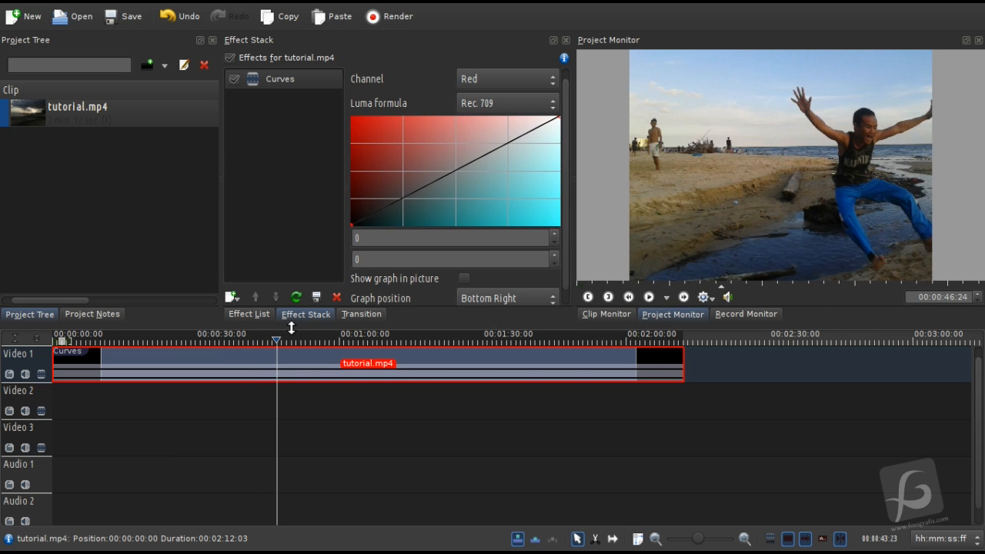
pyautogui.moveTo(508, 88)
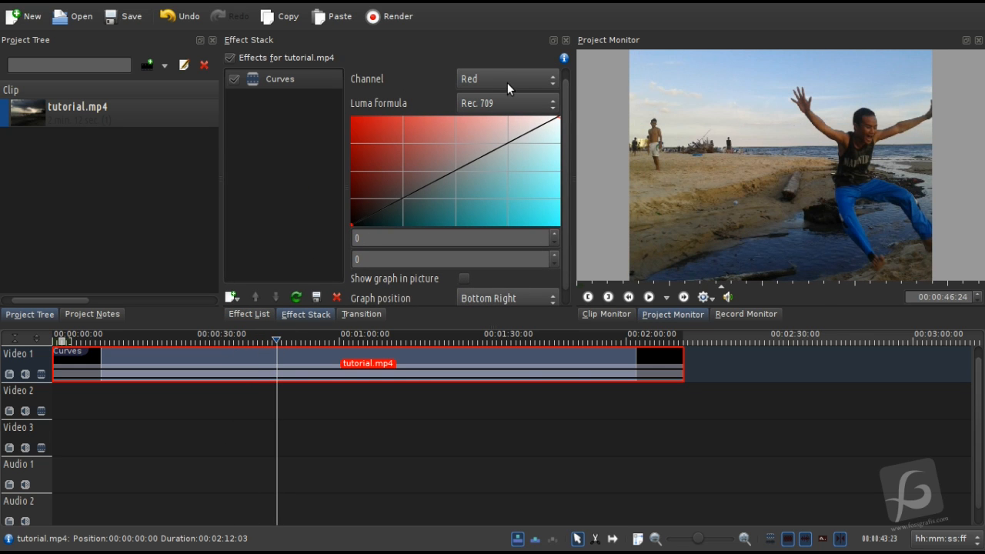
pyautogui.click(507, 79)
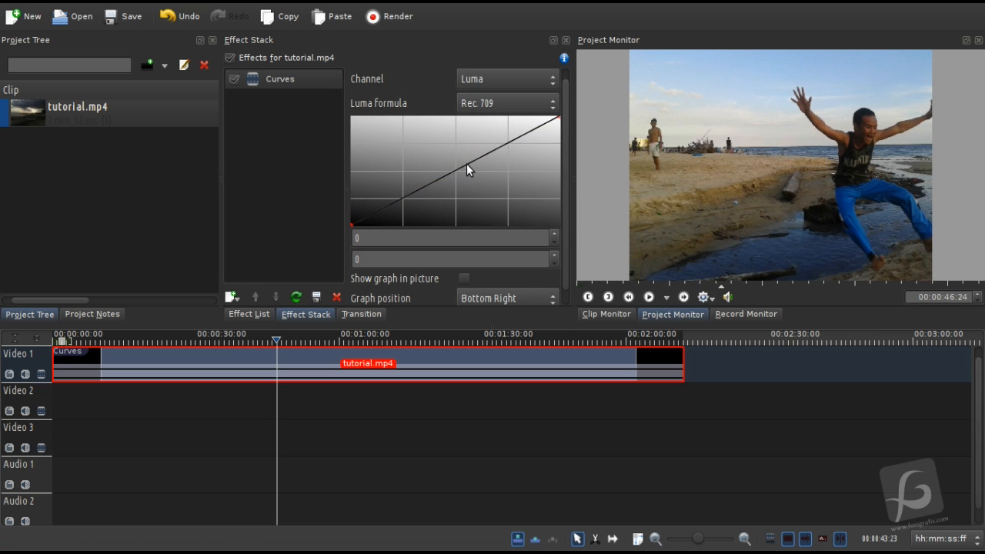
pyautogui.moveTo(465, 166); pyautogui.dragTo(465, 146)
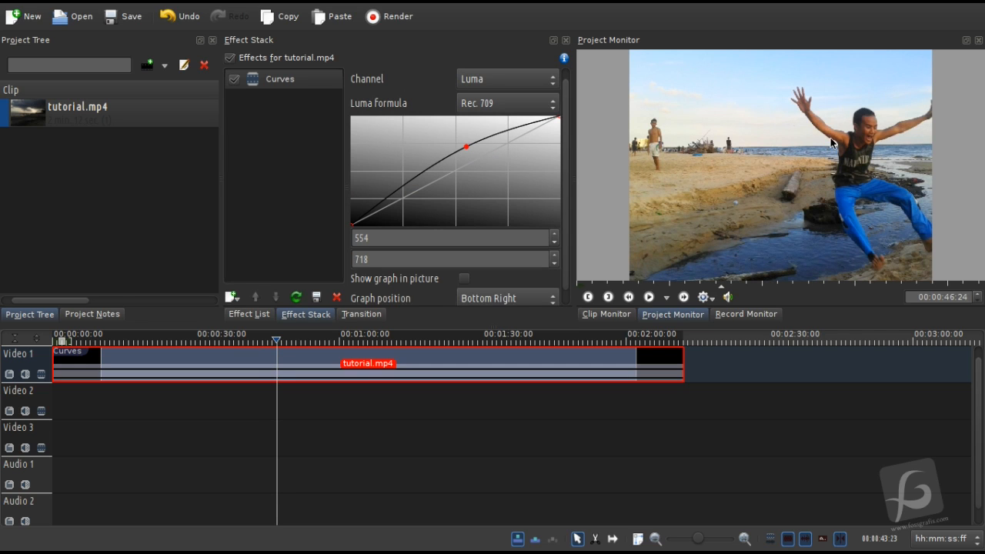
pyautogui.moveTo(465, 146); pyautogui.dragTo(468, 140)
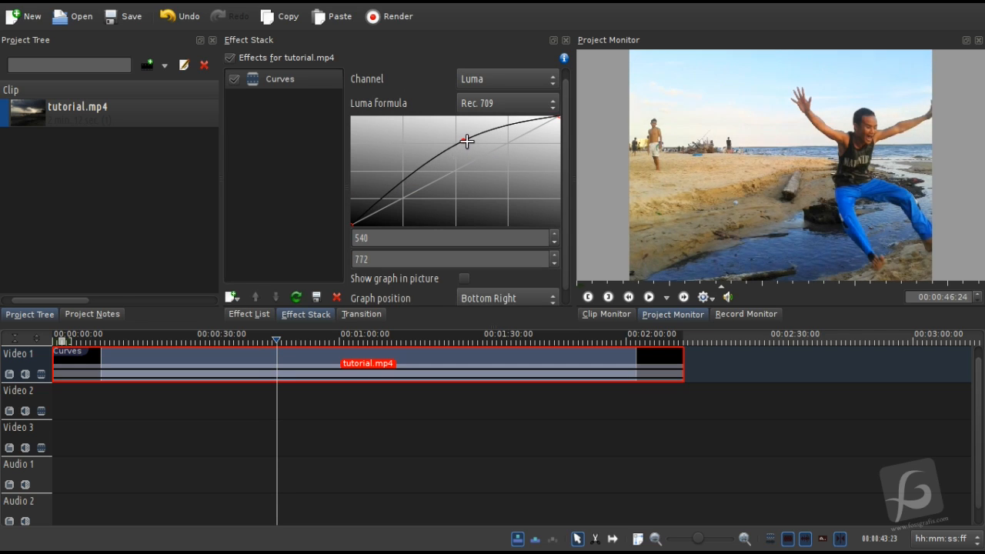
pyautogui.moveTo(465, 142); pyautogui.dragTo(465, 145)
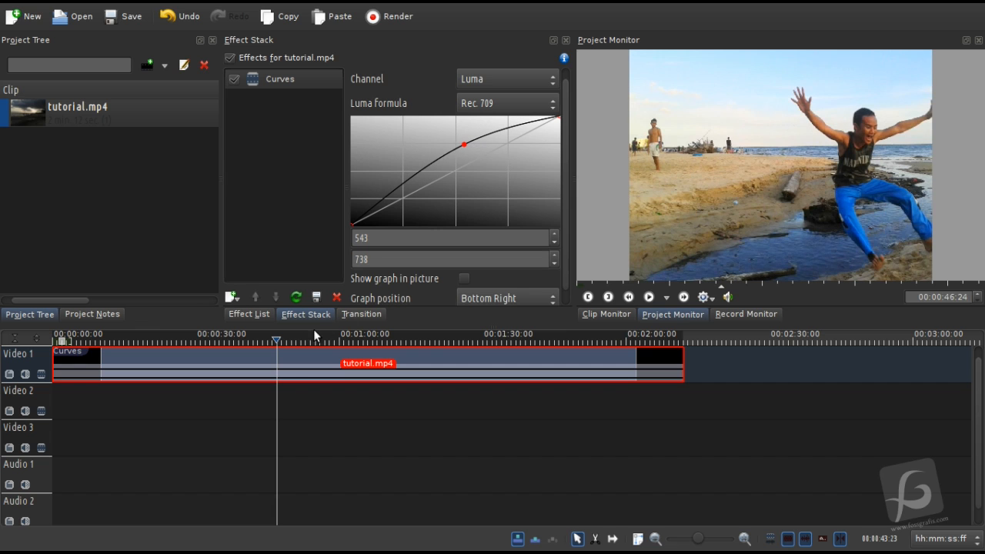
pyautogui.click(185, 357)
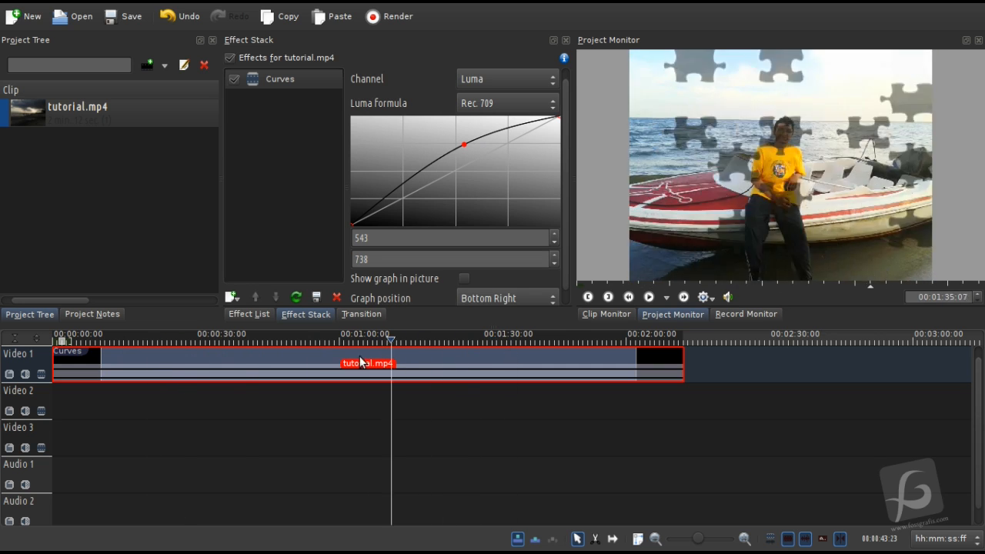
# - Add a second Curves effect to the clip set to the Blue channel
pyautogui.click(250, 314)
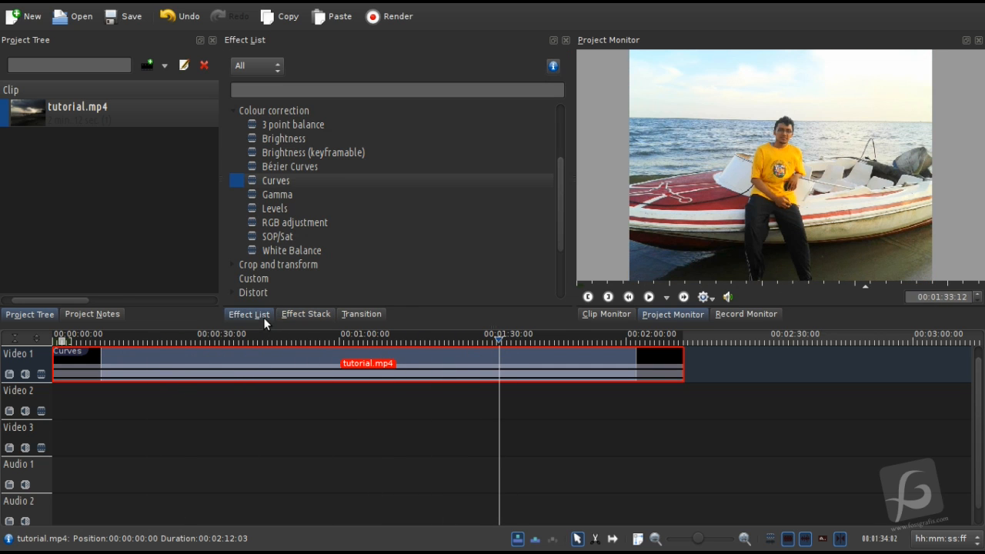
pyautogui.click(305, 314)
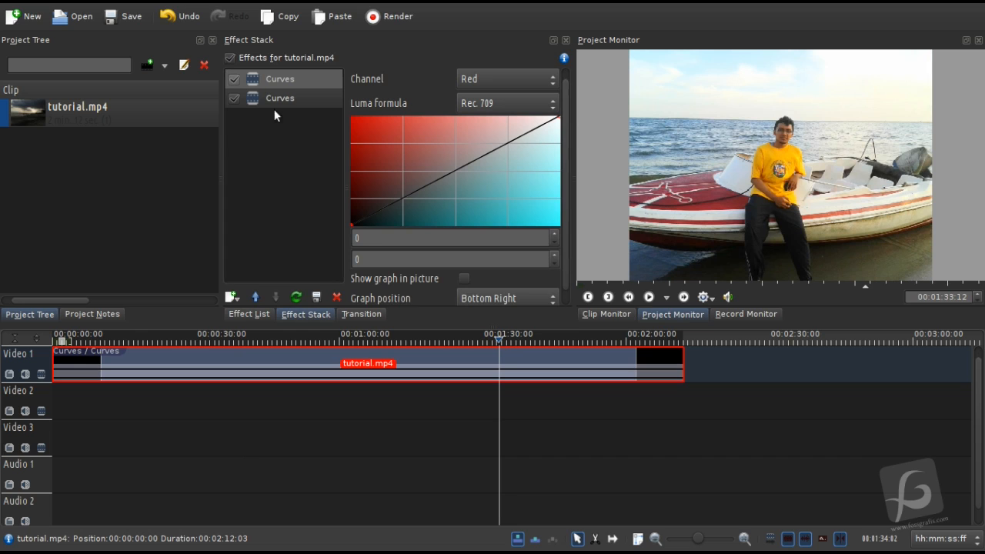
pyautogui.moveTo(289, 98)
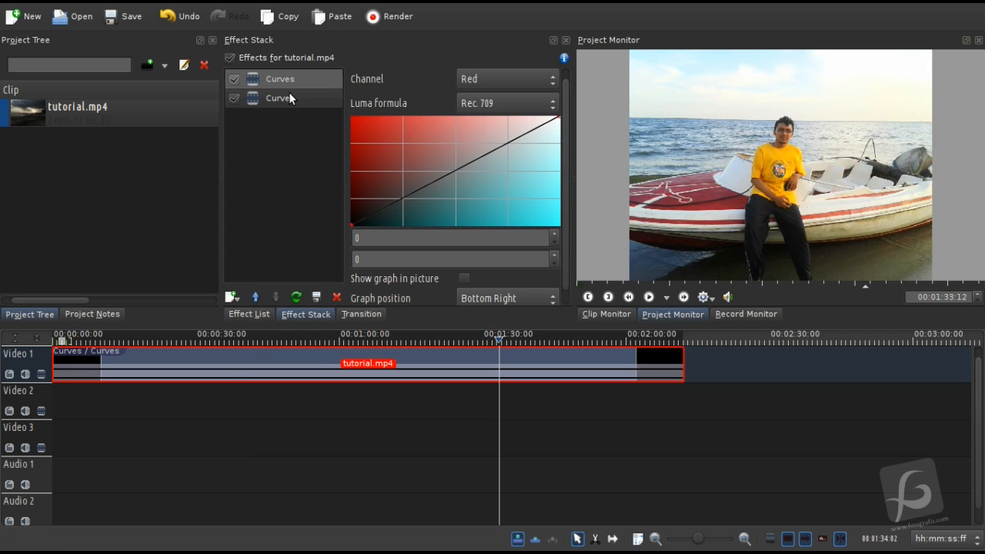
pyautogui.moveTo(541, 86)
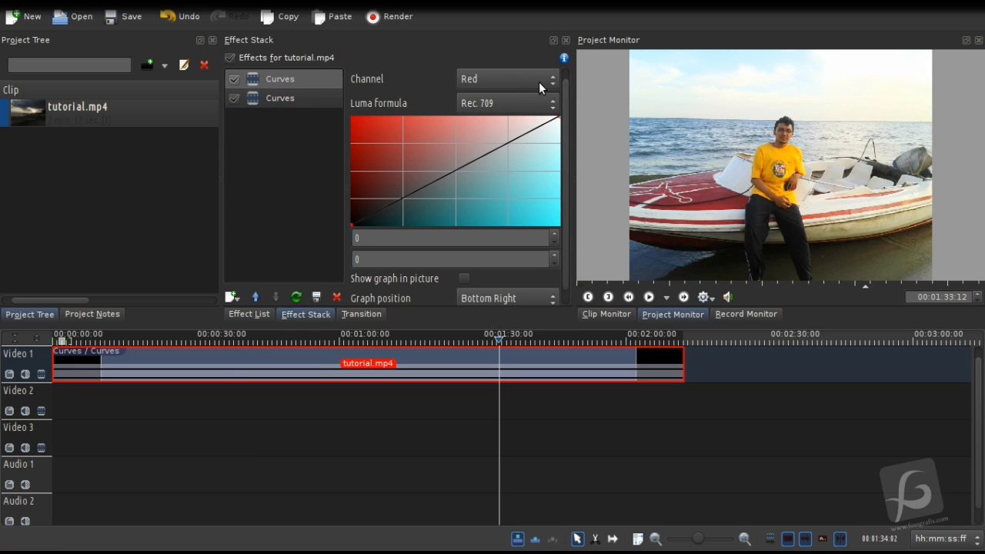
pyautogui.click(508, 79)
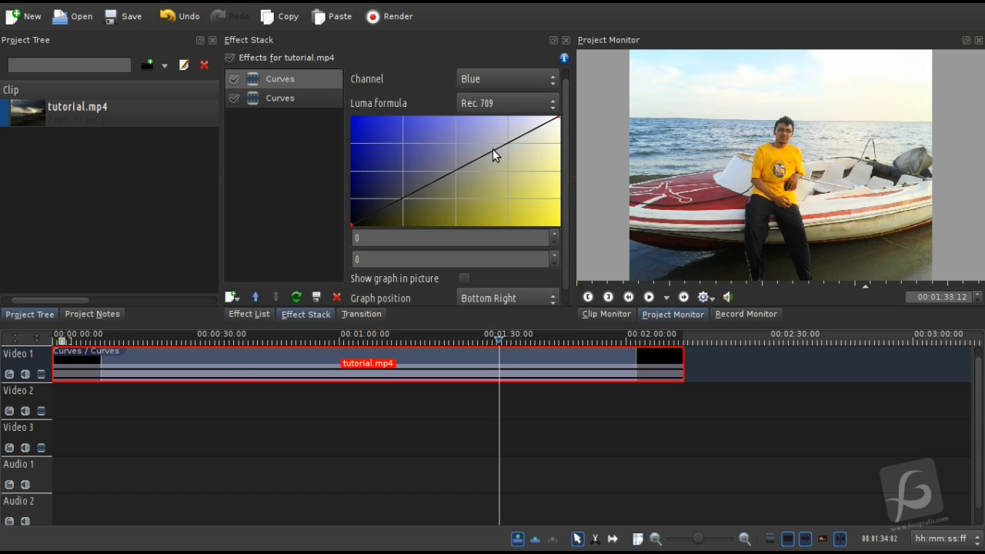
# - Shape the blue curve into an S-bend for a warmer vintage tint and preview it
pyautogui.moveTo(495, 155); pyautogui.dragTo(509, 141)
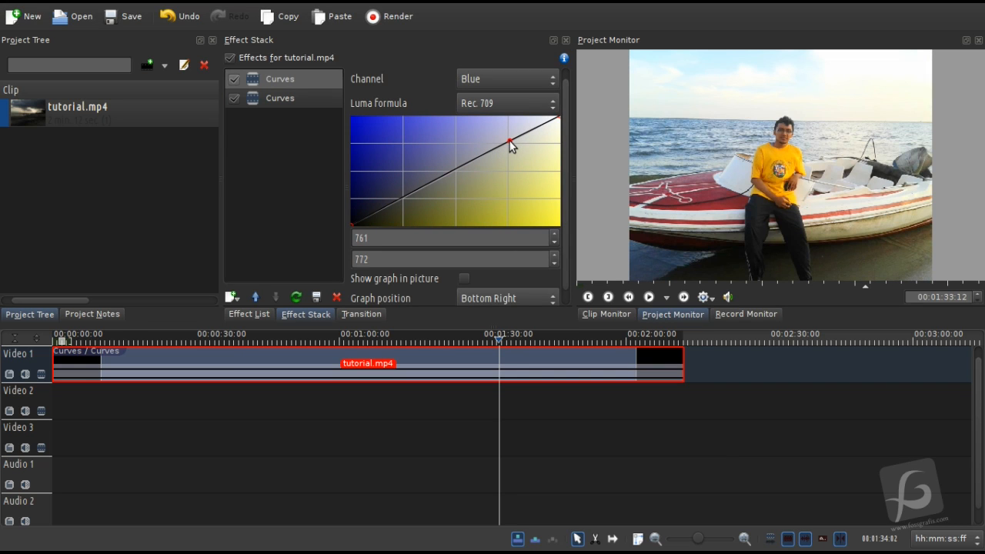
pyautogui.moveTo(509, 141); pyautogui.dragTo(510, 154)
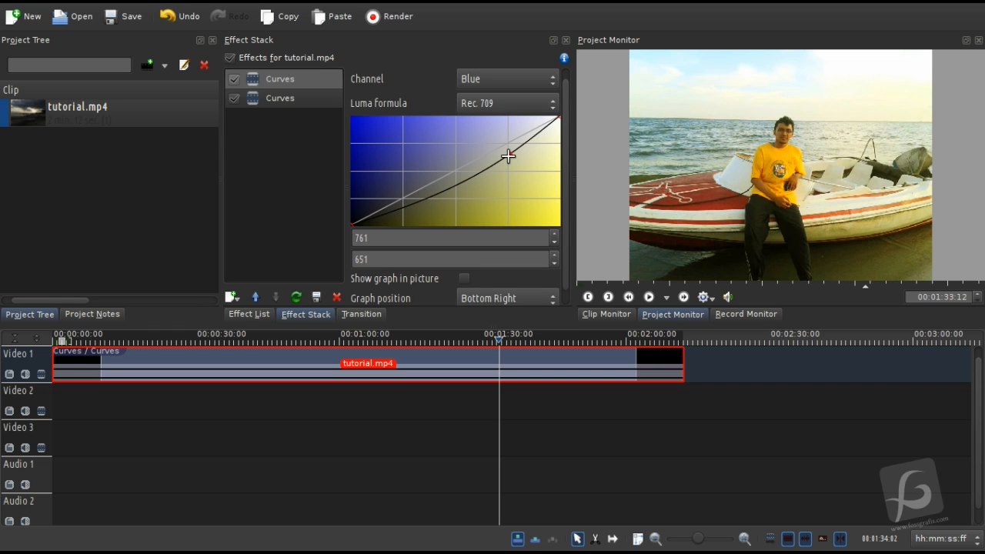
pyautogui.moveTo(508, 157); pyautogui.dragTo(508, 146)
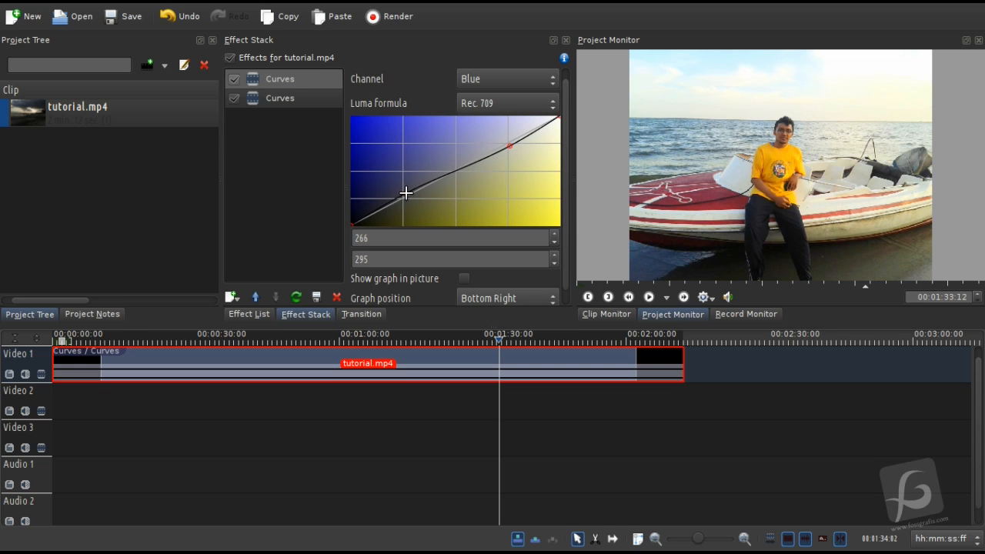
pyautogui.moveTo(406, 193); pyautogui.dragTo(407, 182)
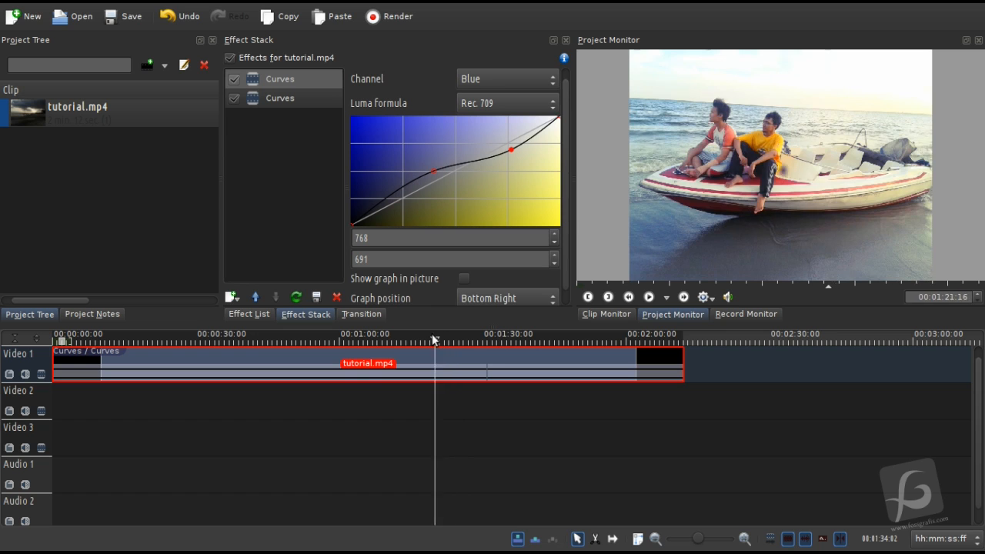
pyautogui.click(387, 333)
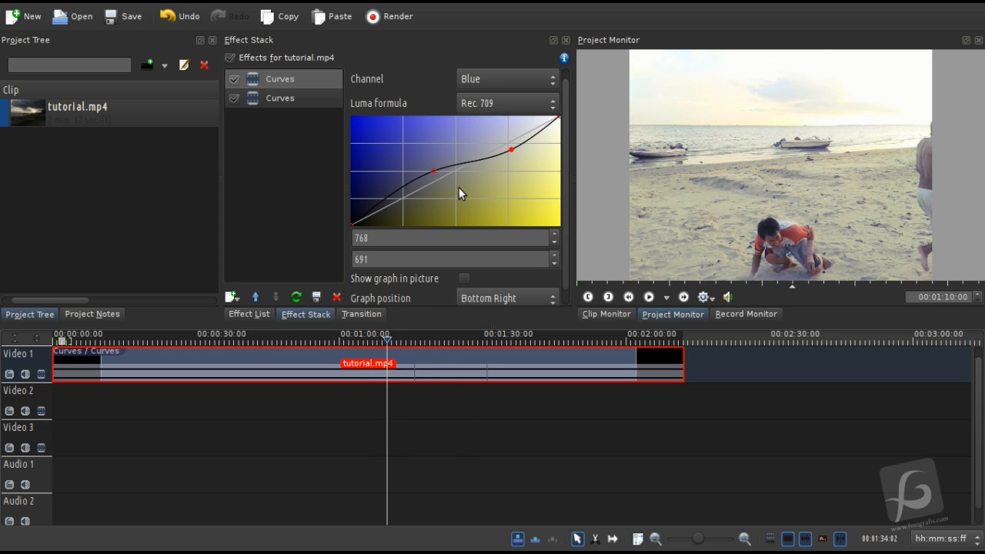
pyautogui.moveTo(504, 107)
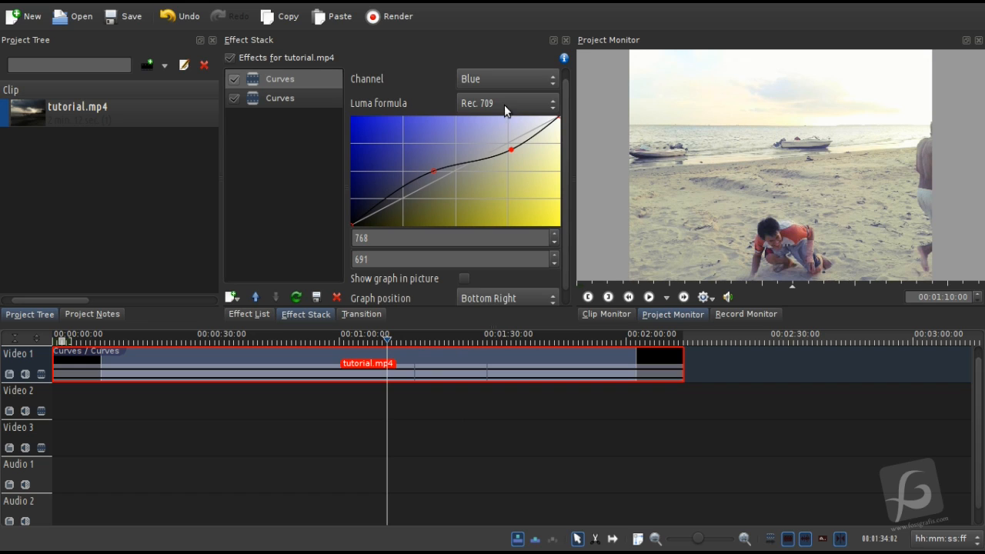
# - Add a Vignette effect darkening the edges of tutorial.mp4 and preview it at several moments
pyautogui.click(249, 314)
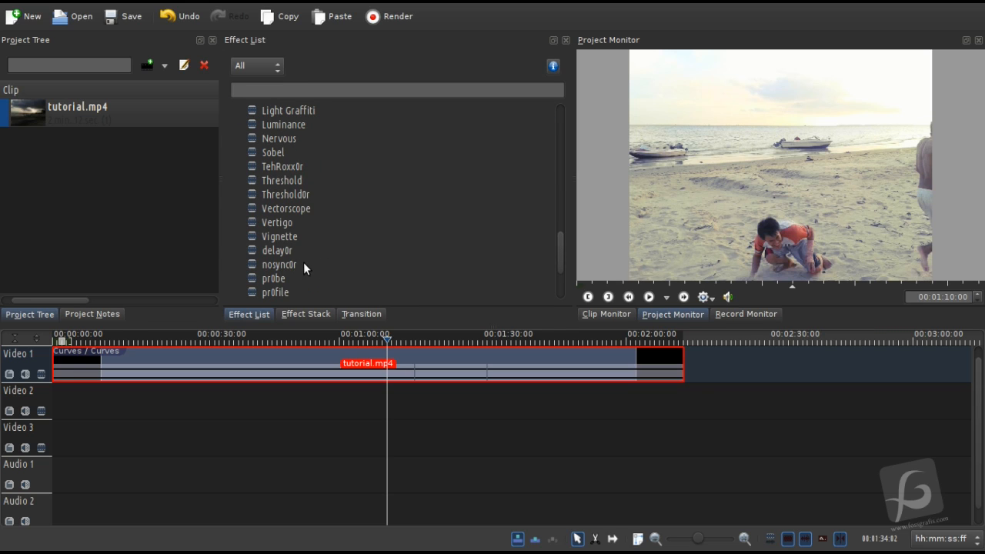
pyautogui.moveTo(314, 139)
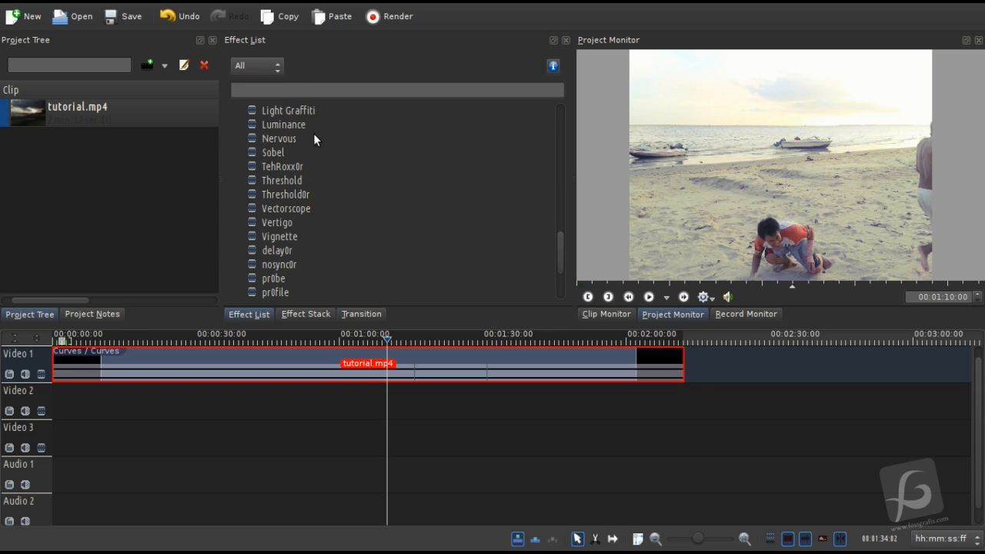
pyautogui.scroll(-3)
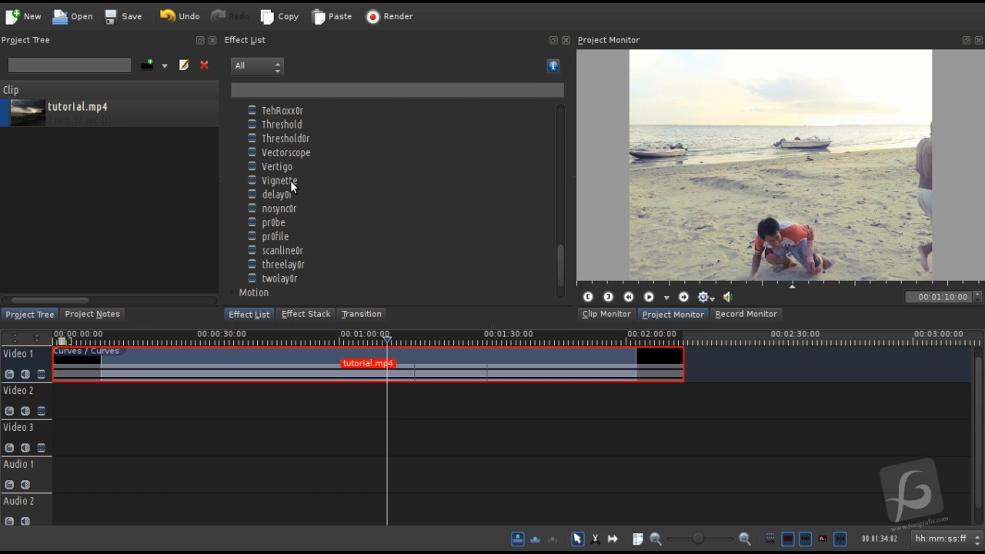
pyautogui.doubleClick(279, 180)
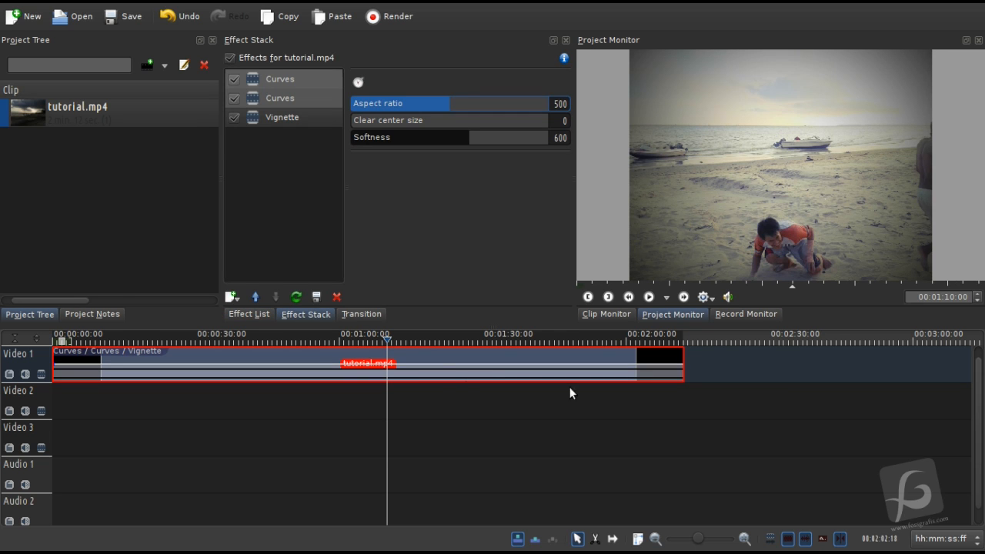
pyautogui.click(366, 332)
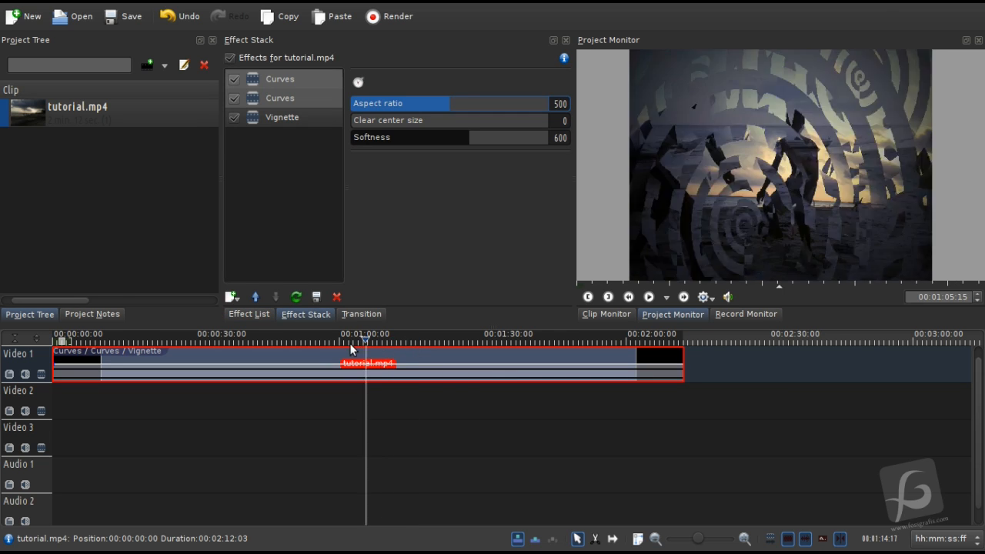
pyautogui.click(247, 339)
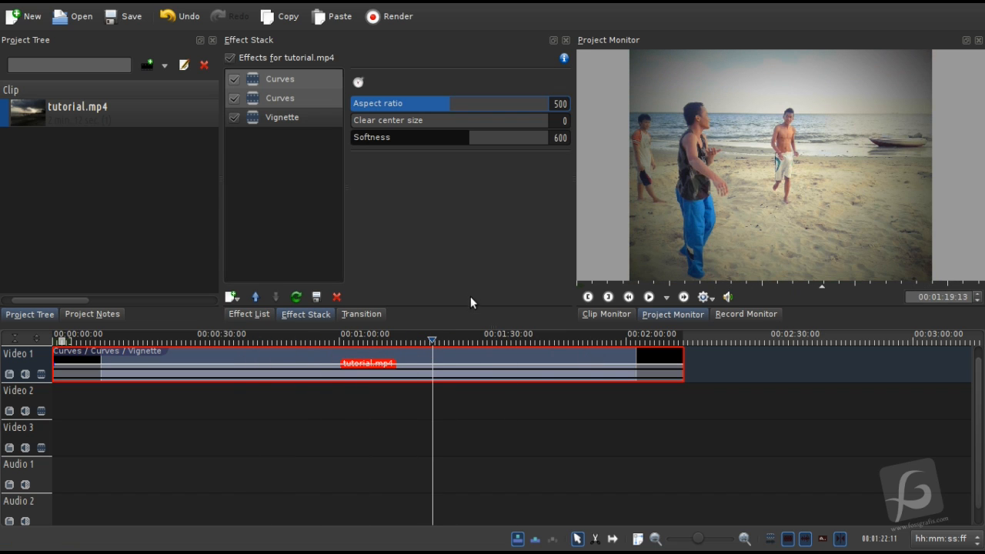
pyautogui.moveTo(400, 120)
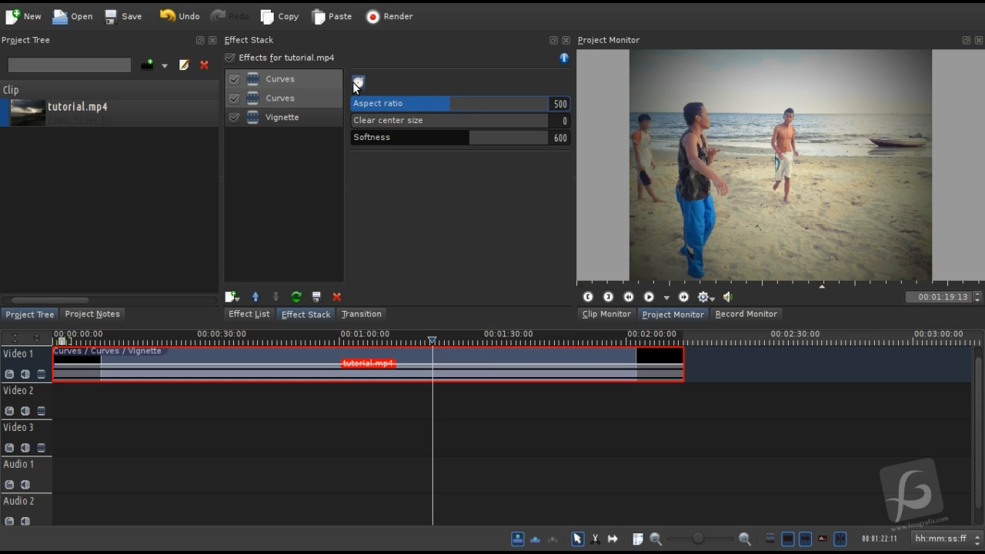
pyautogui.moveTo(358, 86)
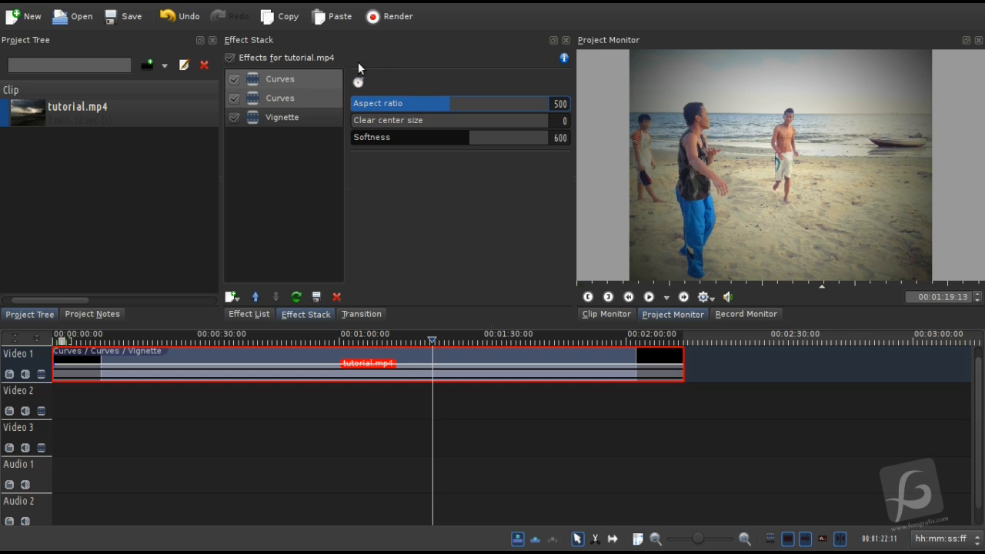
pyautogui.moveTo(757, 178)
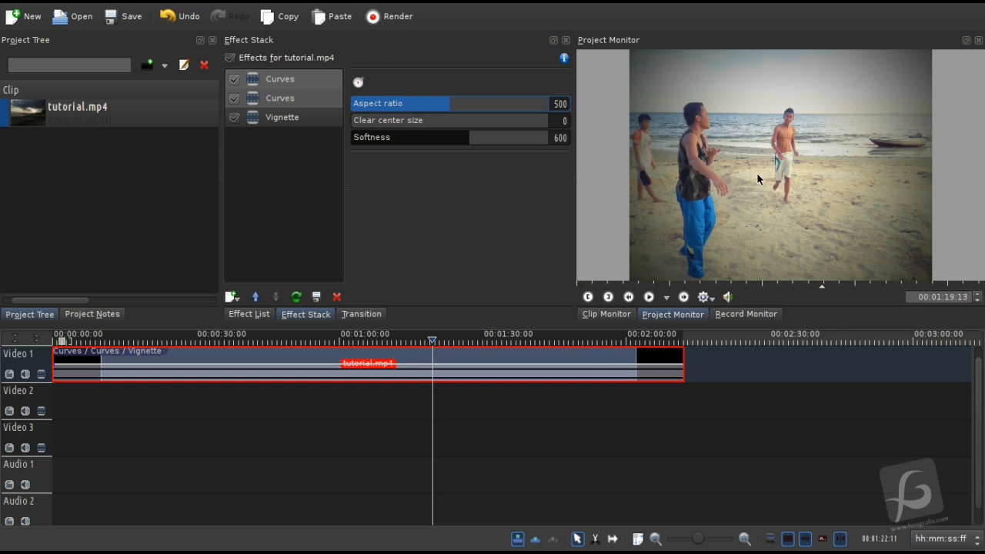
pyautogui.moveTo(843, 98)
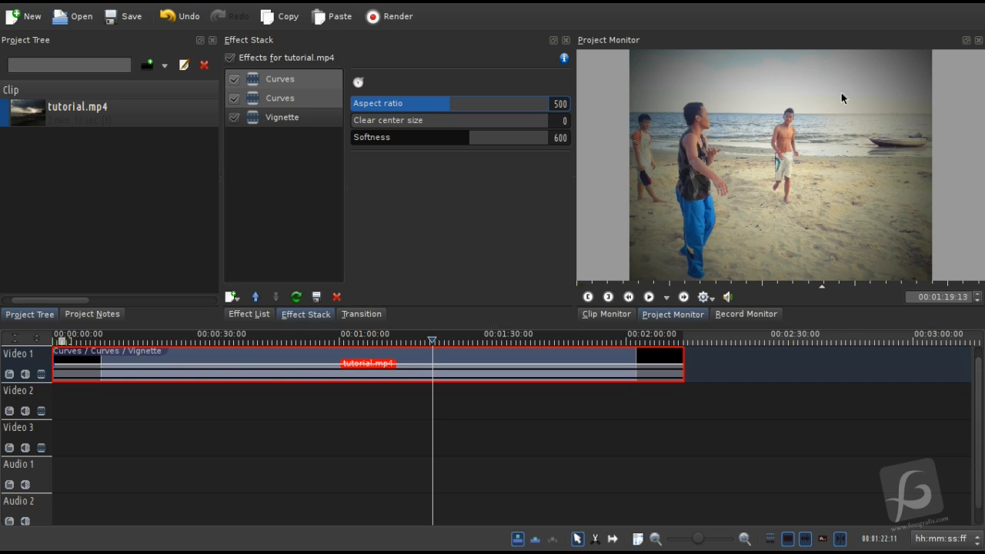
pyautogui.moveTo(779, 222)
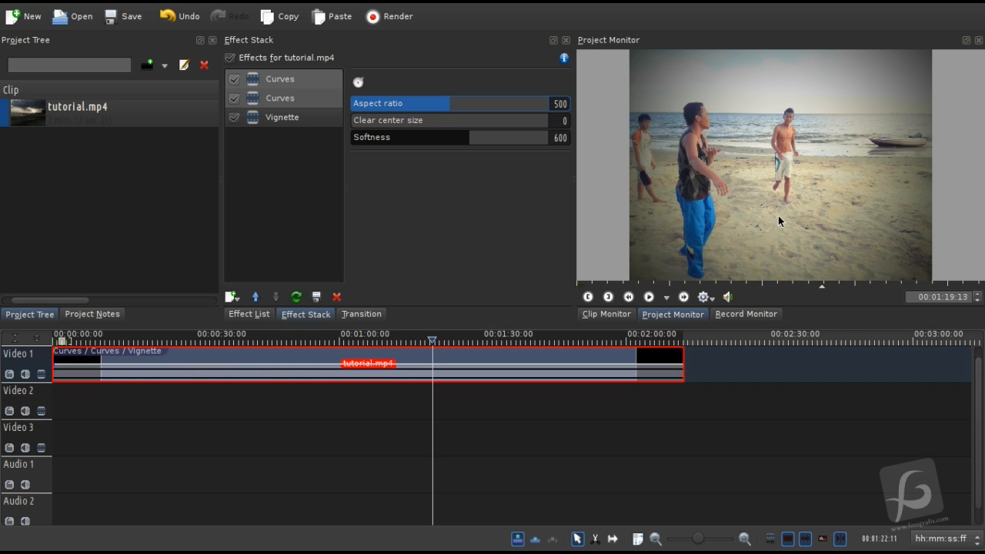
pyautogui.moveTo(705, 120)
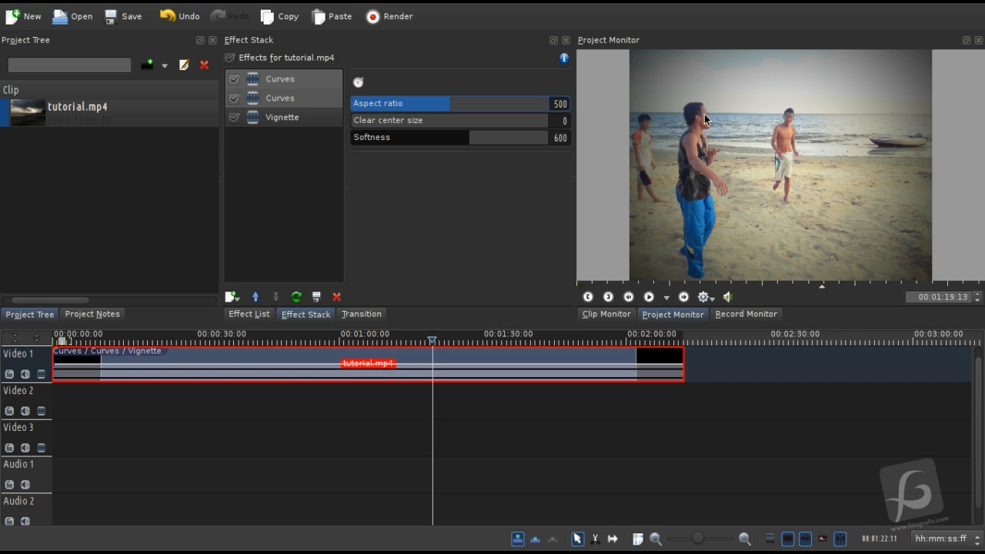
pyautogui.moveTo(874, 223)
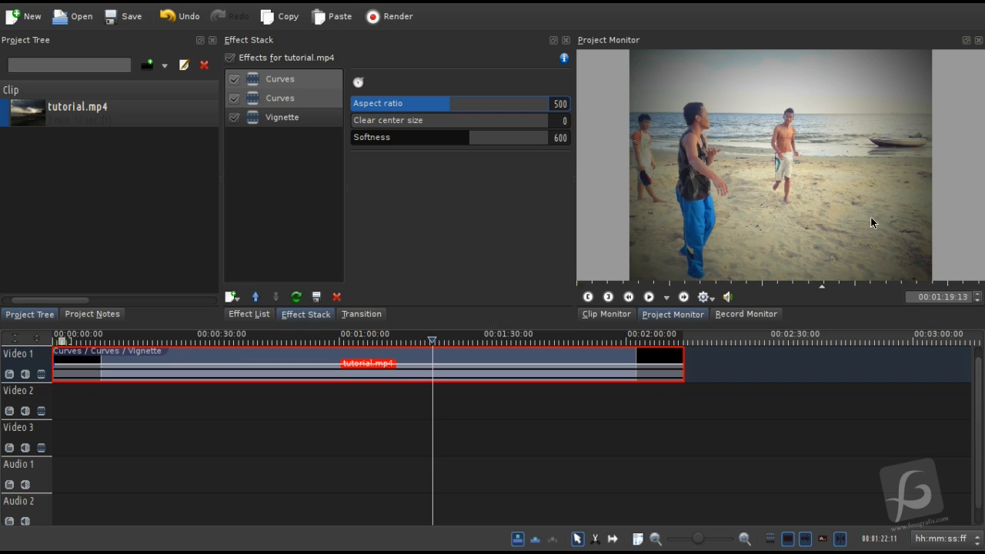
pyautogui.moveTo(834, 208)
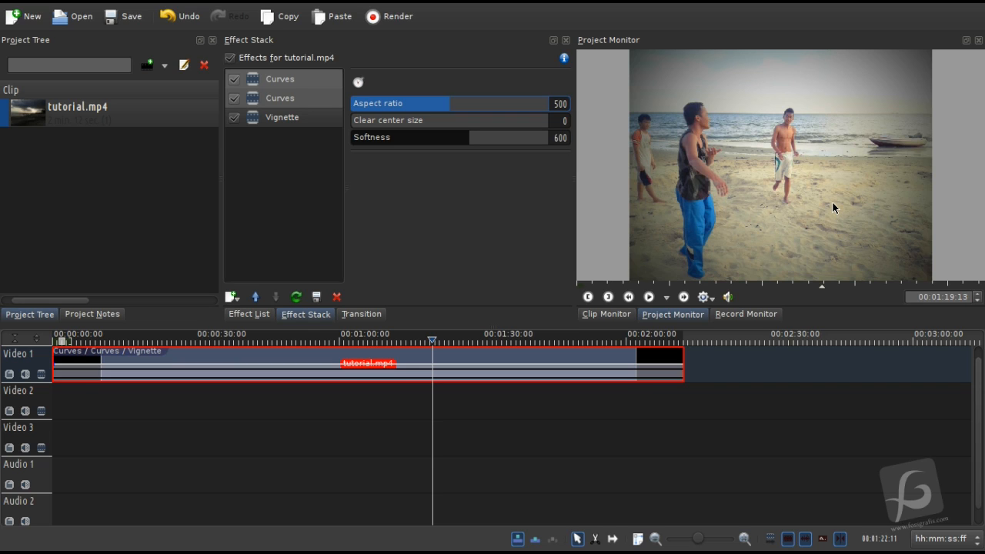
pyautogui.click(357, 84)
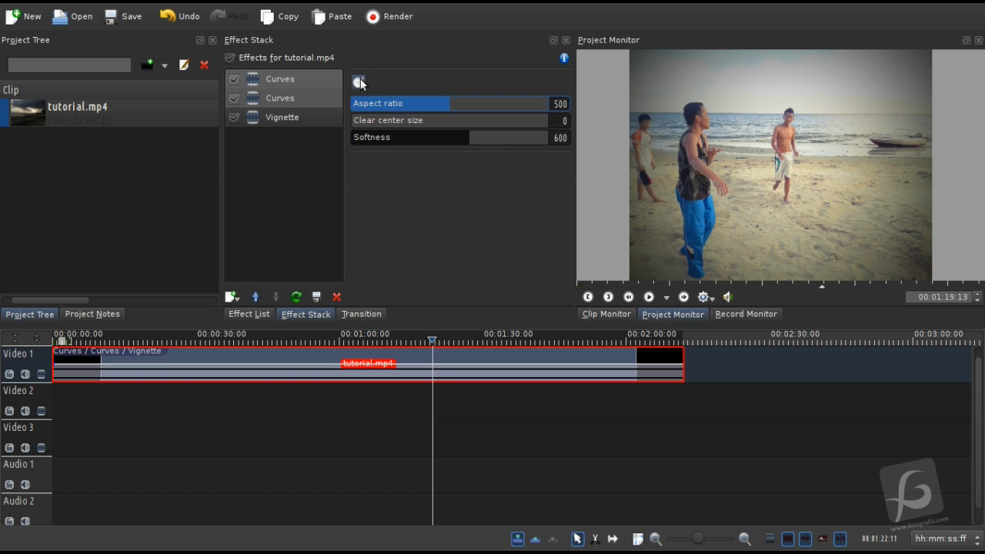
pyautogui.moveTo(431, 347)
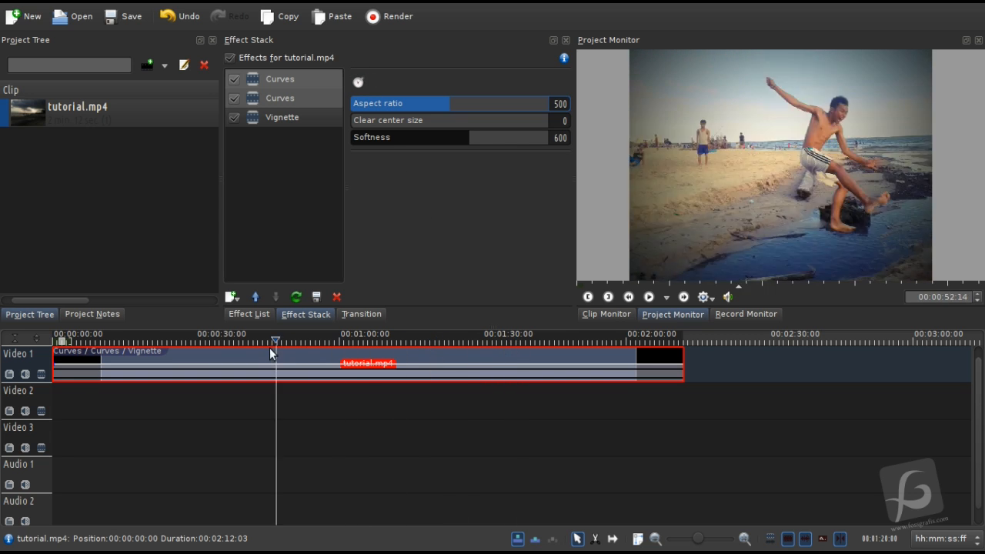
pyautogui.click(470, 333)
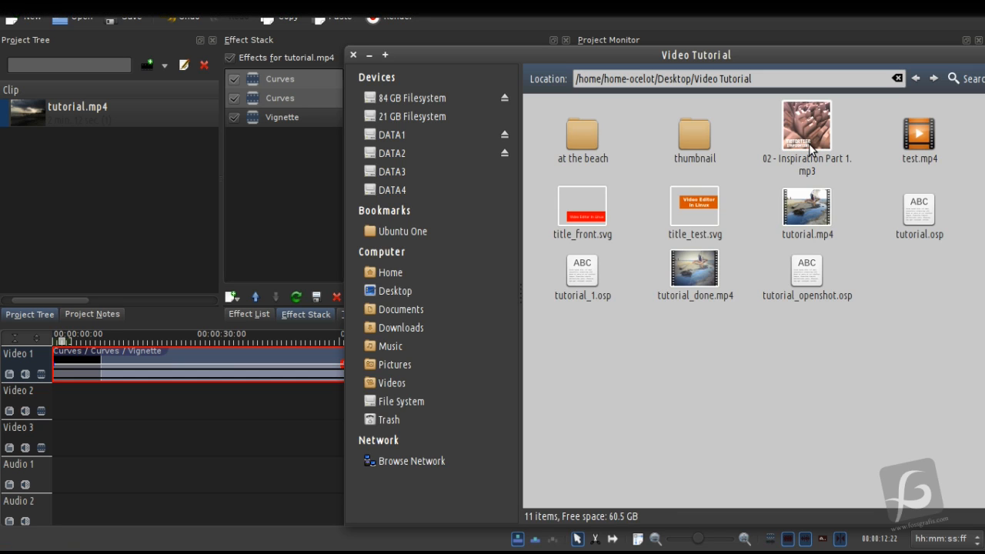
pyautogui.moveTo(804, 151)
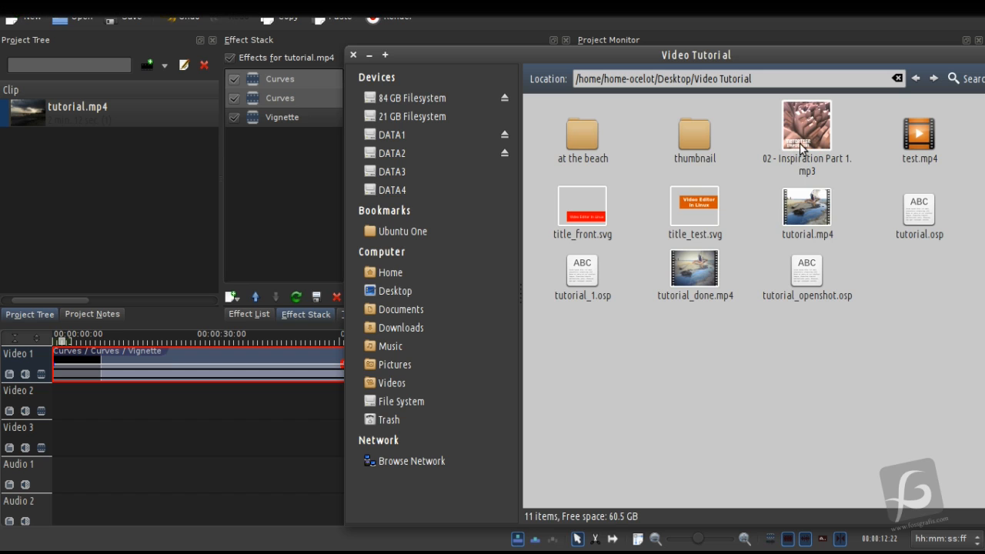
# - Add 02 - Inspiration Part 1.mp3 to the project and lay it on Audio 1
pyautogui.click(807, 126)
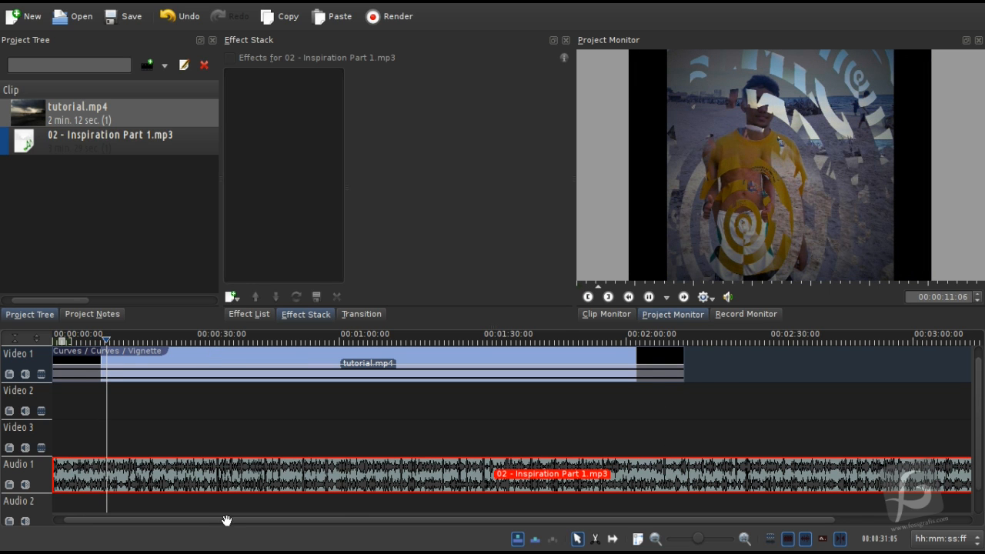
# - Split the music clip where the video ends and remove the leftover tail
pyautogui.hscroll(3)
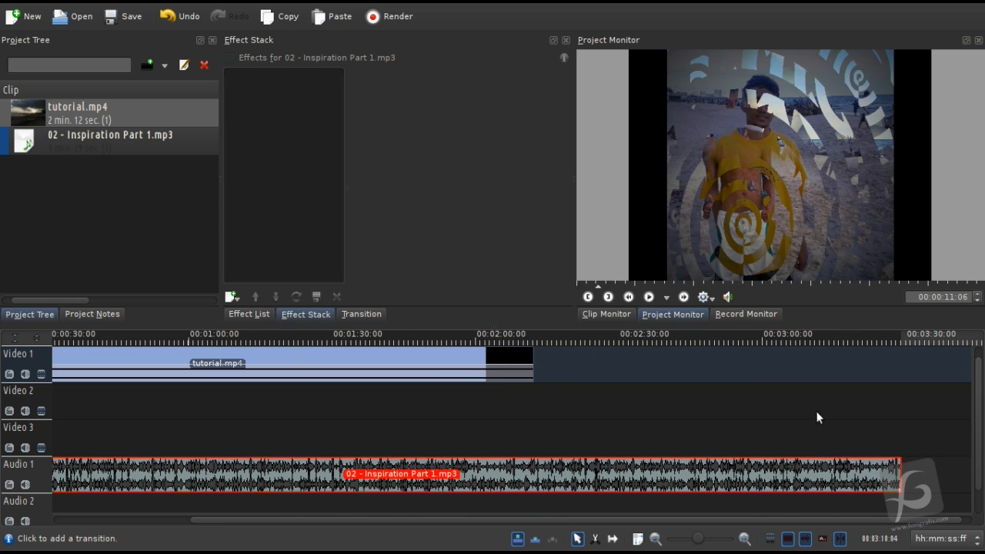
pyautogui.moveTo(544, 422)
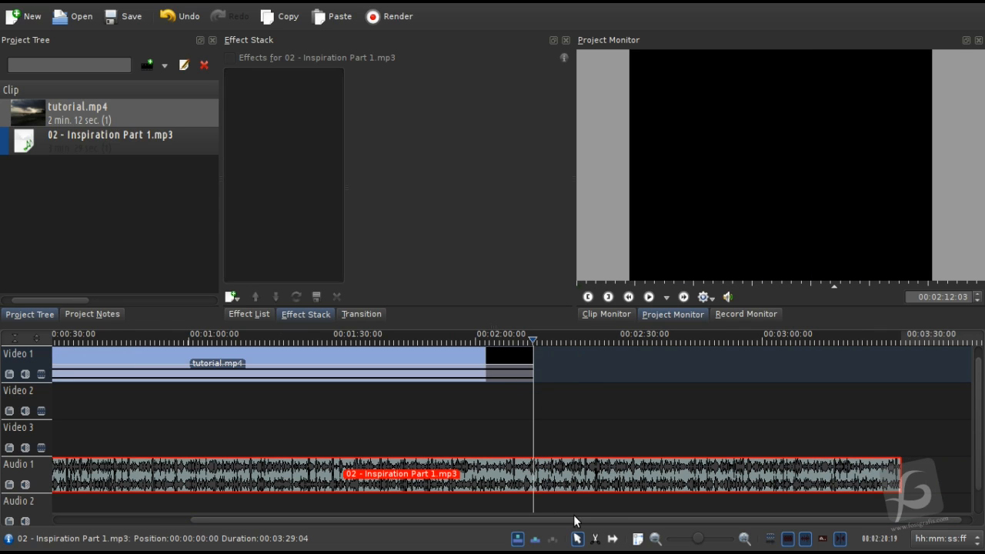
pyautogui.click(594, 539)
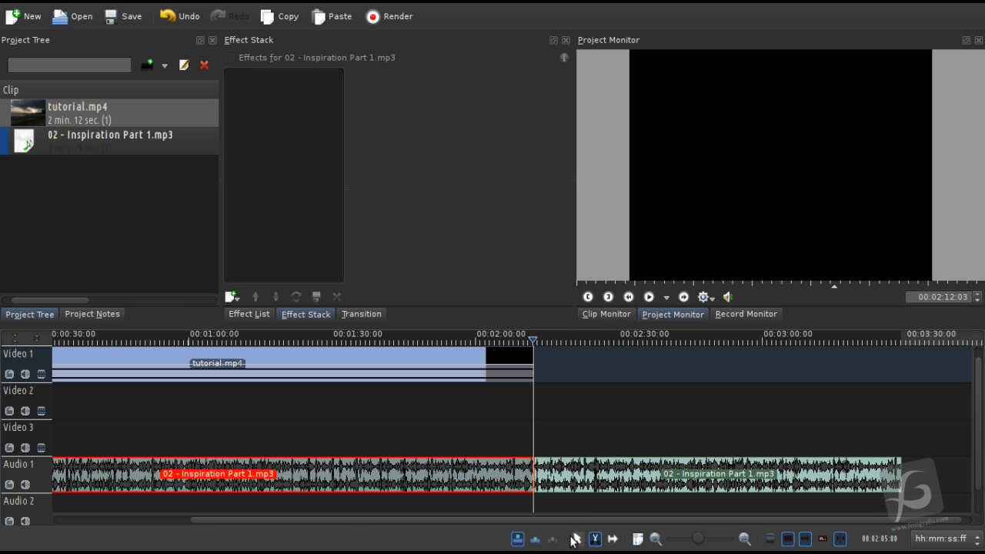
pyautogui.moveTo(724, 474); pyautogui.dragTo(730, 437)
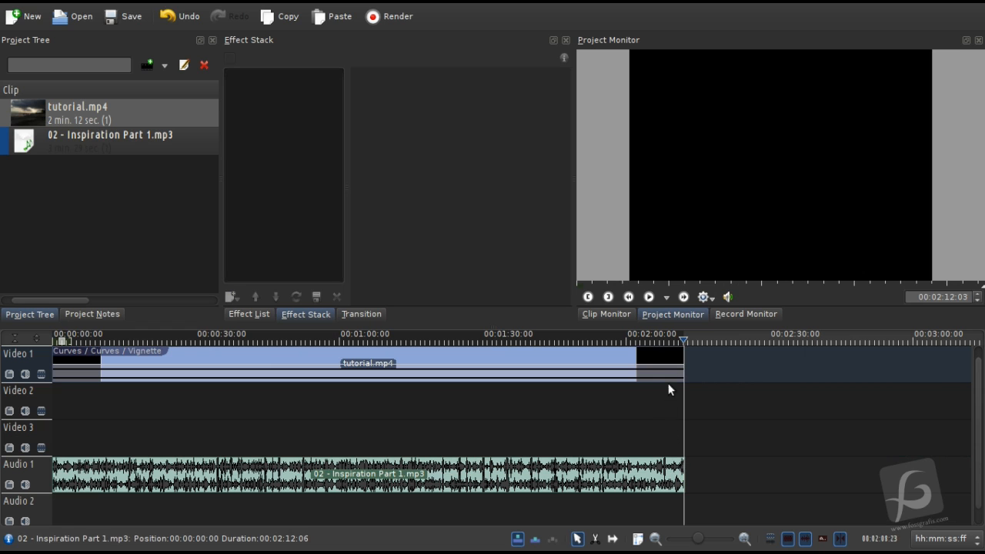
pyautogui.click(649, 342)
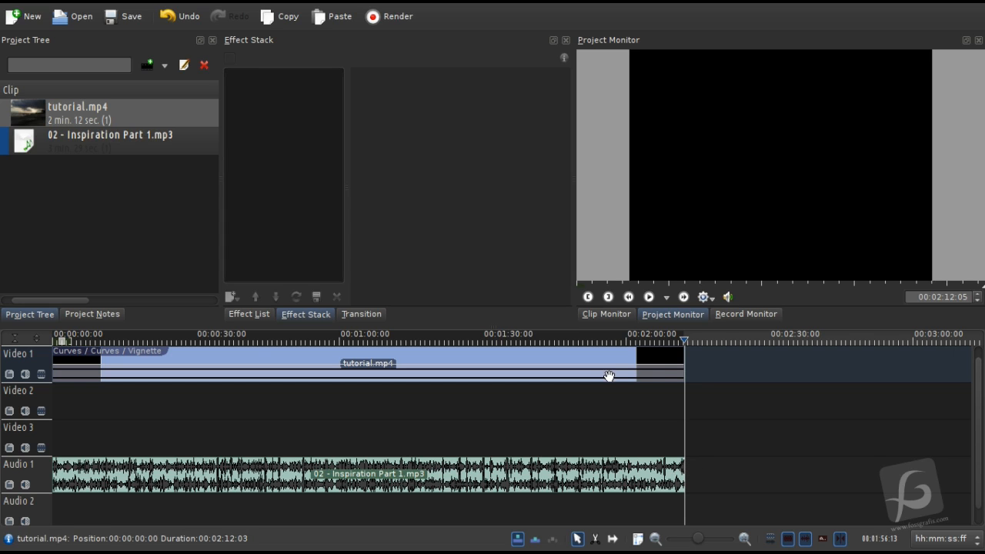
# - Add an audio Fade out effect to the Inspiration Part 1 music clip
pyautogui.click(368, 474)
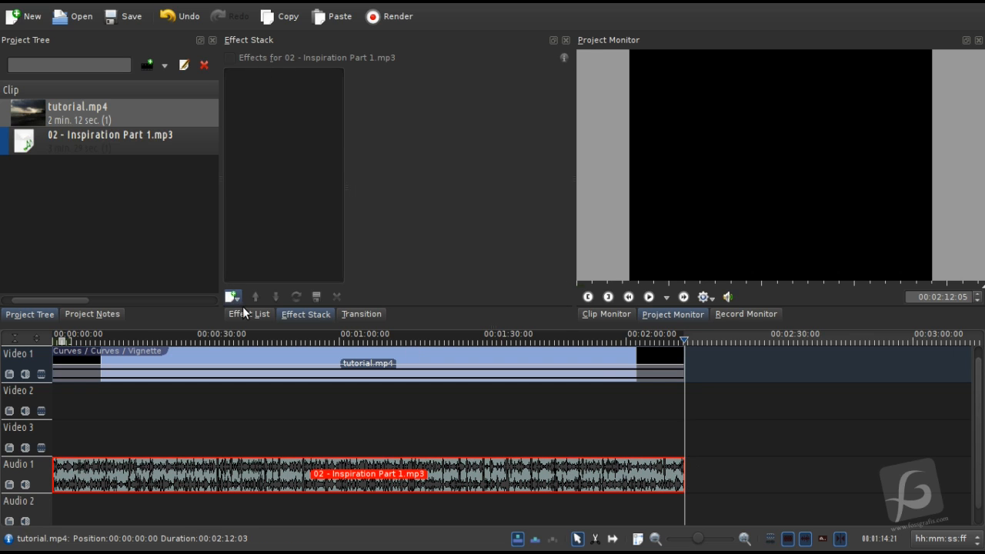
pyautogui.click(250, 314)
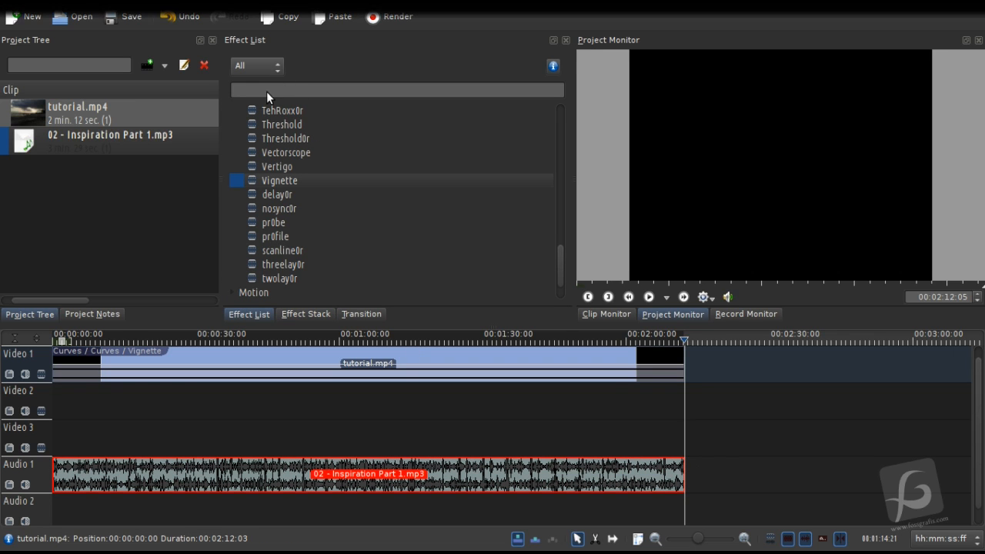
pyautogui.click(274, 65)
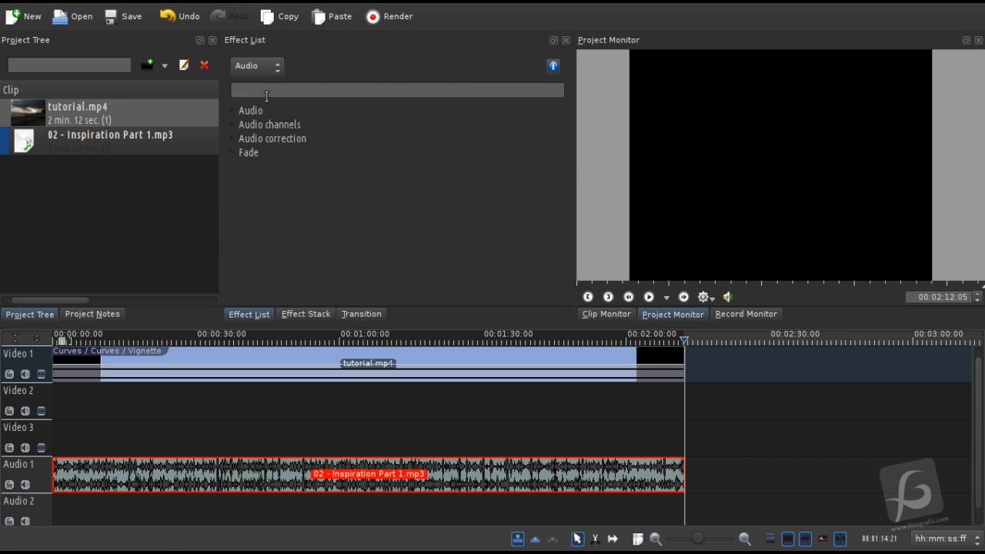
pyautogui.click(256, 65)
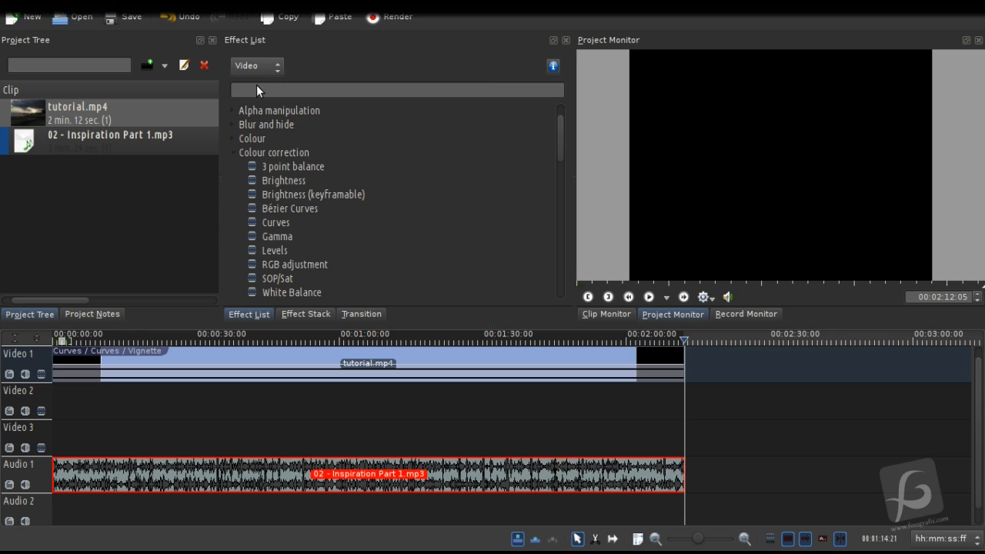
pyautogui.click(274, 65)
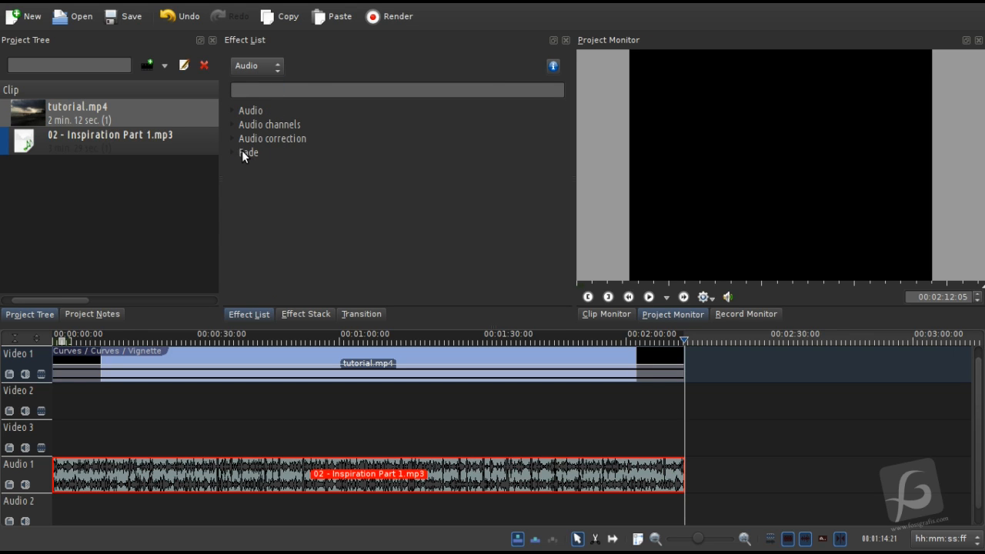
pyautogui.click(234, 152)
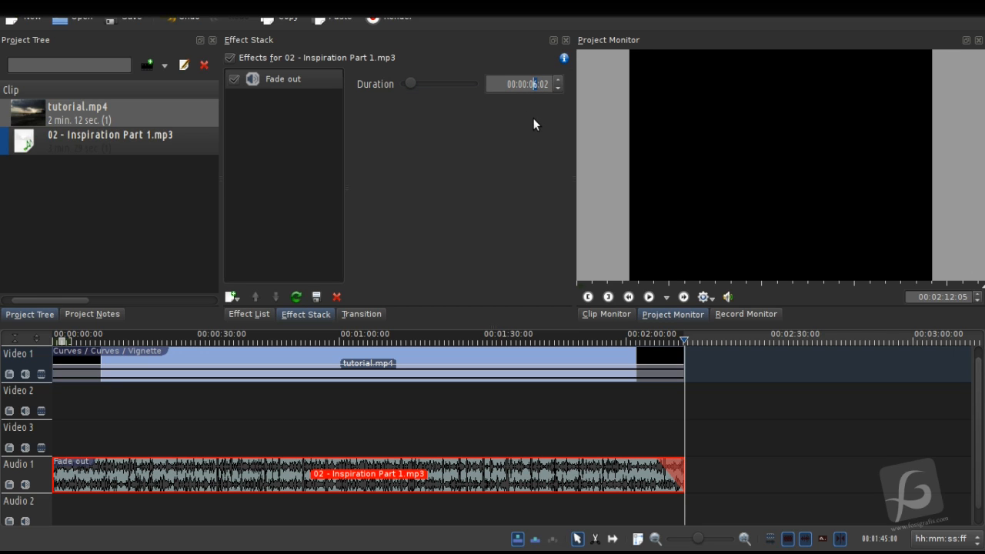
# - Set the fade-out duration to 00:00:04:02 and check the music's end
pyautogui.click(557, 88)
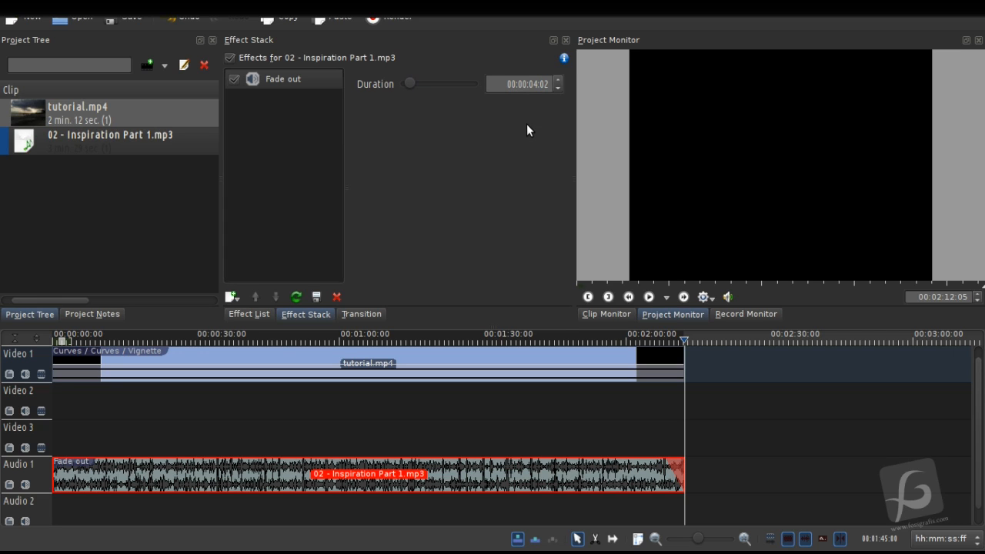
pyautogui.moveTo(702, 335)
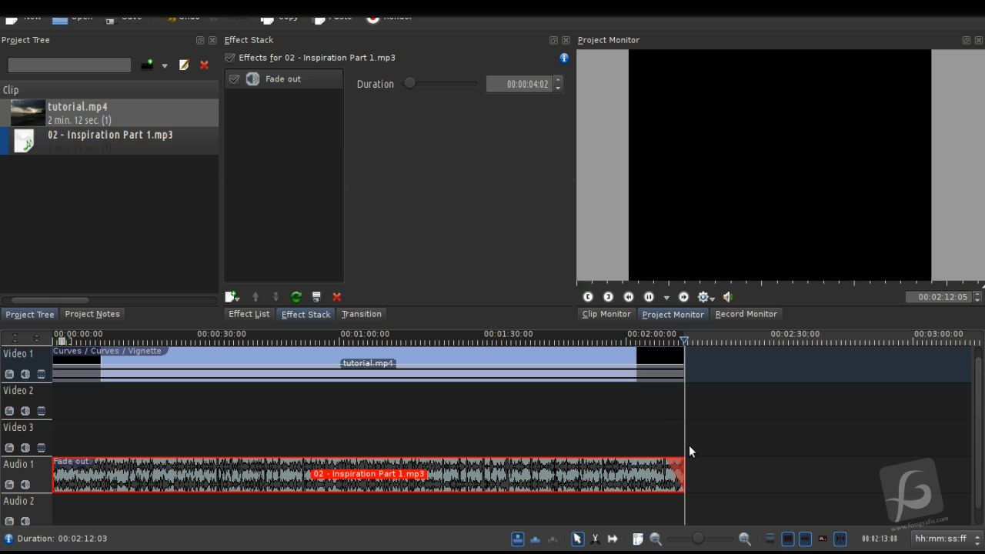
pyautogui.click(649, 295)
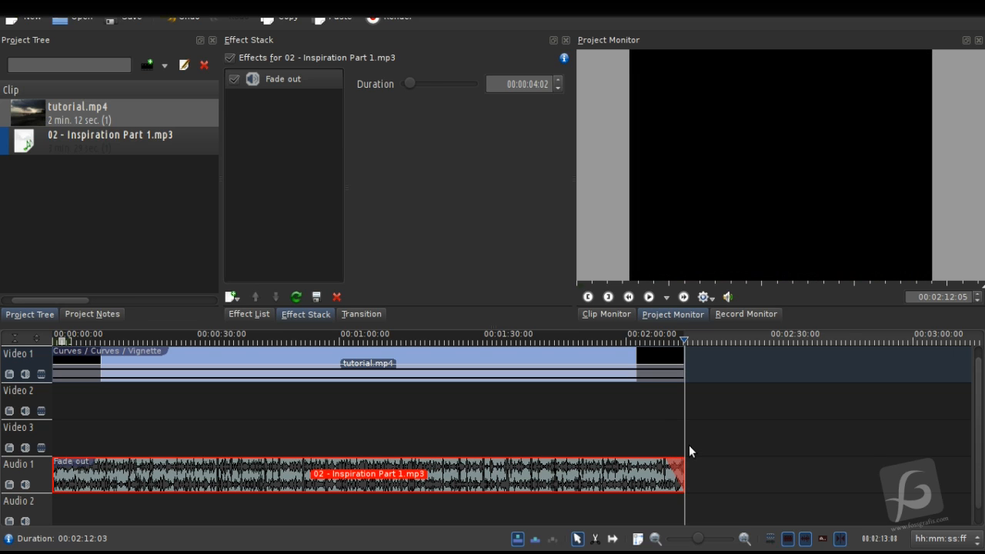
pyautogui.moveTo(689, 315)
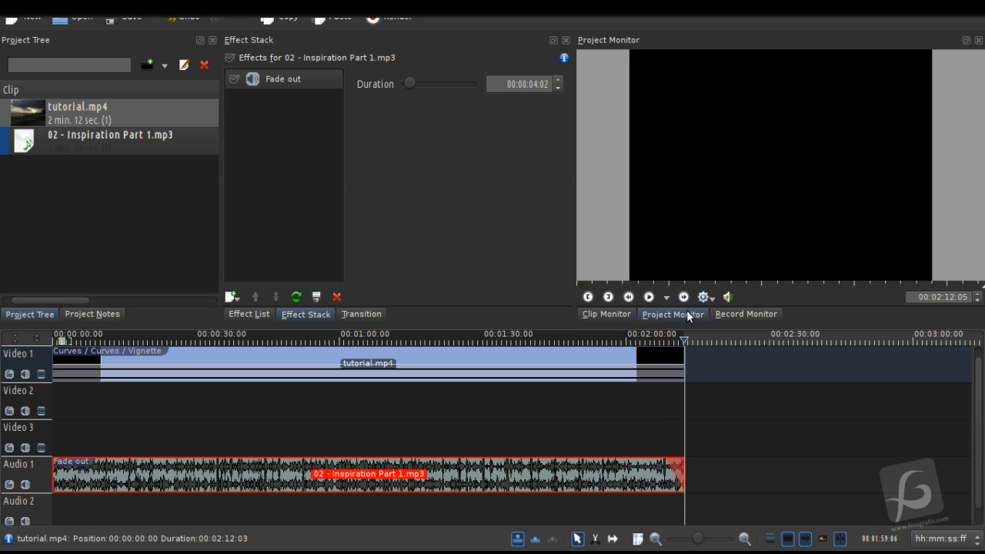
pyautogui.click(377, 334)
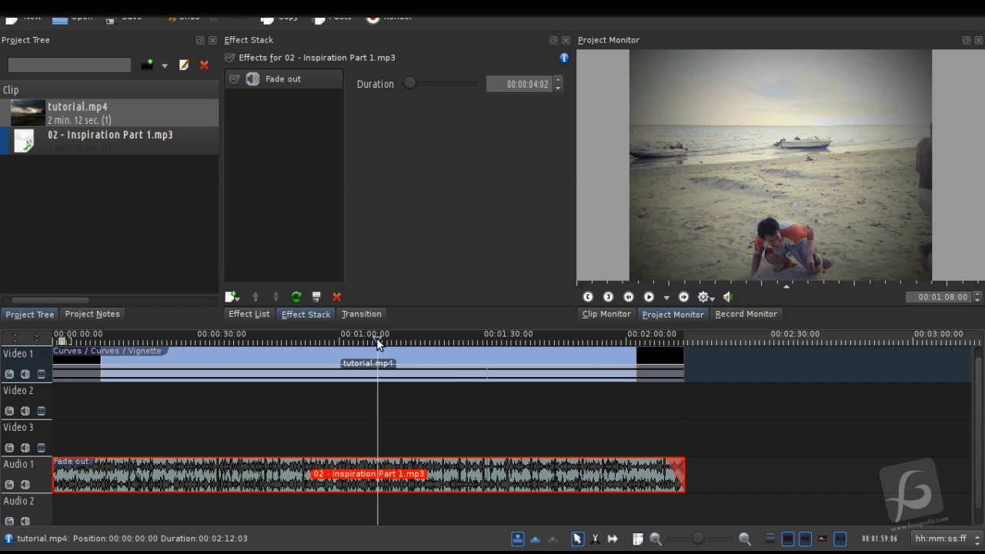
pyautogui.click(200, 333)
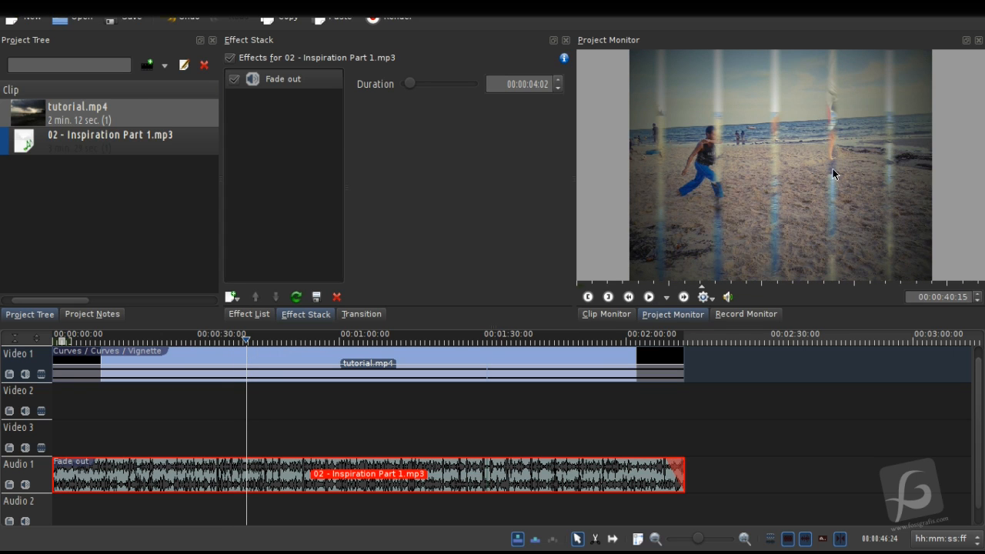
pyautogui.moveTo(679, 242)
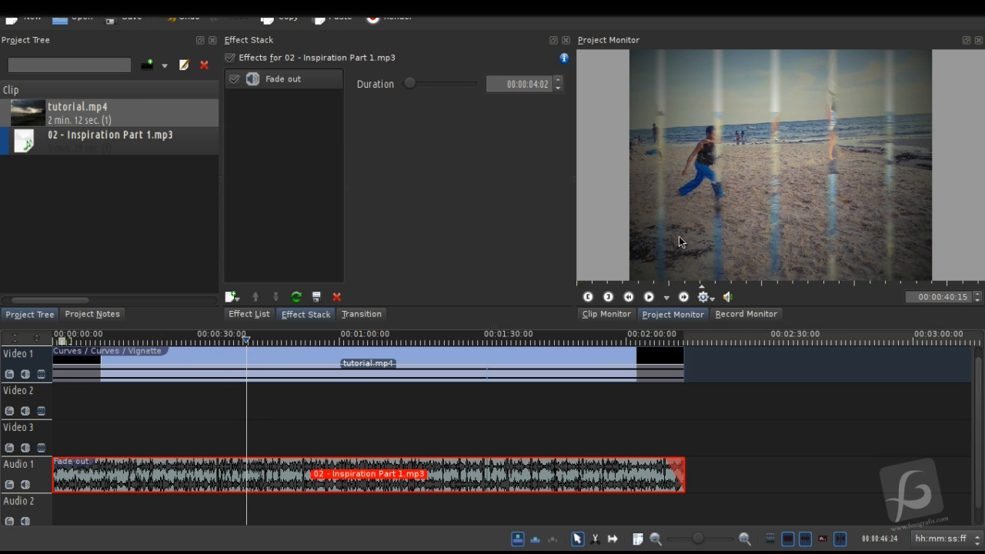
pyautogui.moveTo(705, 193)
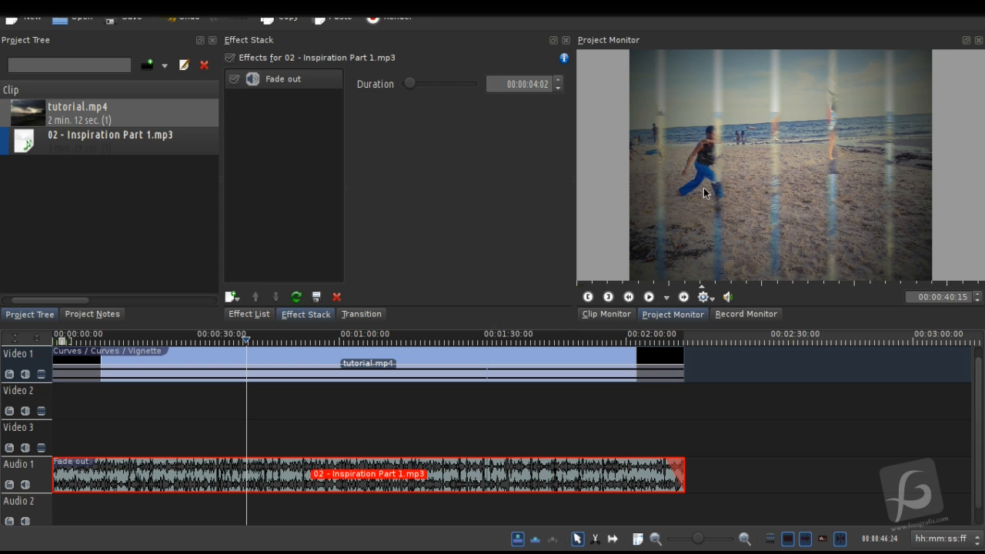
pyautogui.click(237, 340)
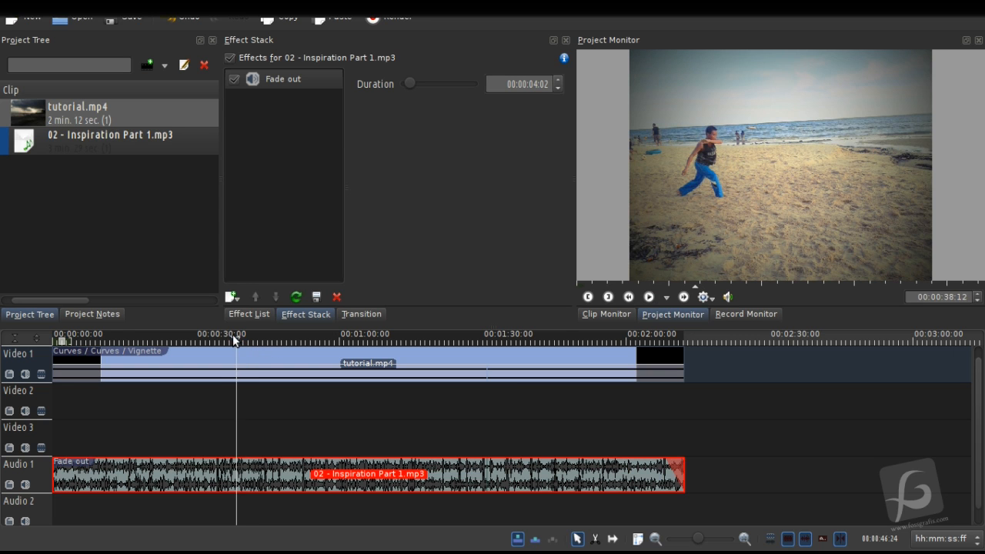
pyautogui.click(360, 332)
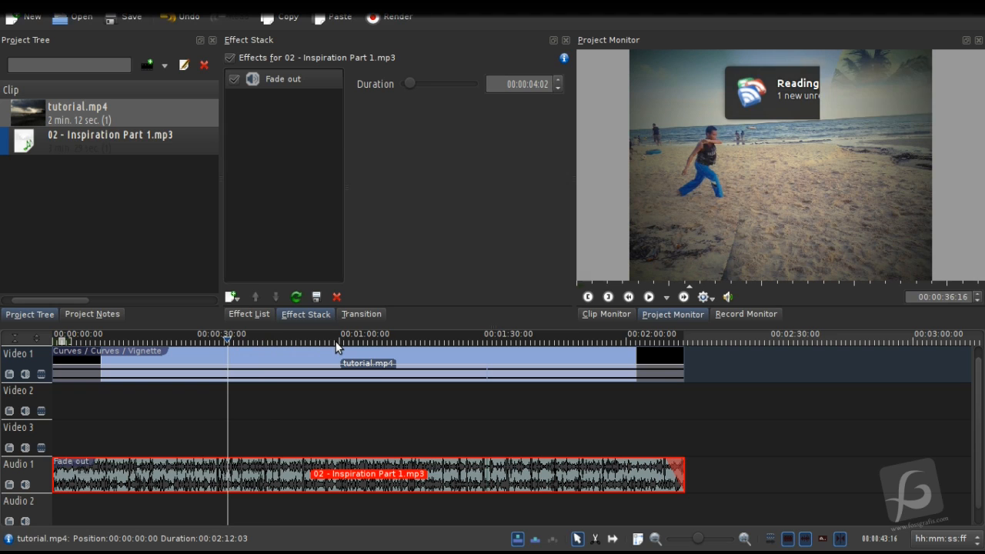
pyautogui.moveTo(342, 109)
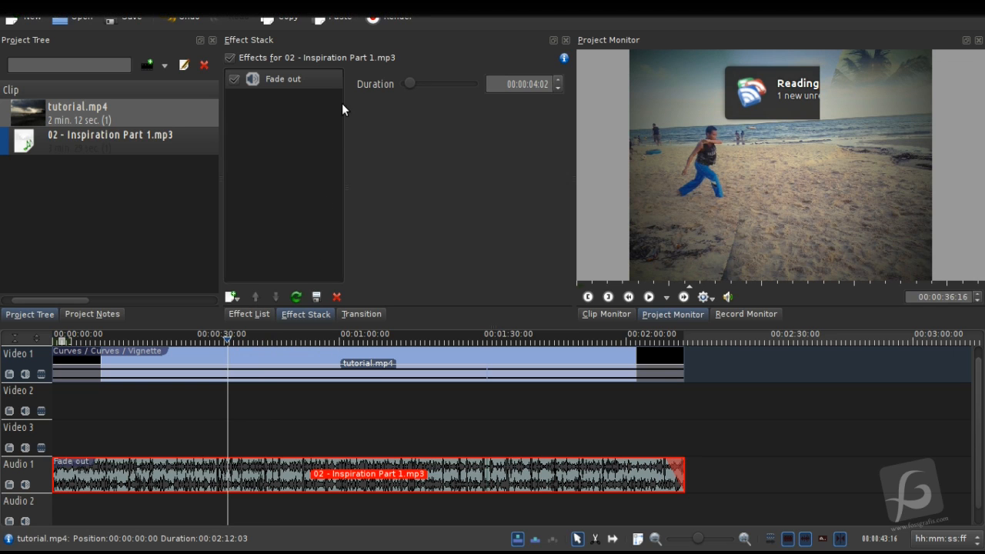
# - Bring up the Rendering settings with H.264 chosen as the output format
pyautogui.click(397, 14)
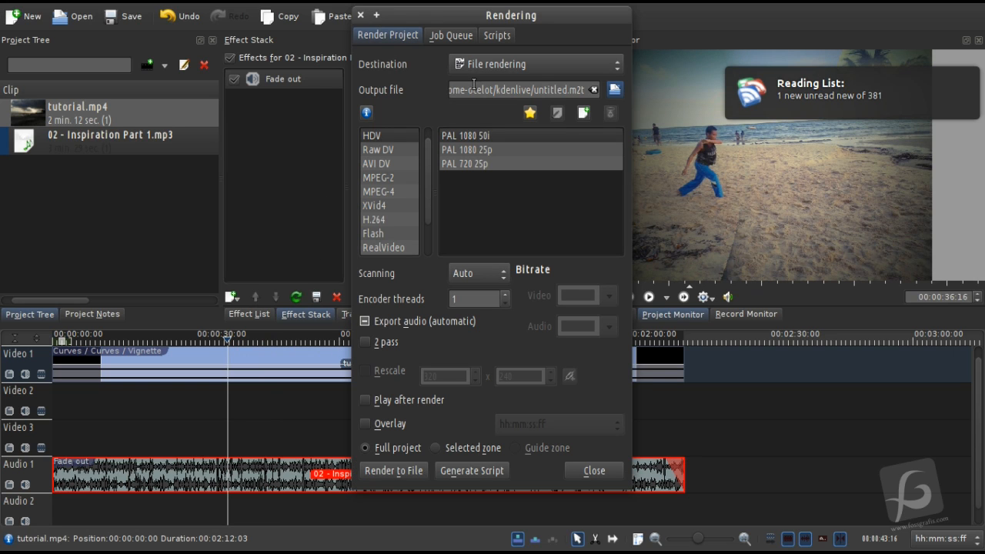
pyautogui.scroll(-3)
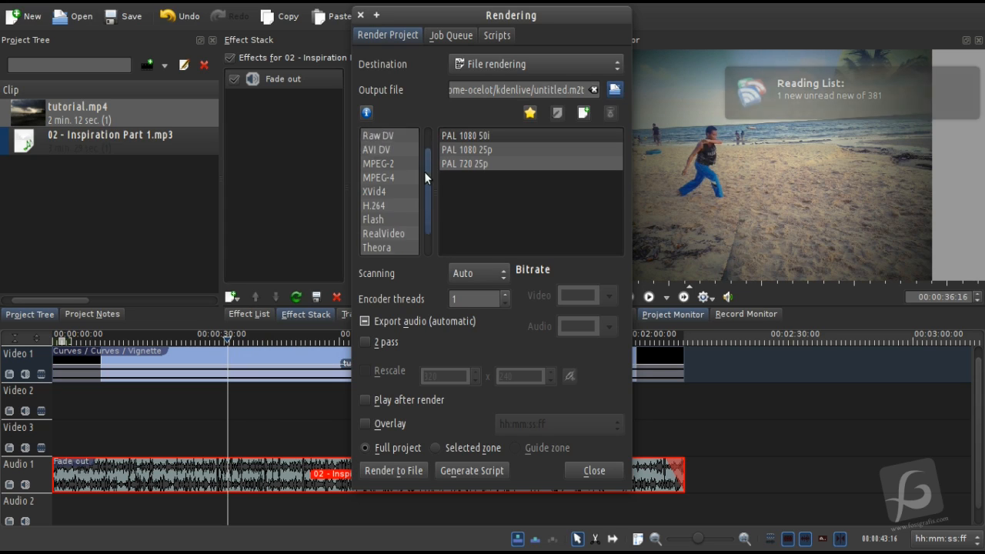
pyautogui.scroll(3)
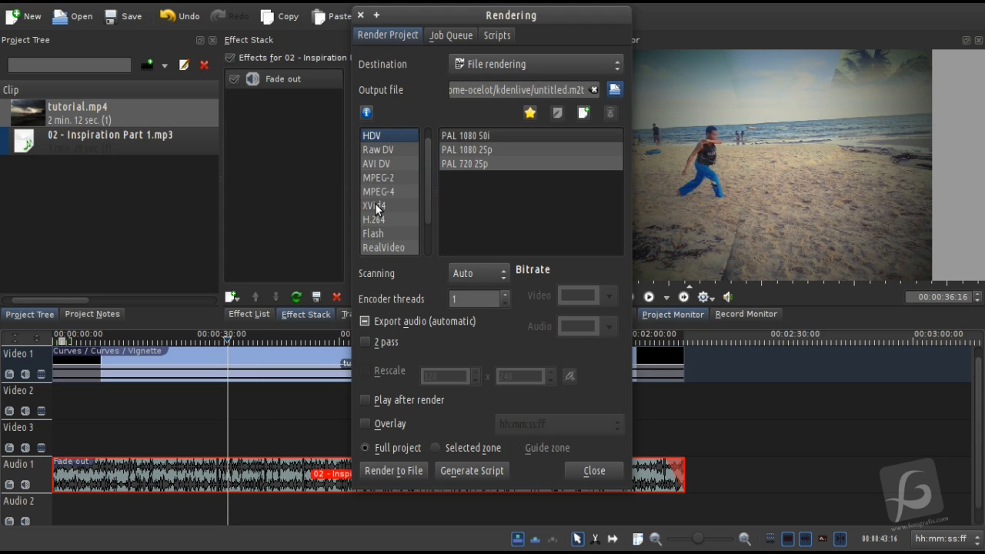
pyautogui.click(376, 219)
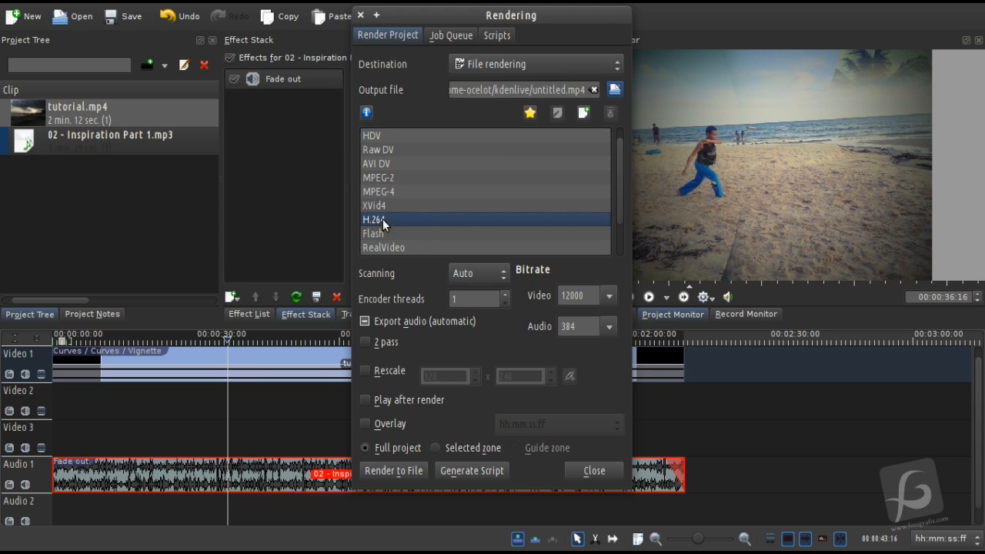
pyautogui.moveTo(521, 144)
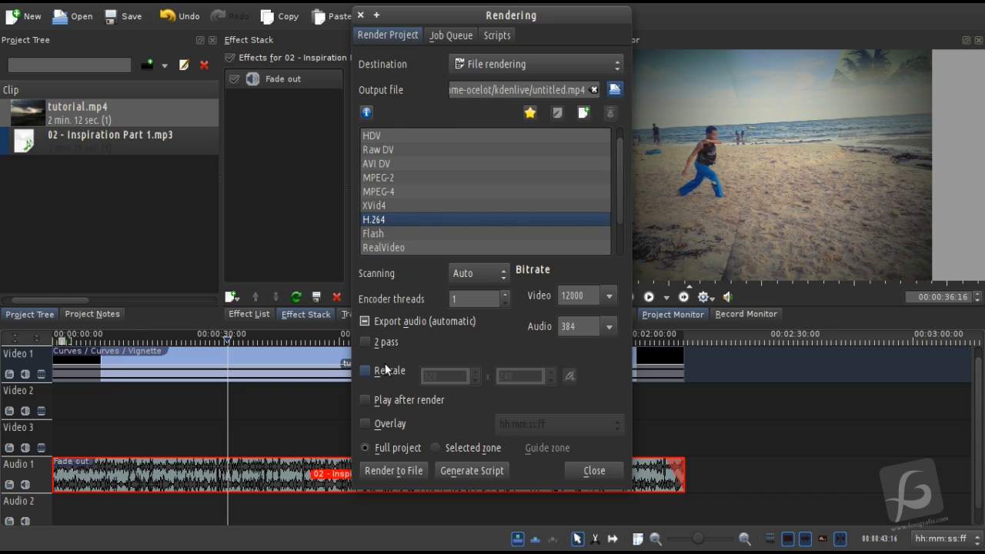
pyautogui.click(366, 321)
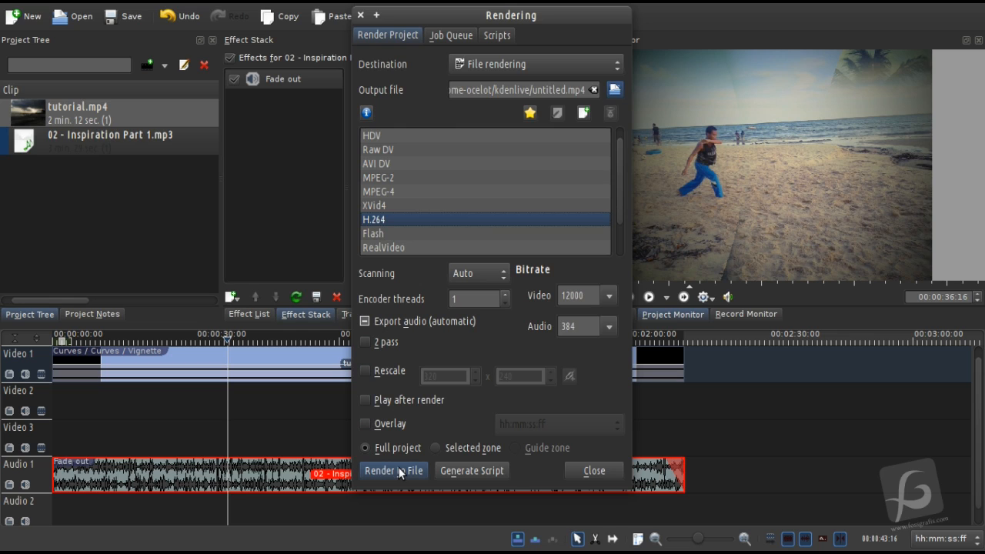
pyautogui.moveTo(354, 427)
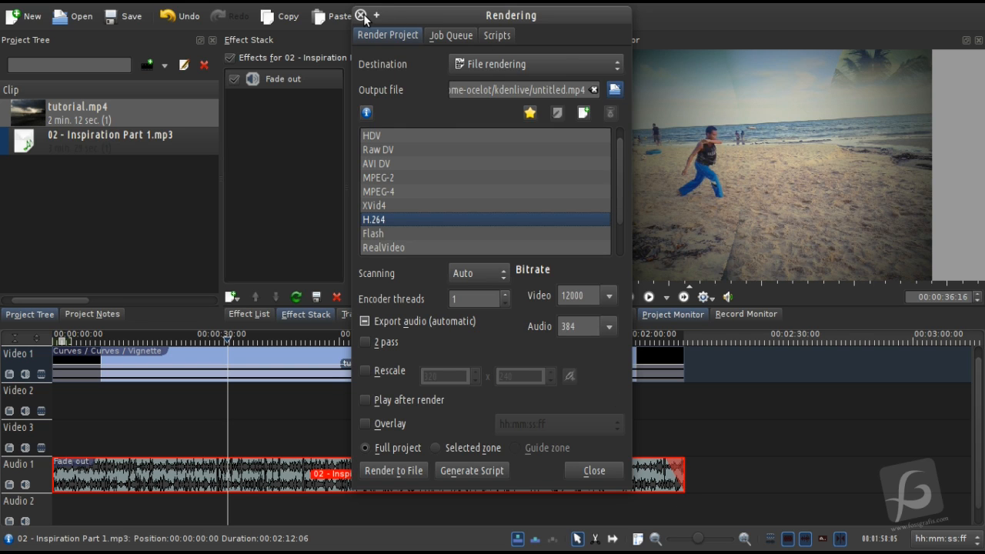
# - Close the Rendering dialog and return to the timeline
pyautogui.click(593, 471)
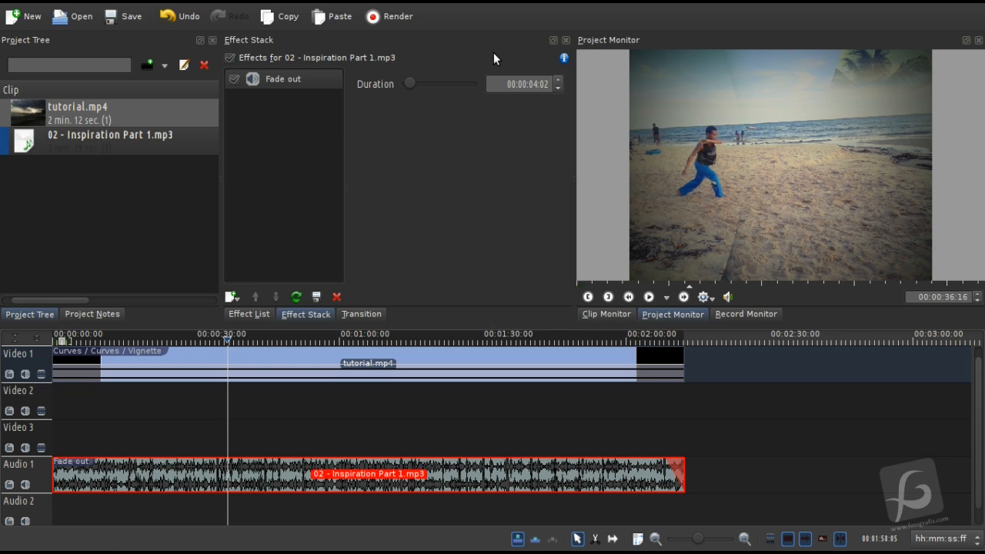
pyautogui.moveTo(479, 64)
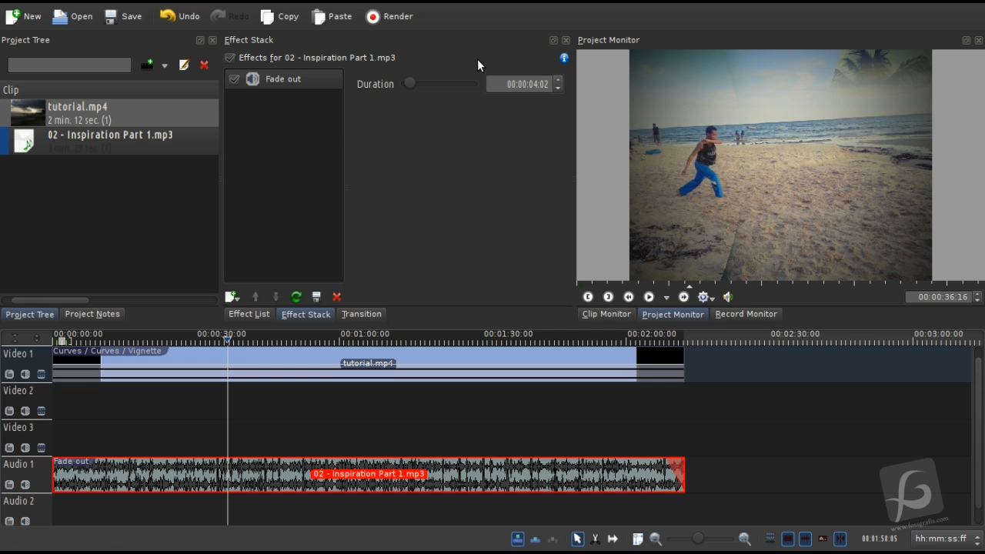